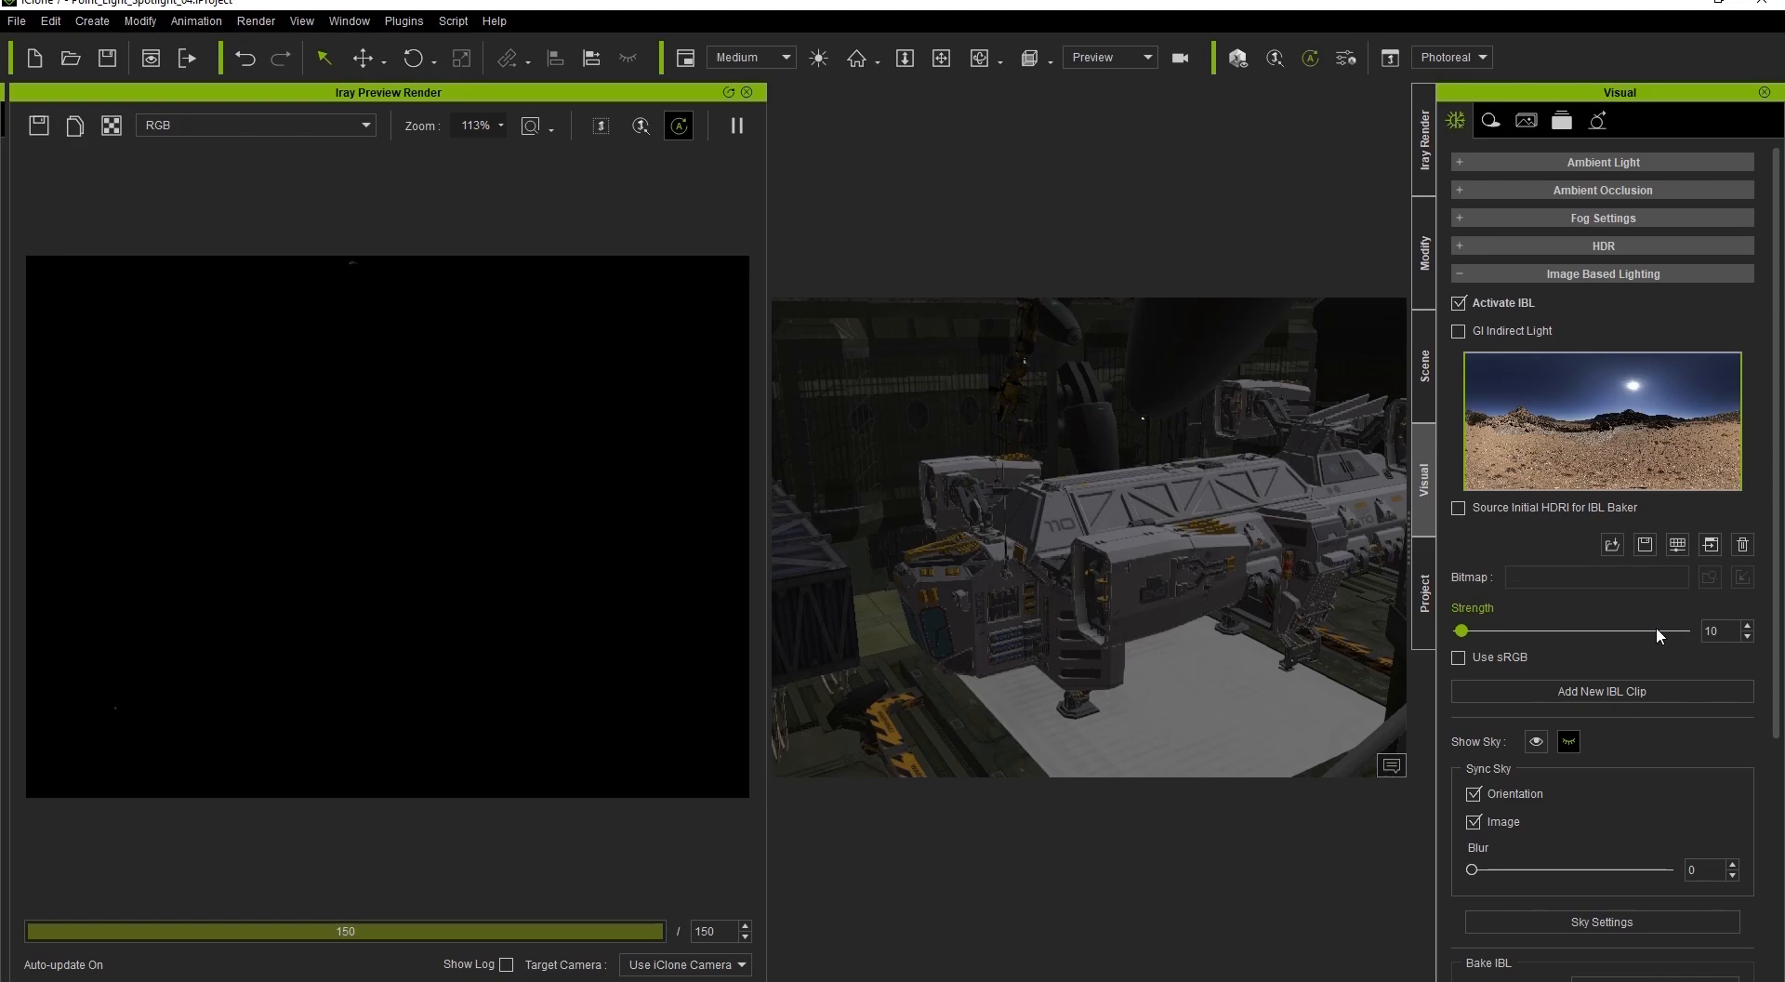
mouse_move(1218, 388)
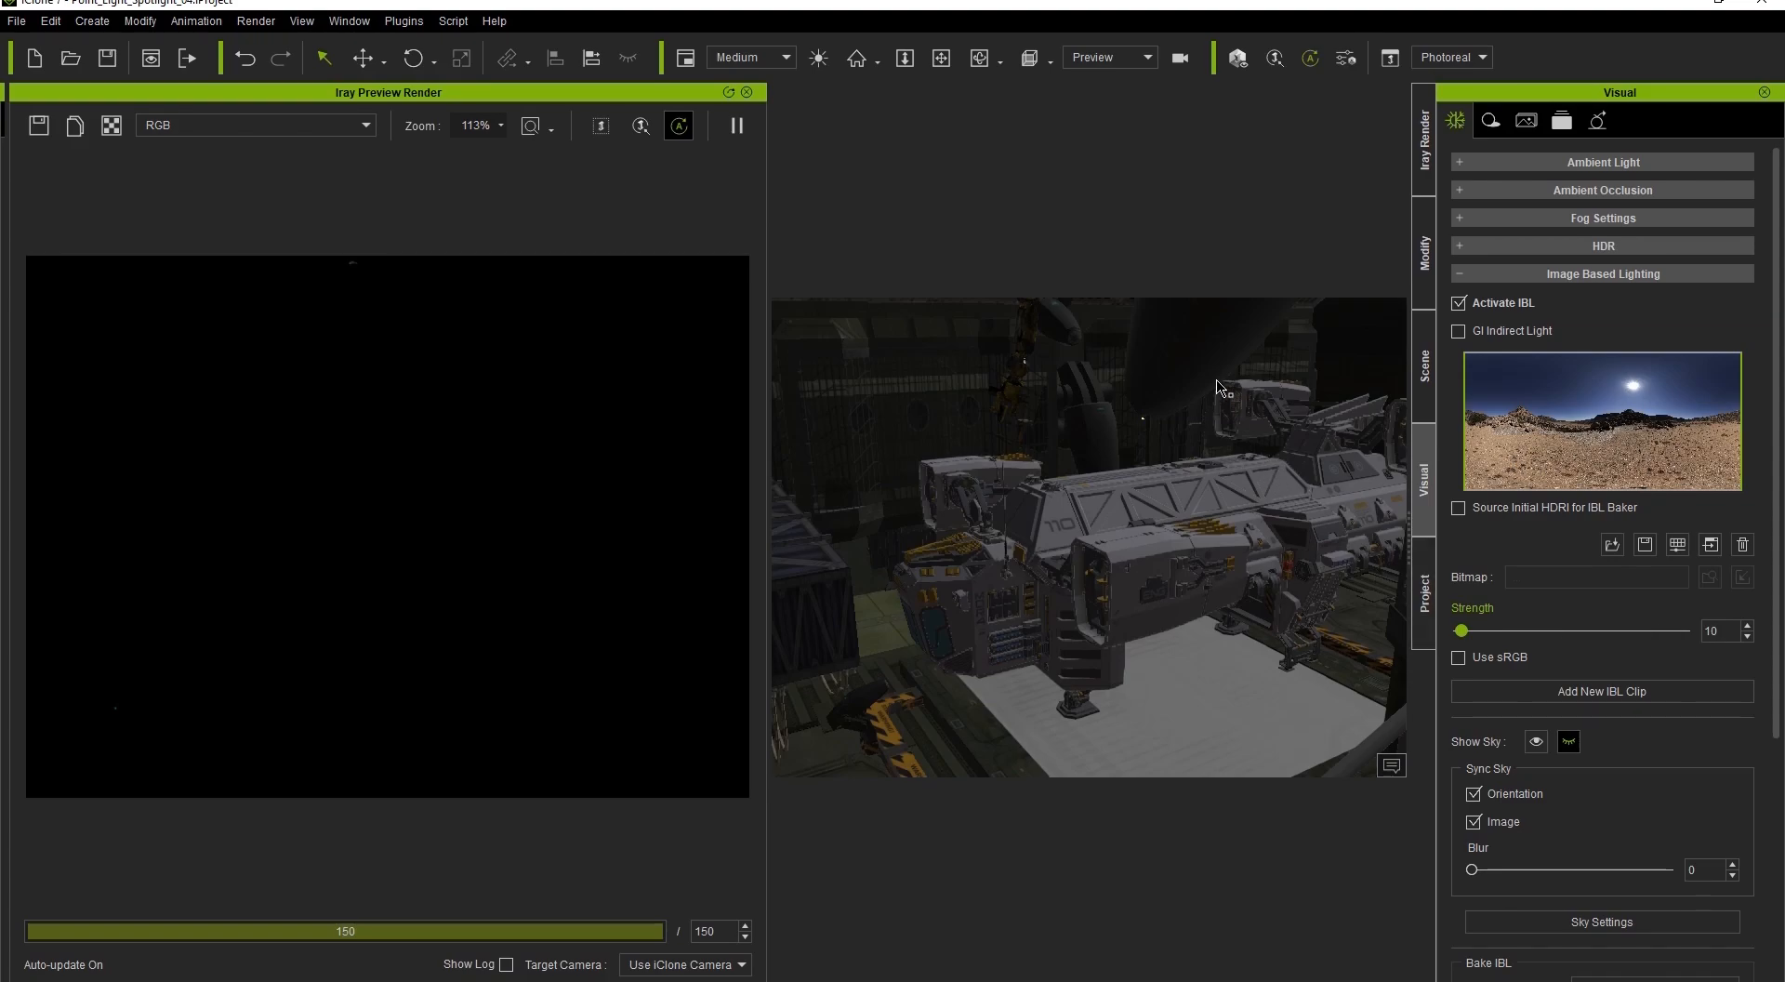
mouse_move(1156, 365)
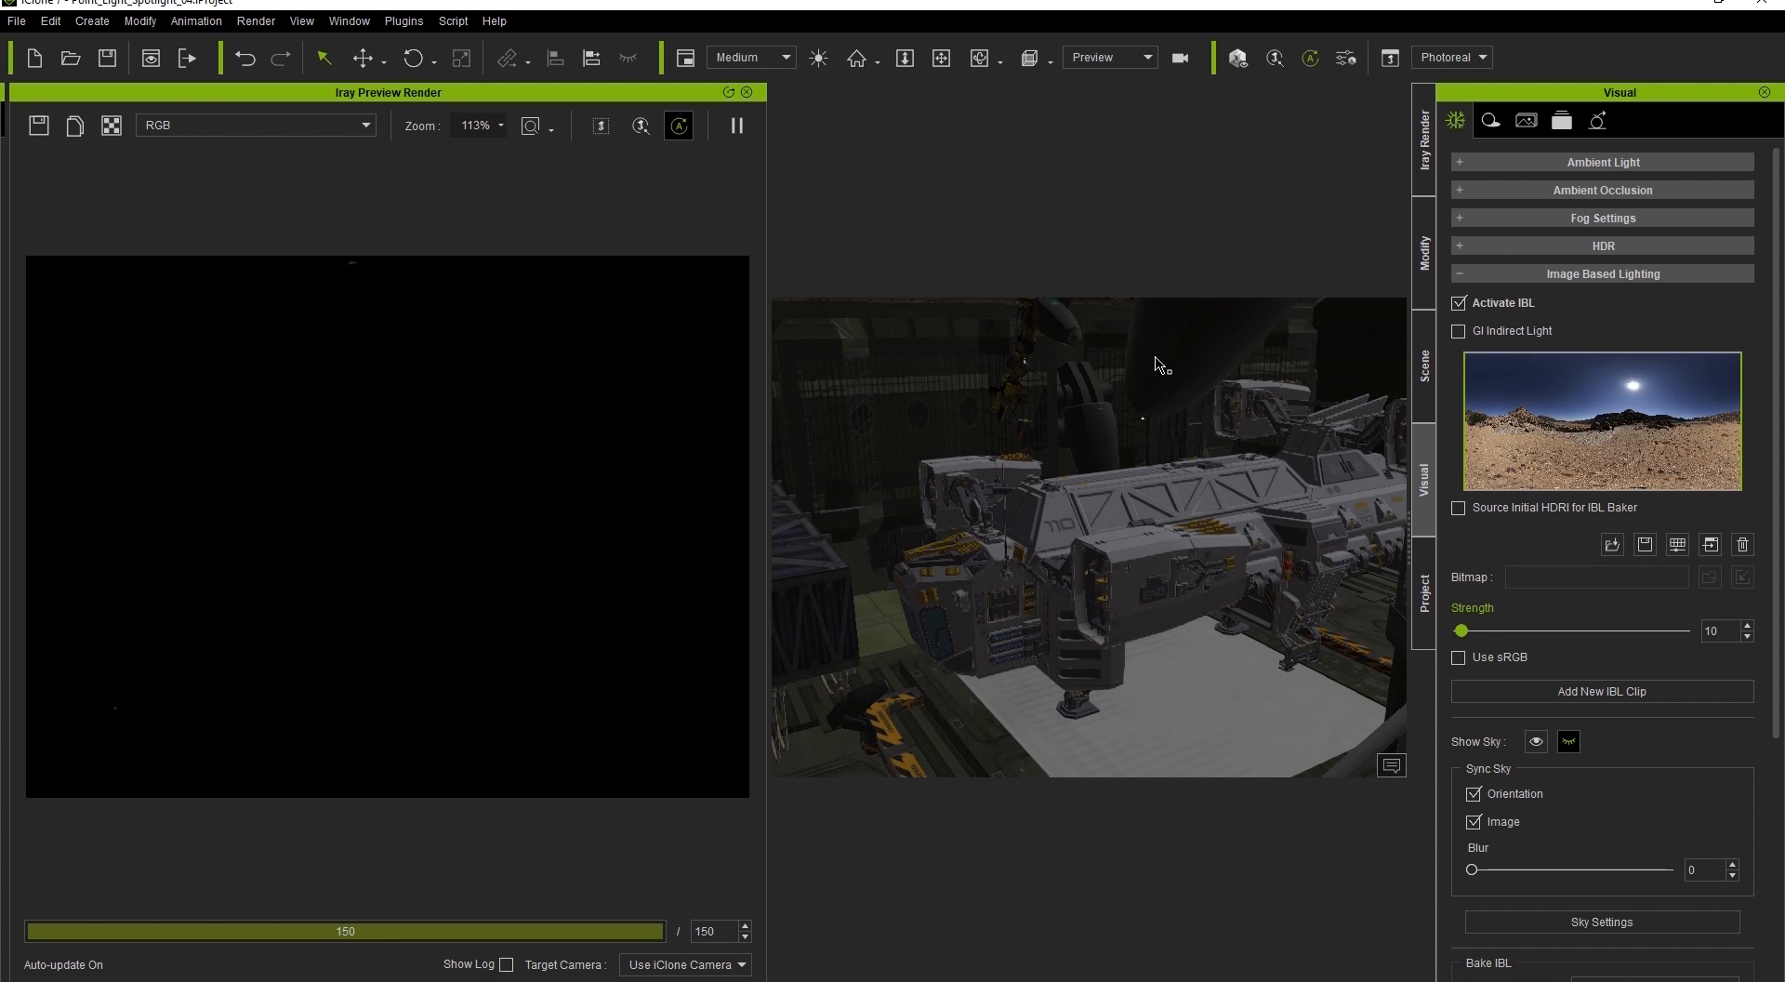
mouse_move(1110, 70)
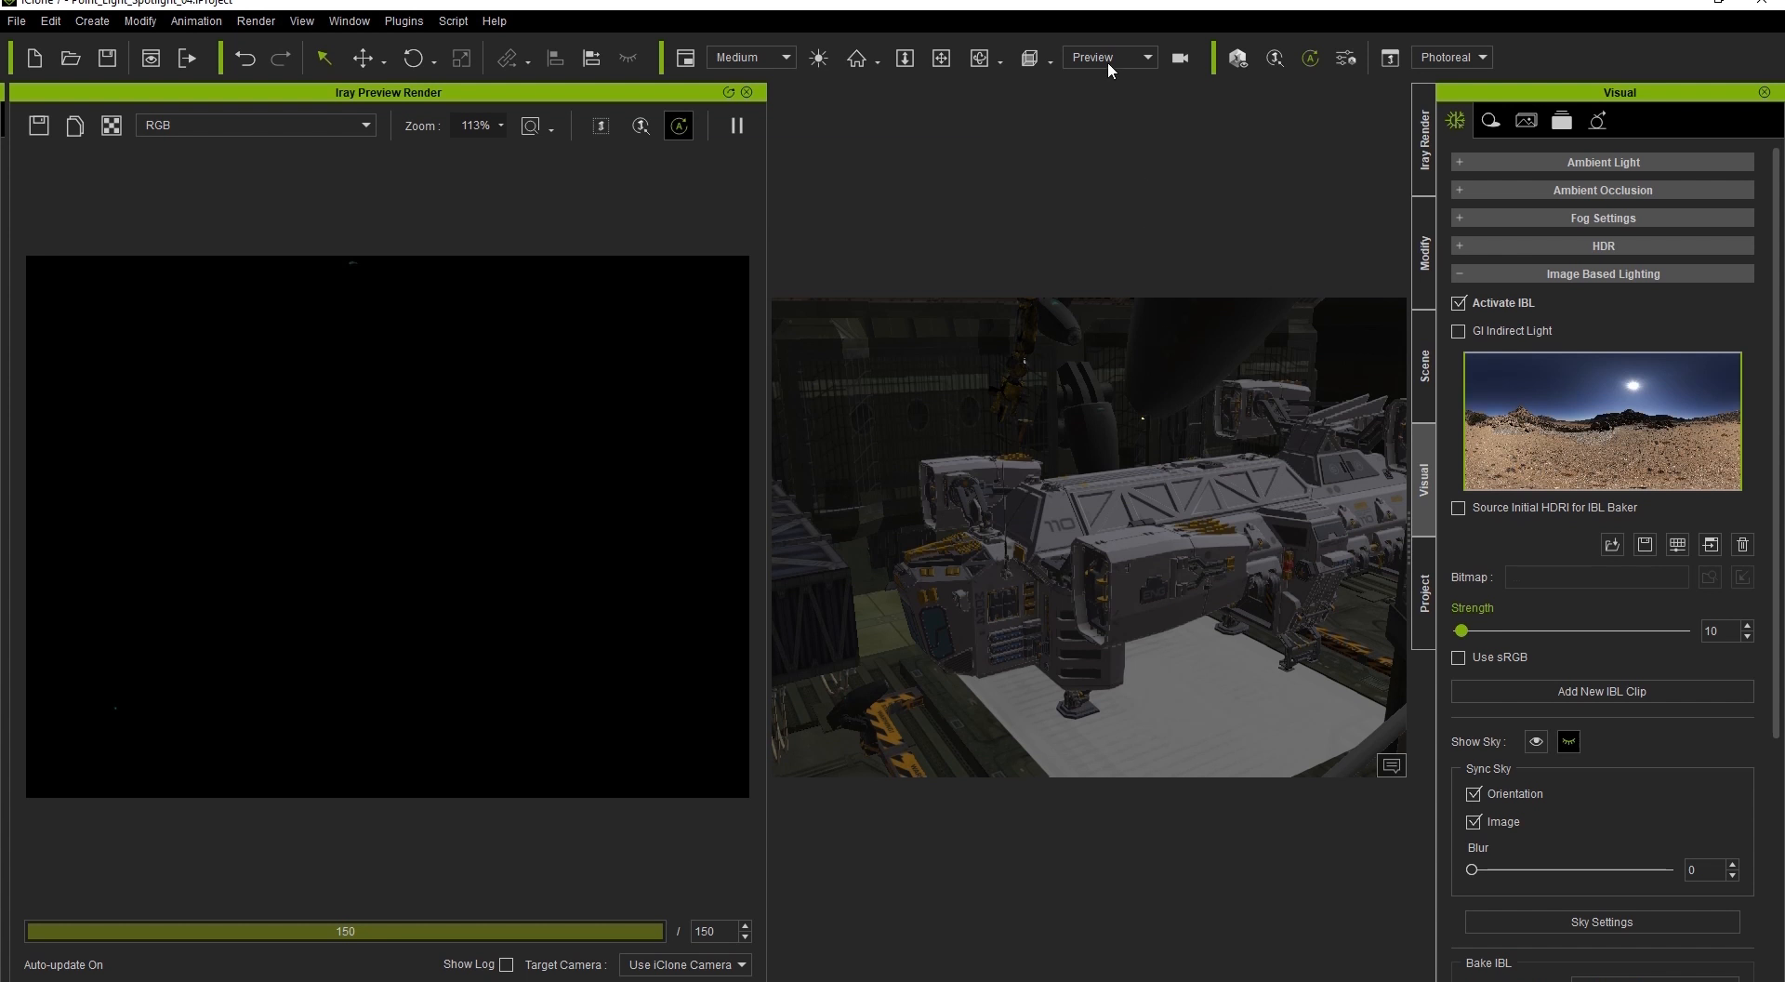
Step: Switch the viewport to Camera(2) to view the spotlight fixture above the ship
click(1105, 56)
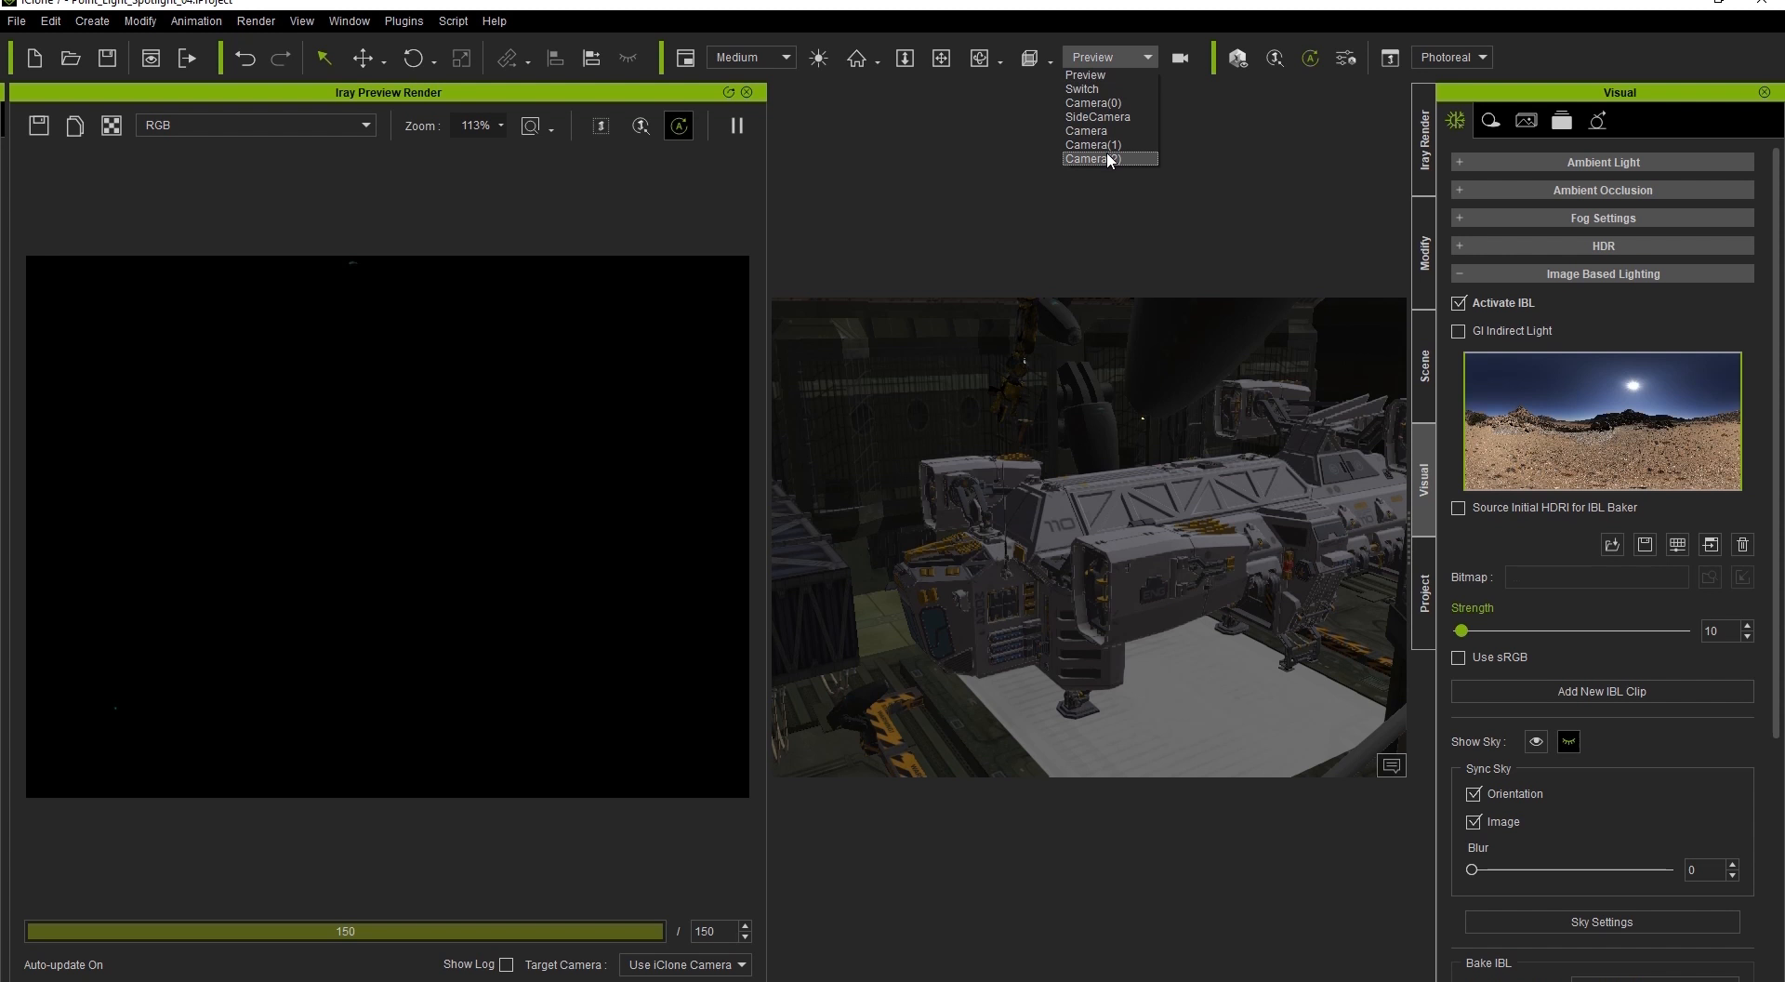
click(1091, 160)
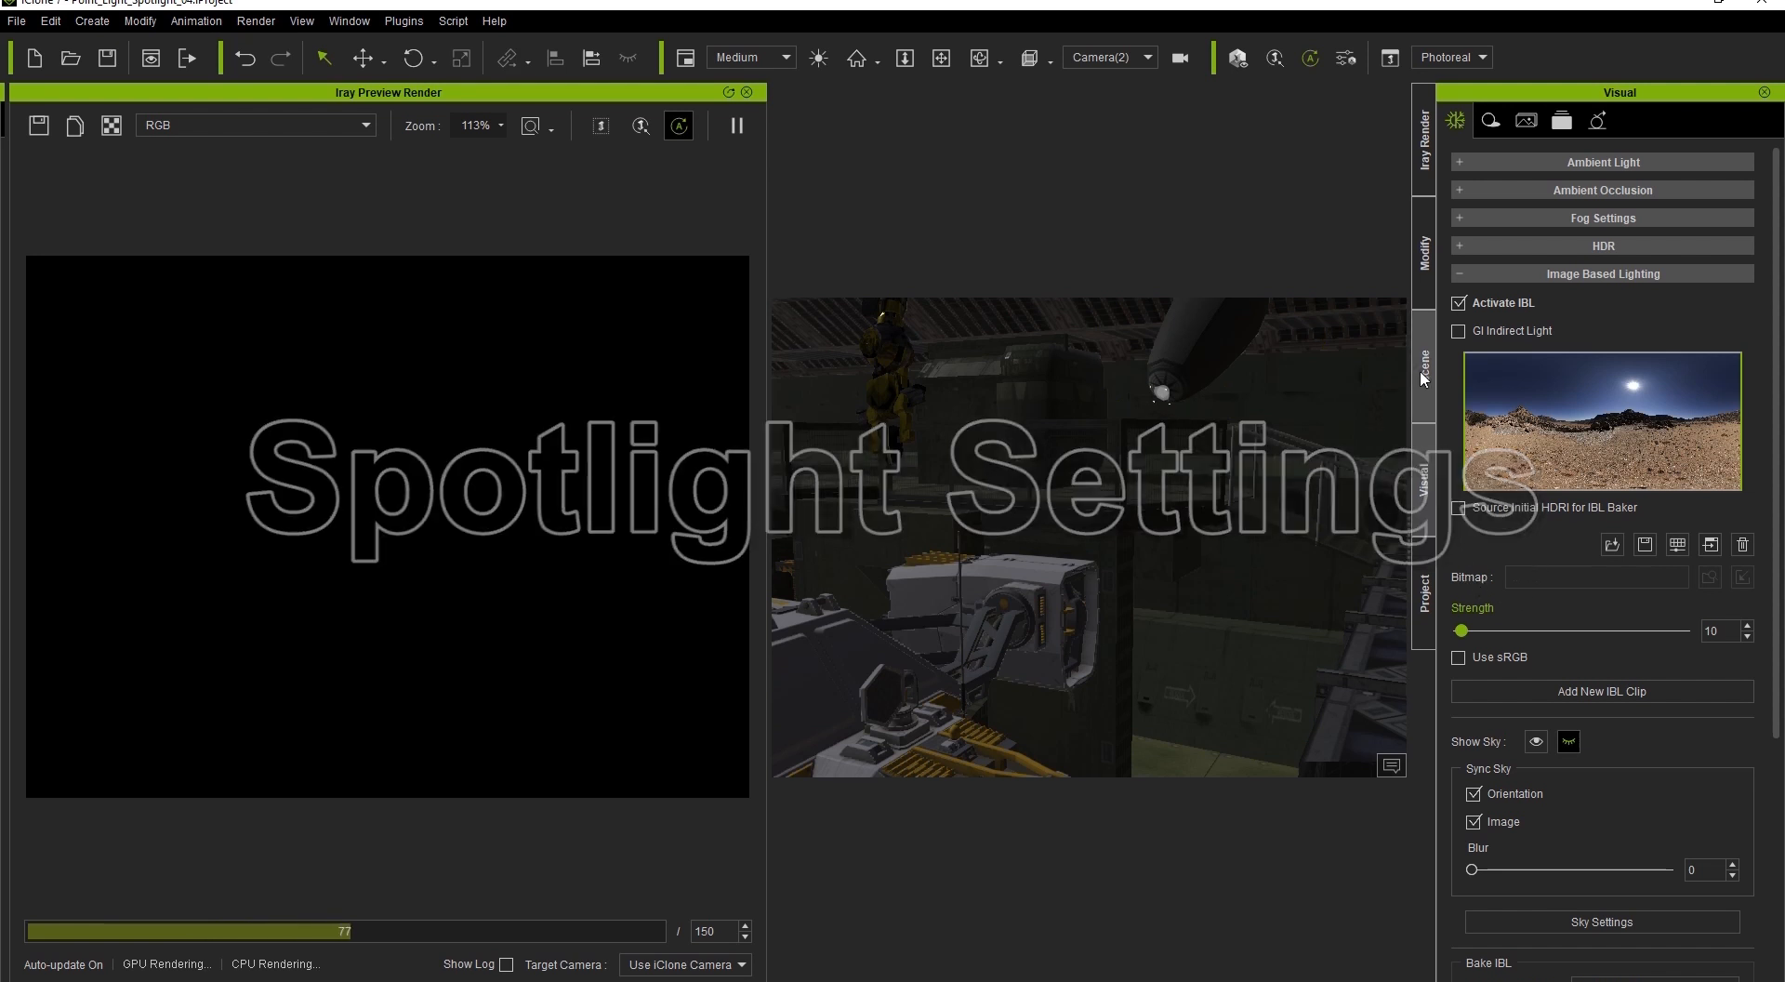
Step: Select the Spotlight under PillarA_03(2) and set its multiplier to 9.00
click(1422, 362)
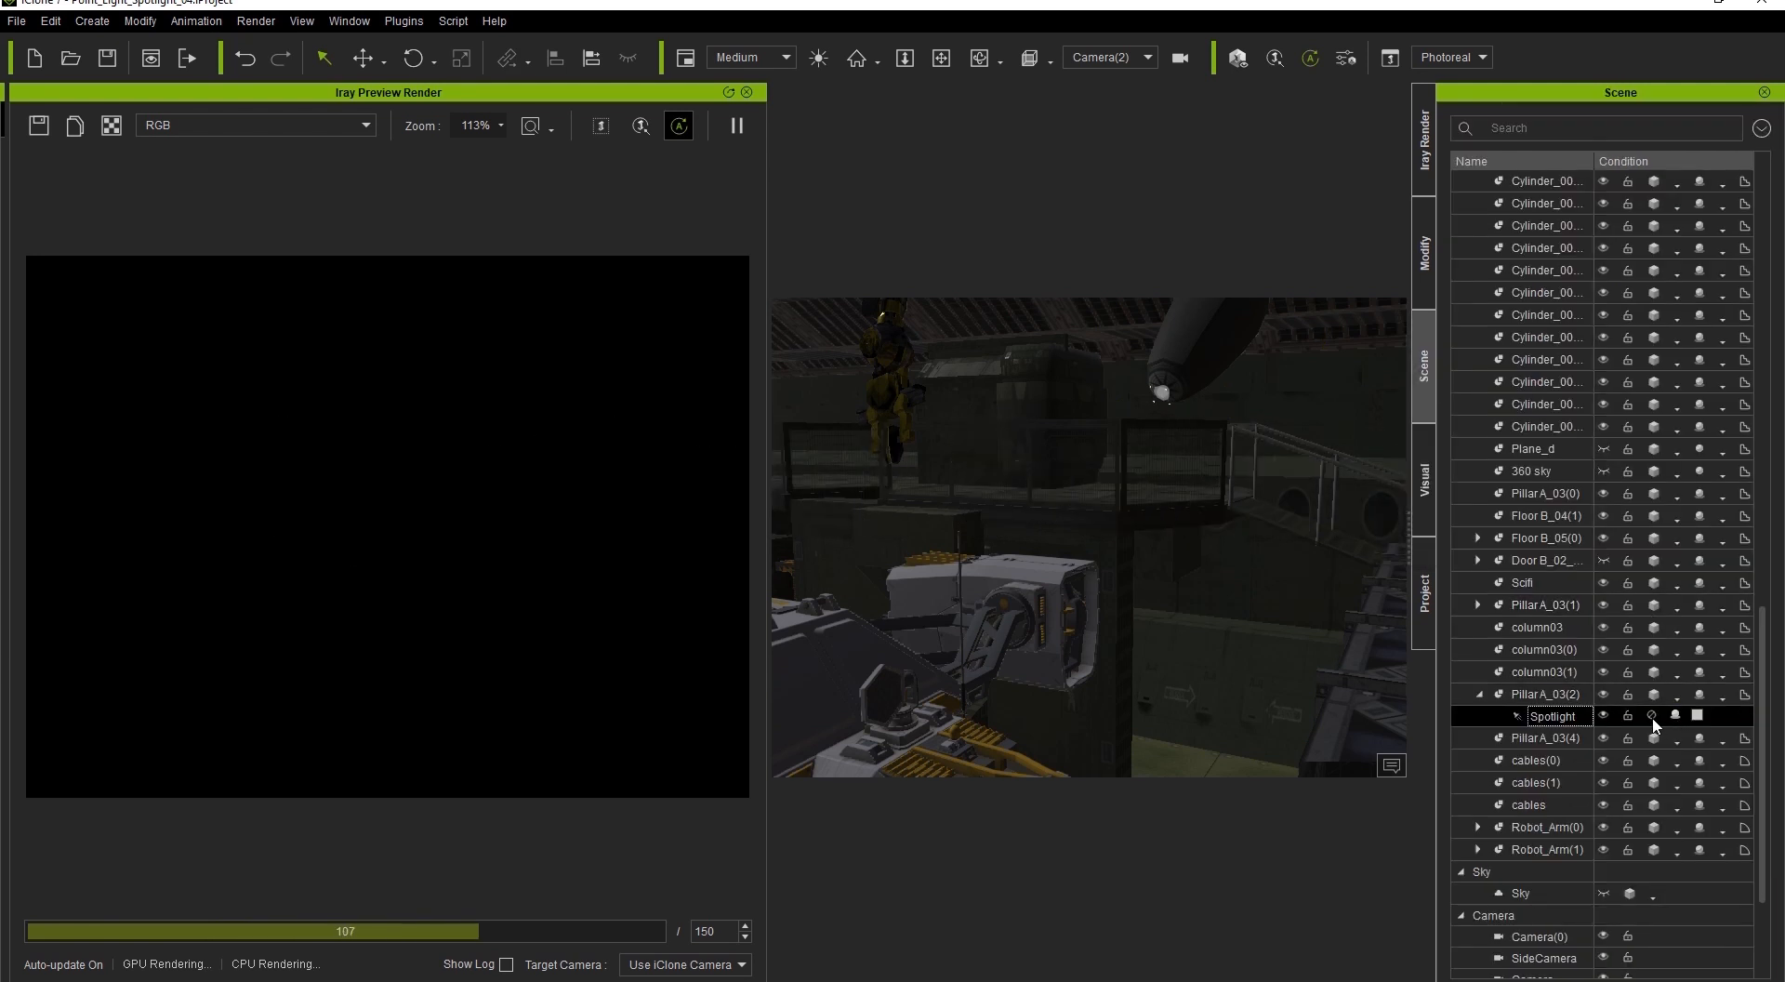
click(1654, 715)
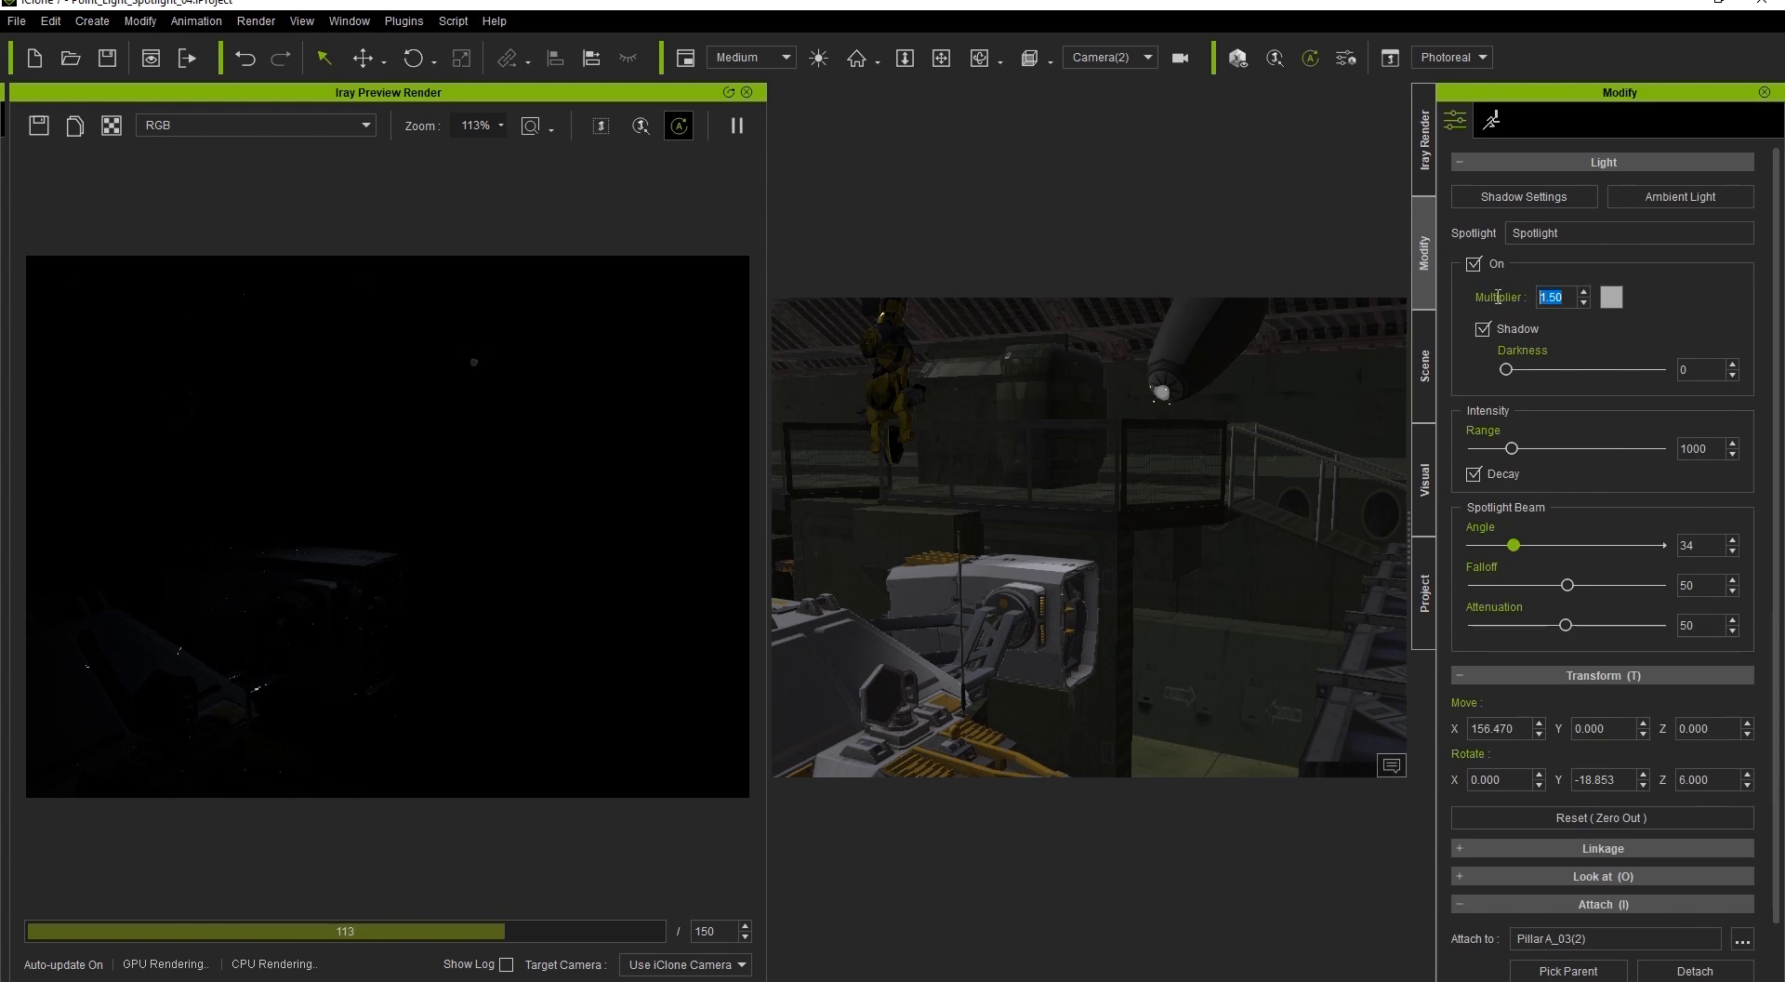
text(9.00)
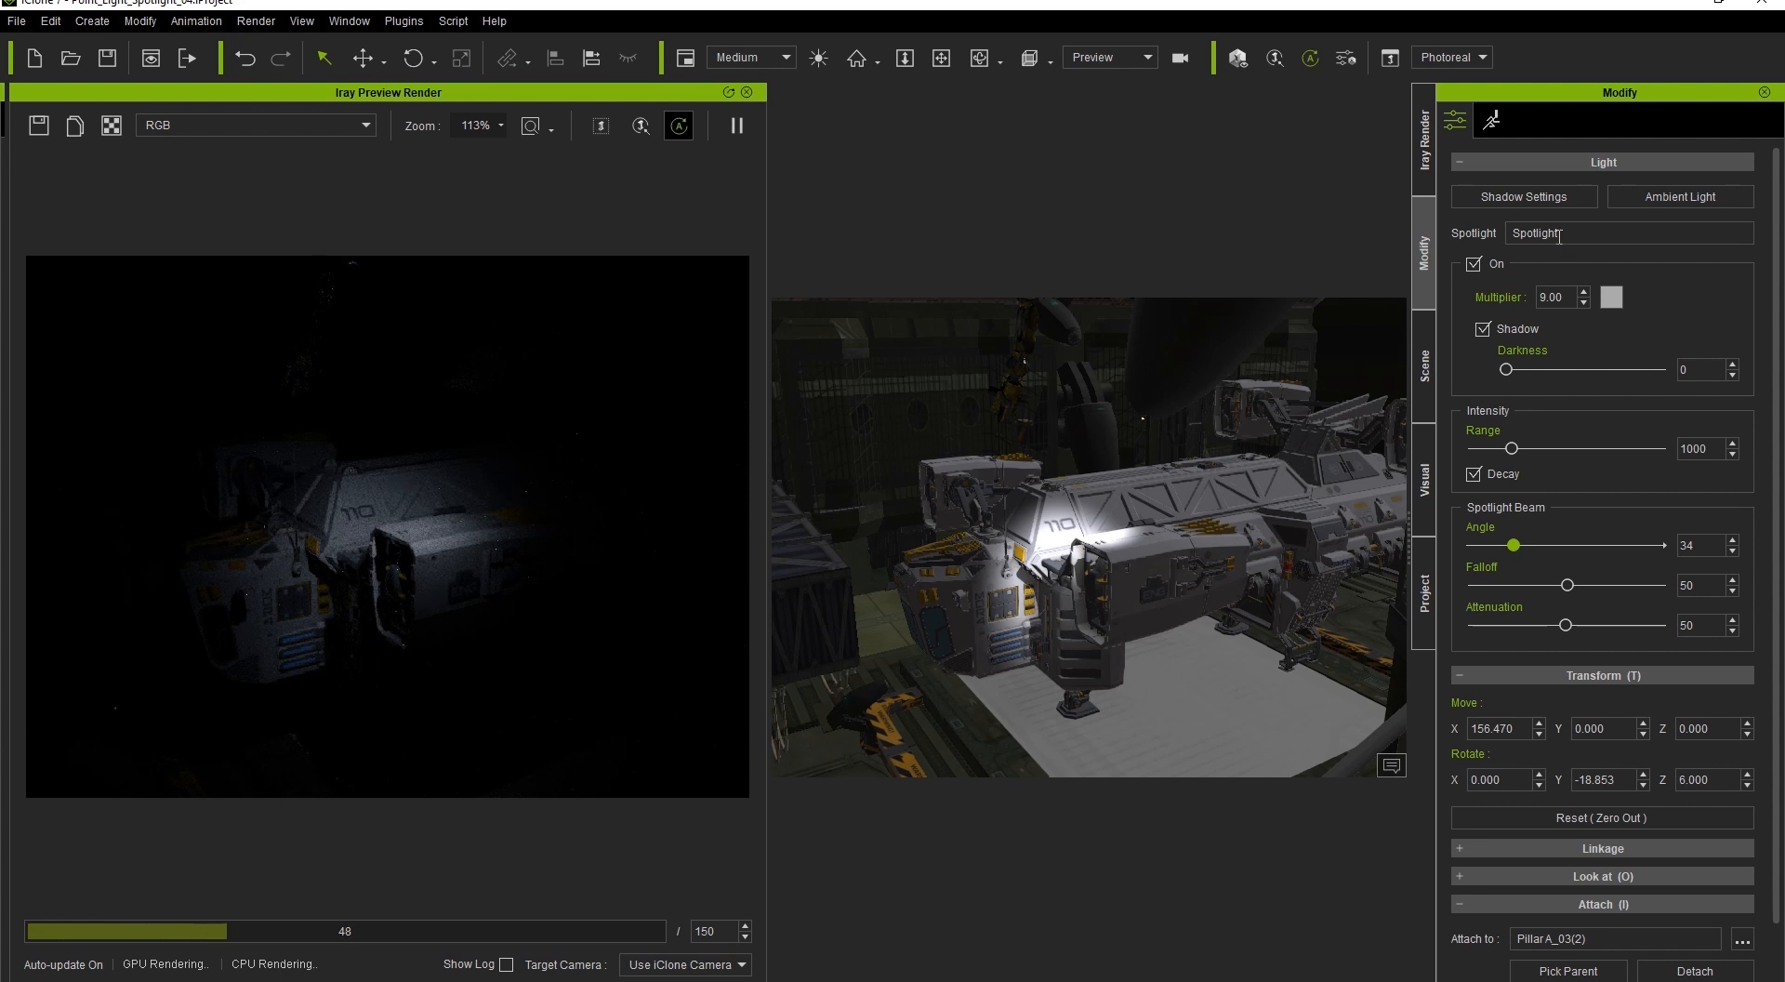
mouse_move(1507, 446)
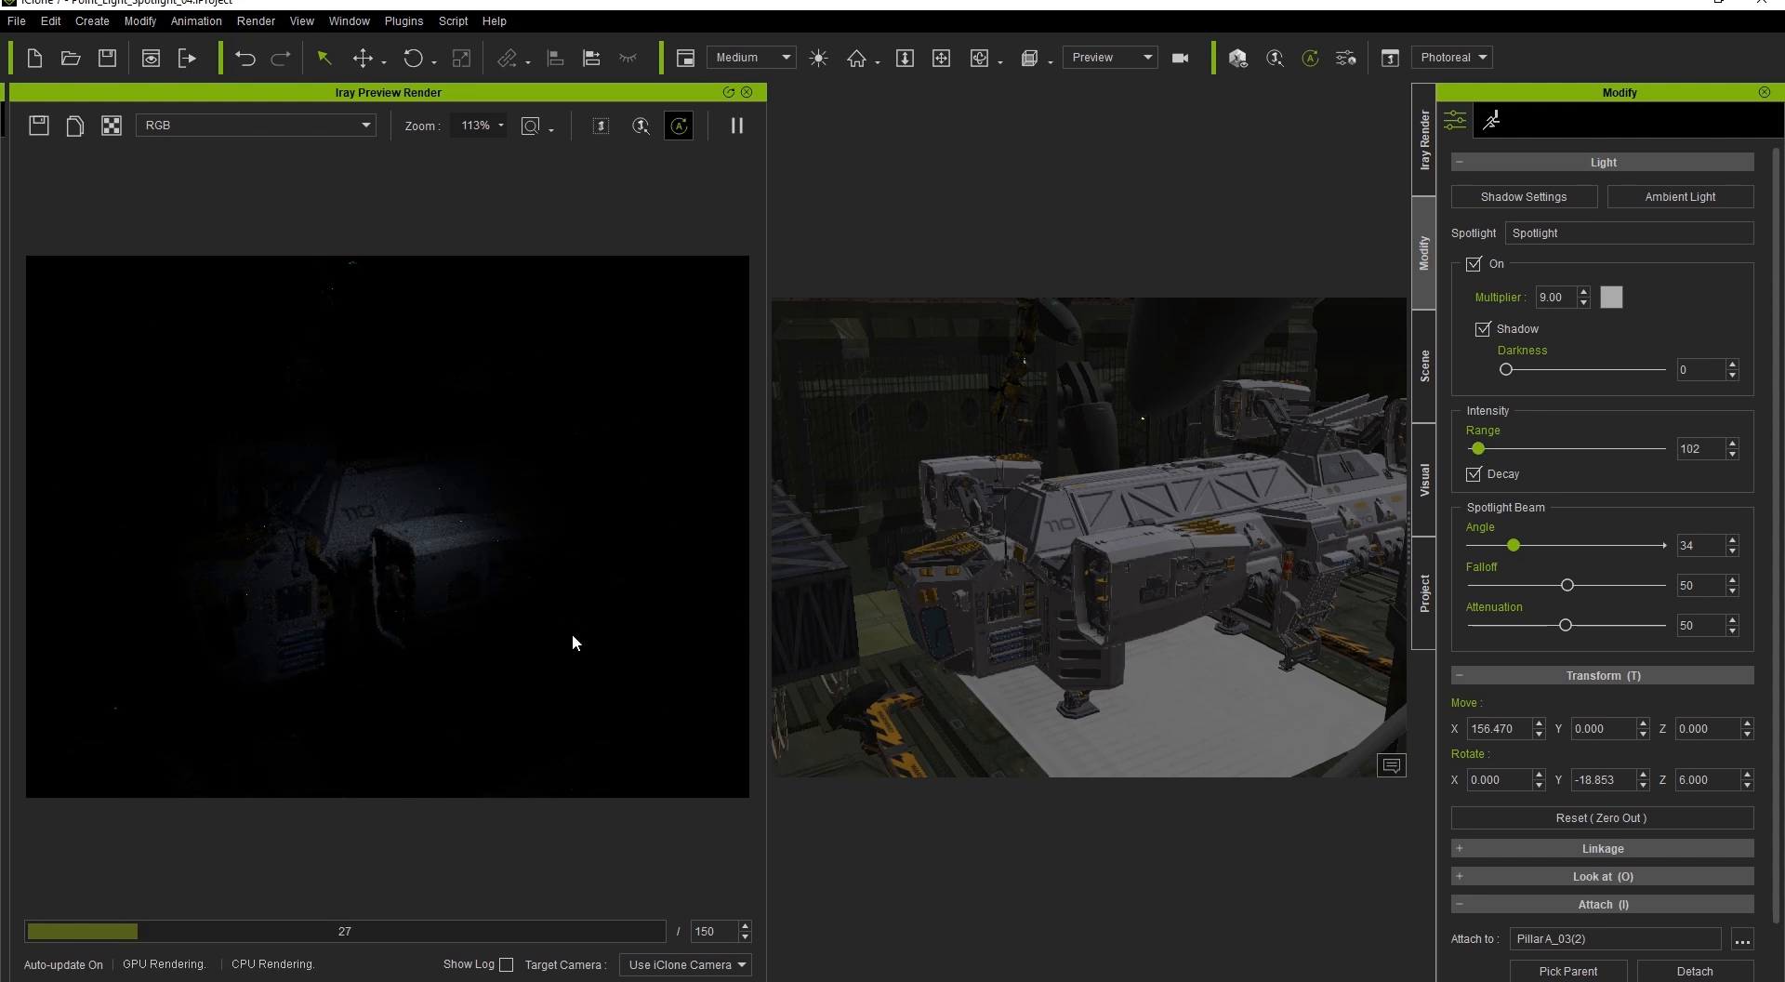
mouse_move(392, 573)
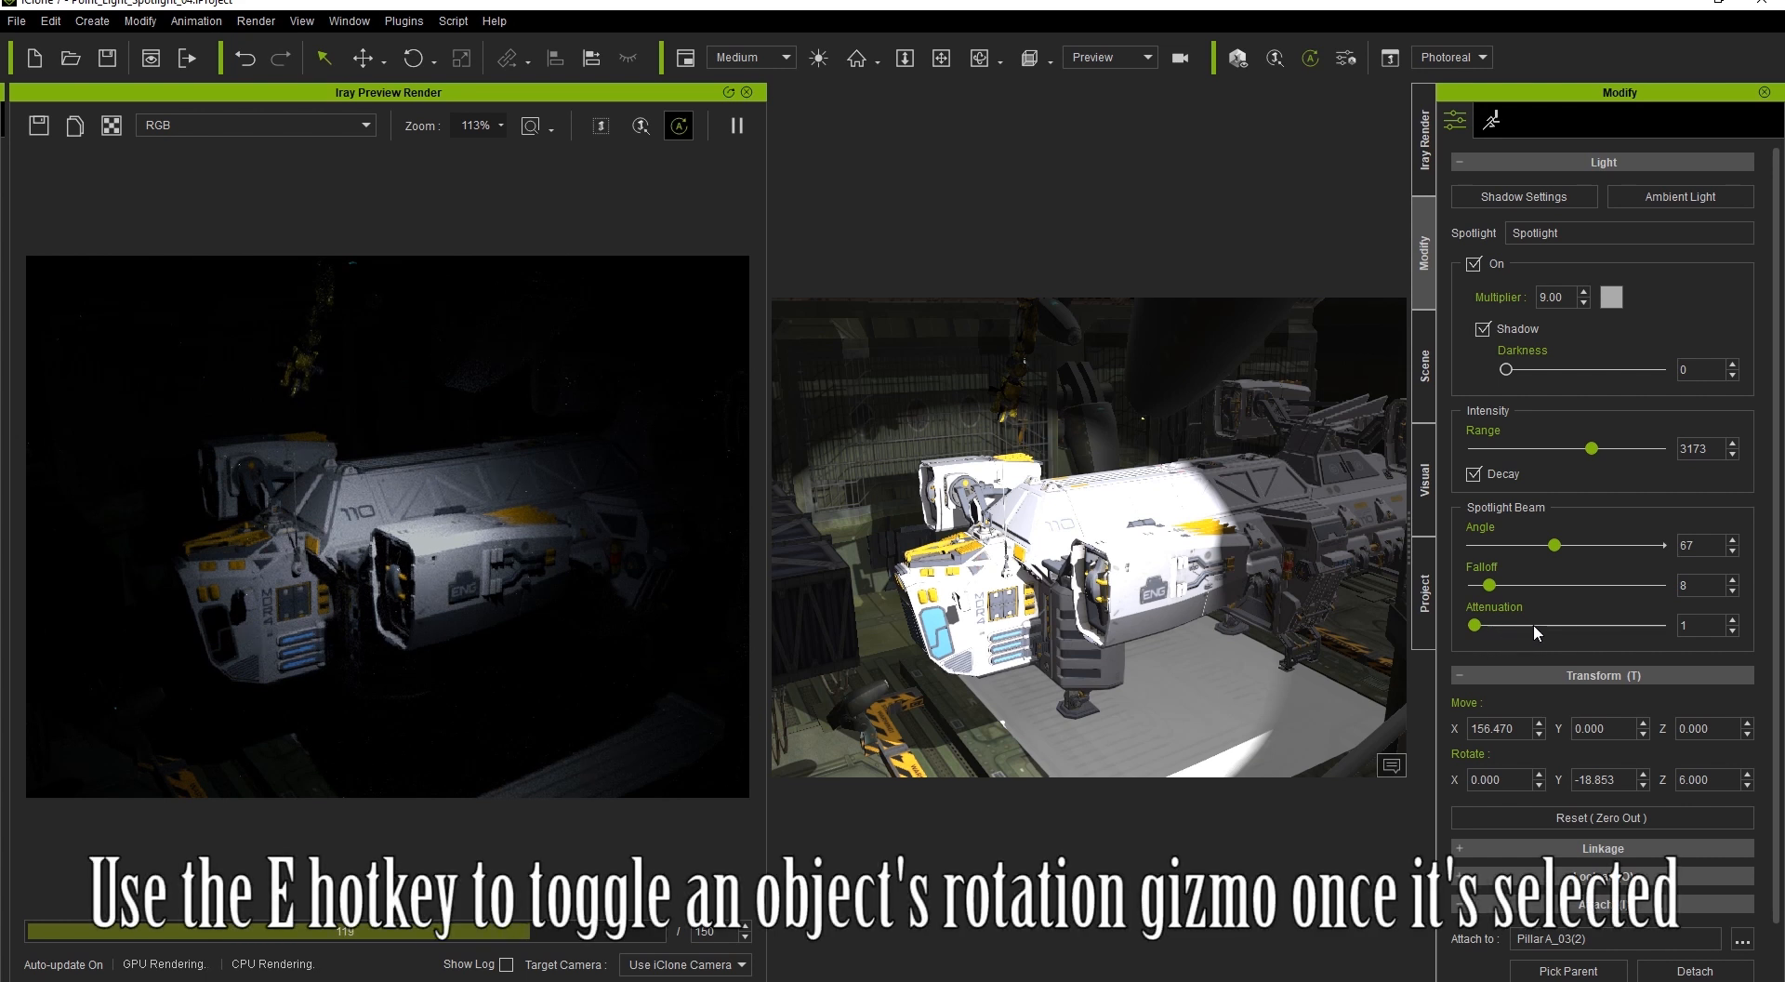
mouse_move(1425, 526)
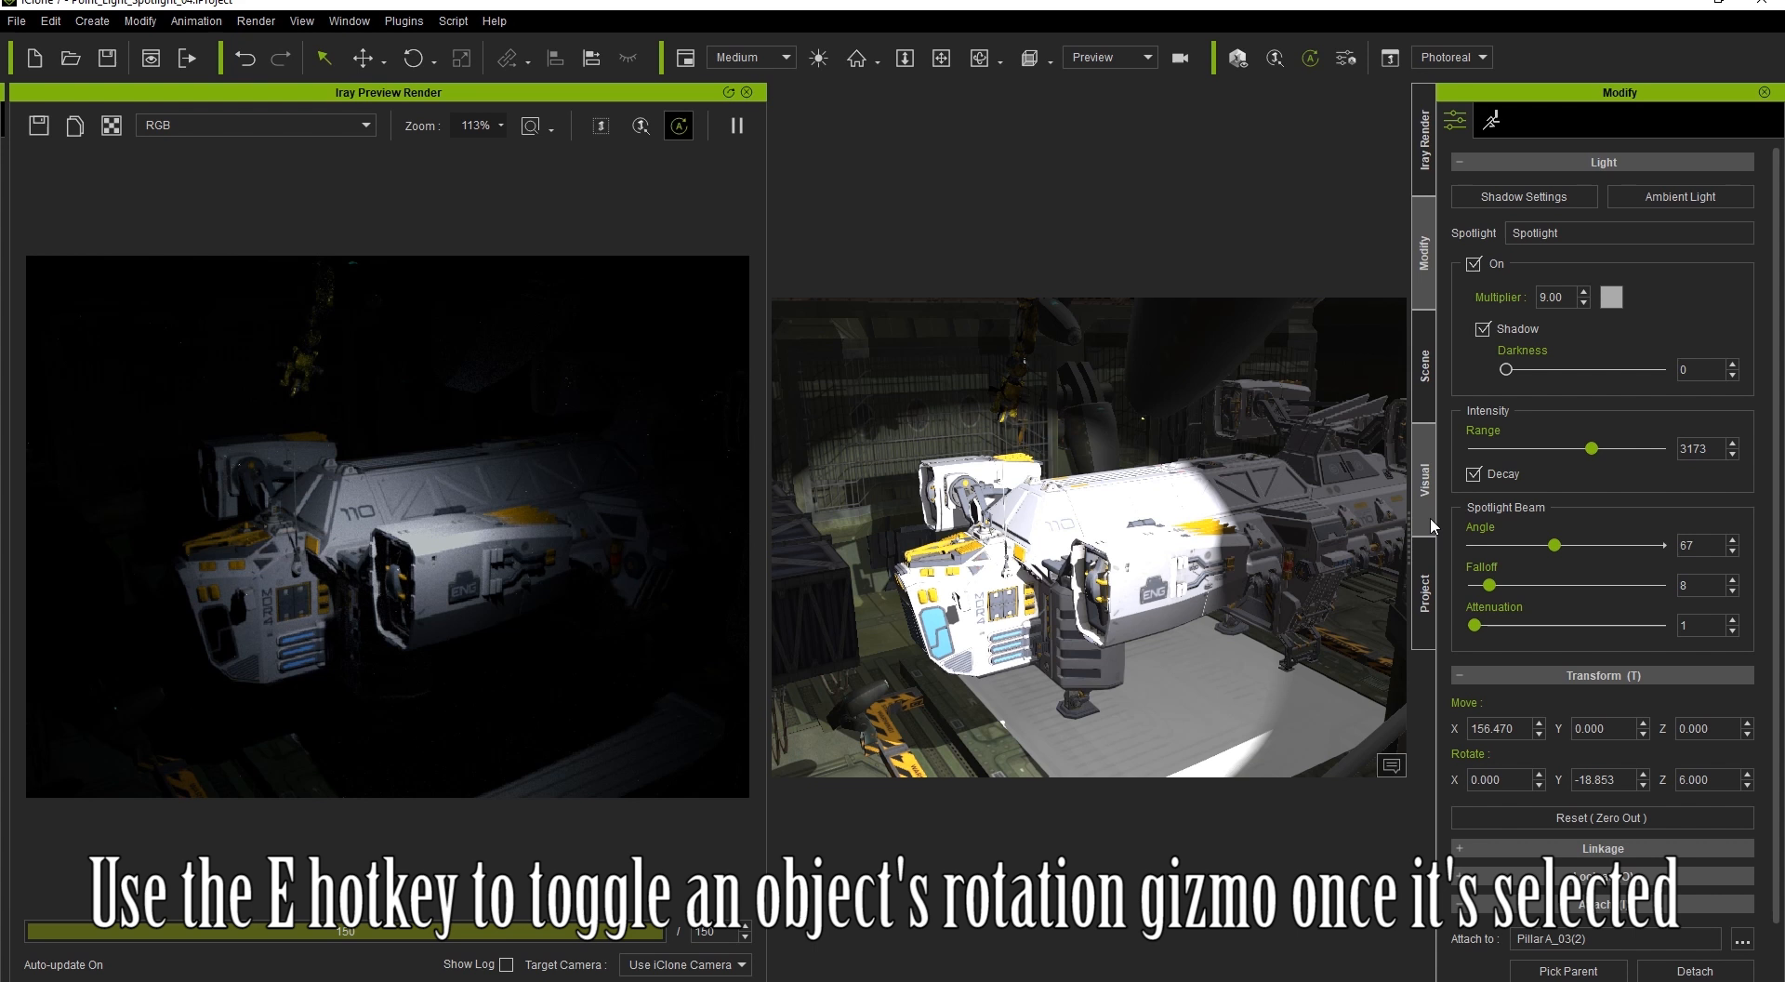
mouse_move(1218, 356)
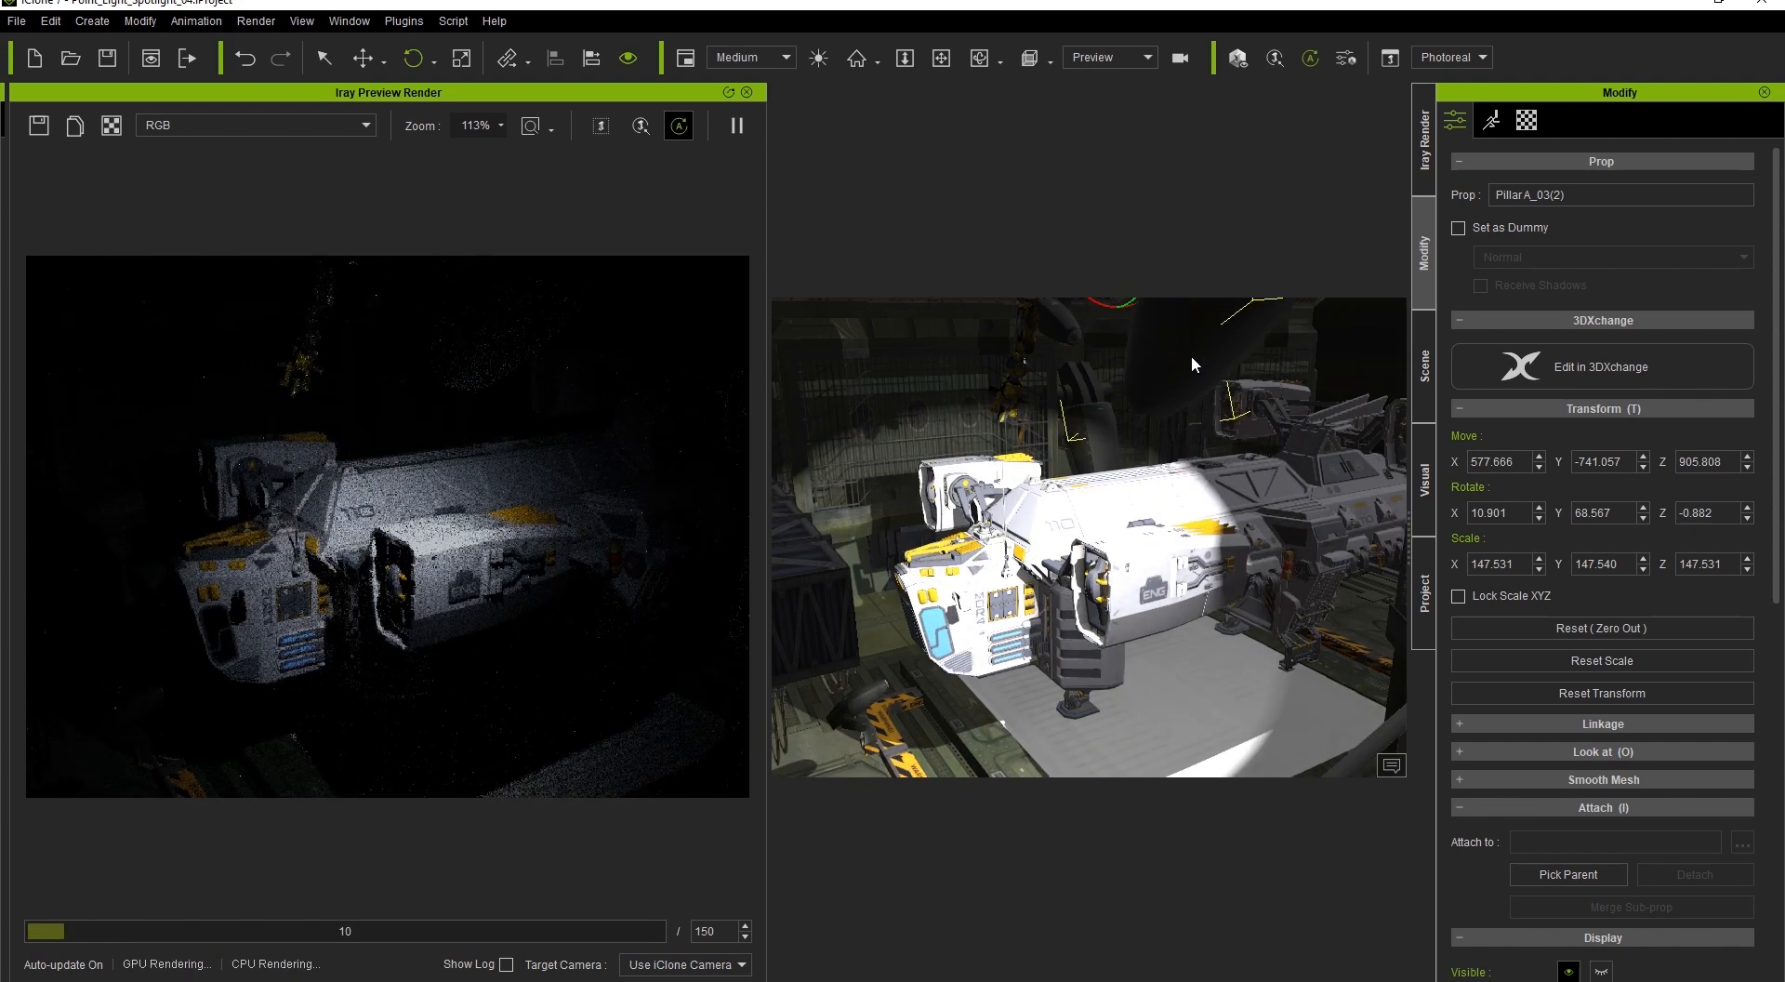
Step: Set the Spotlight's Iray shape radius to 30 and intensity 0.653, checking via Camera(2) then Preview
click(1424, 111)
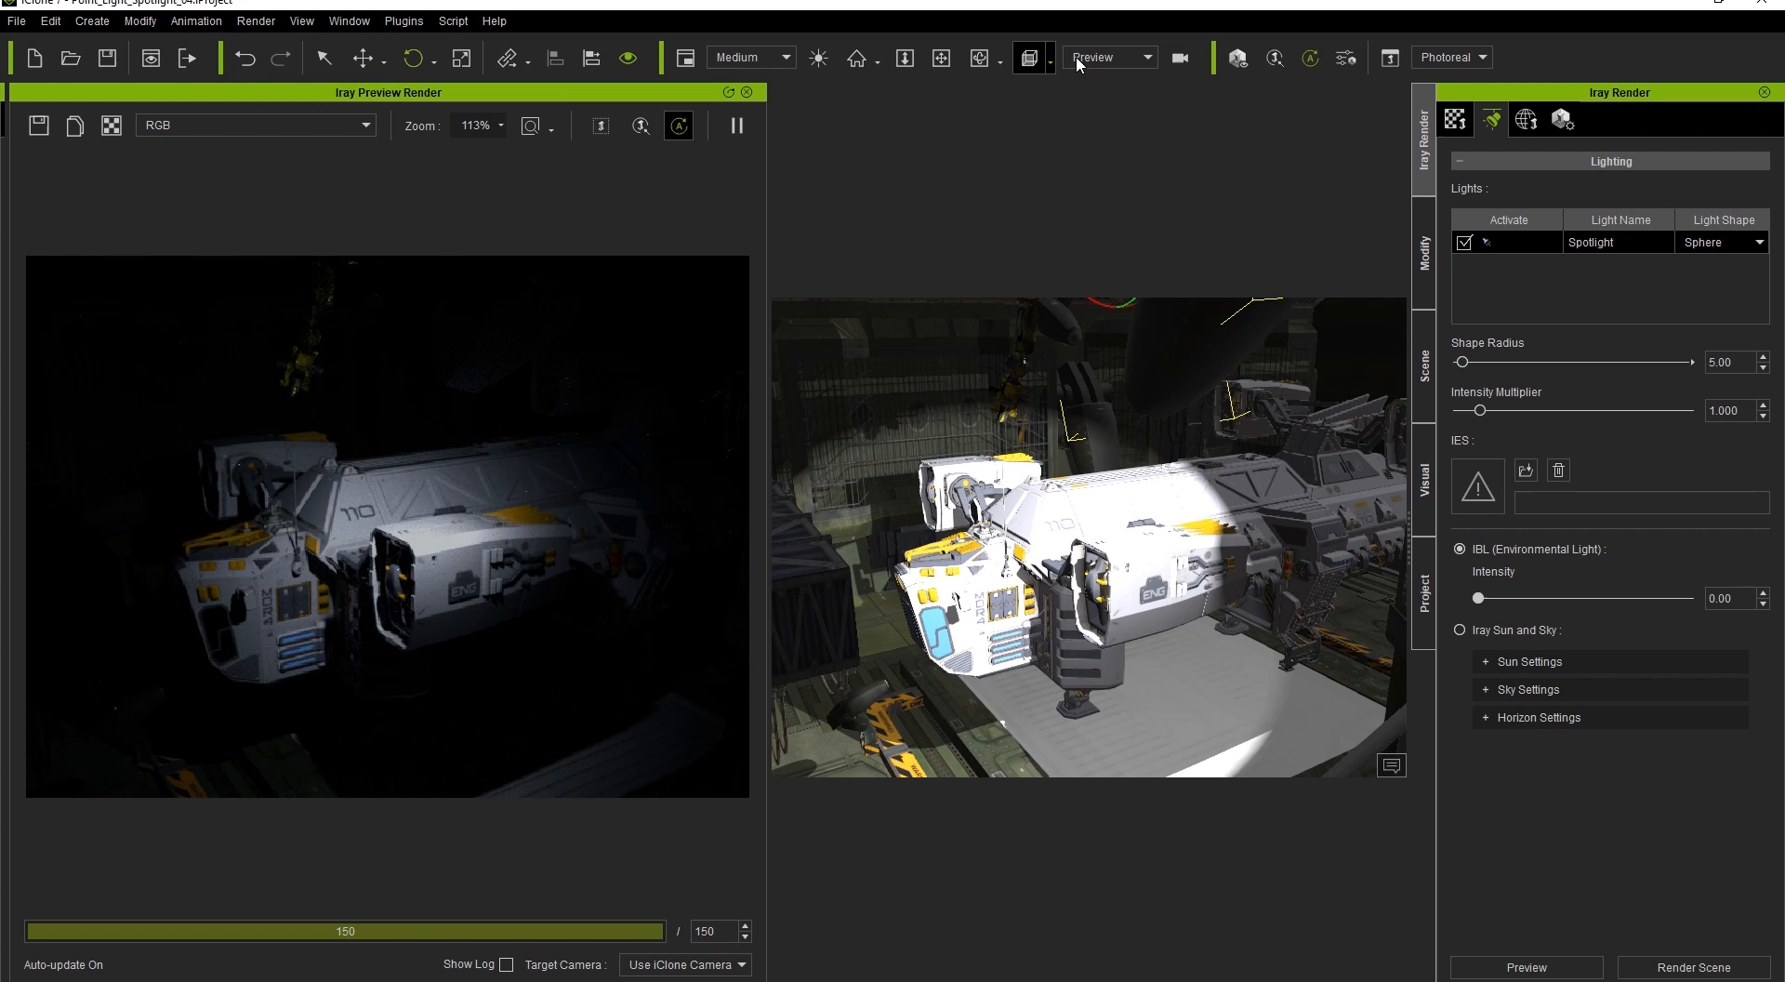
click(1105, 56)
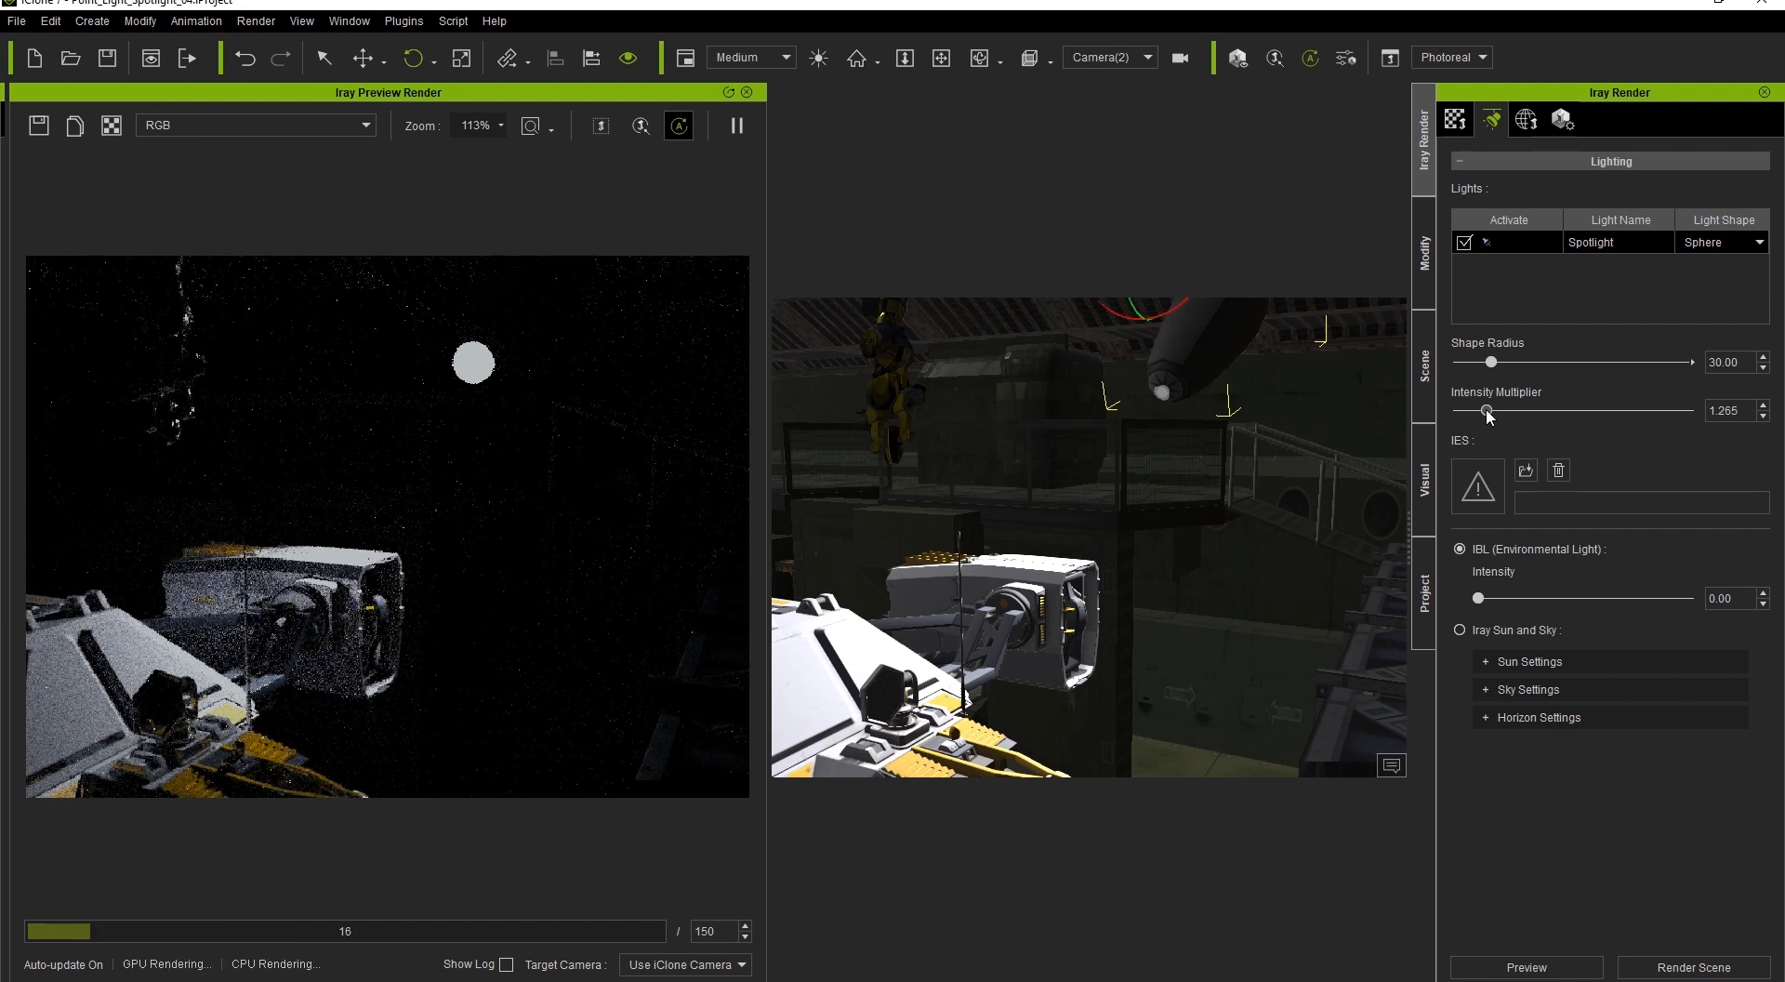
click(1105, 57)
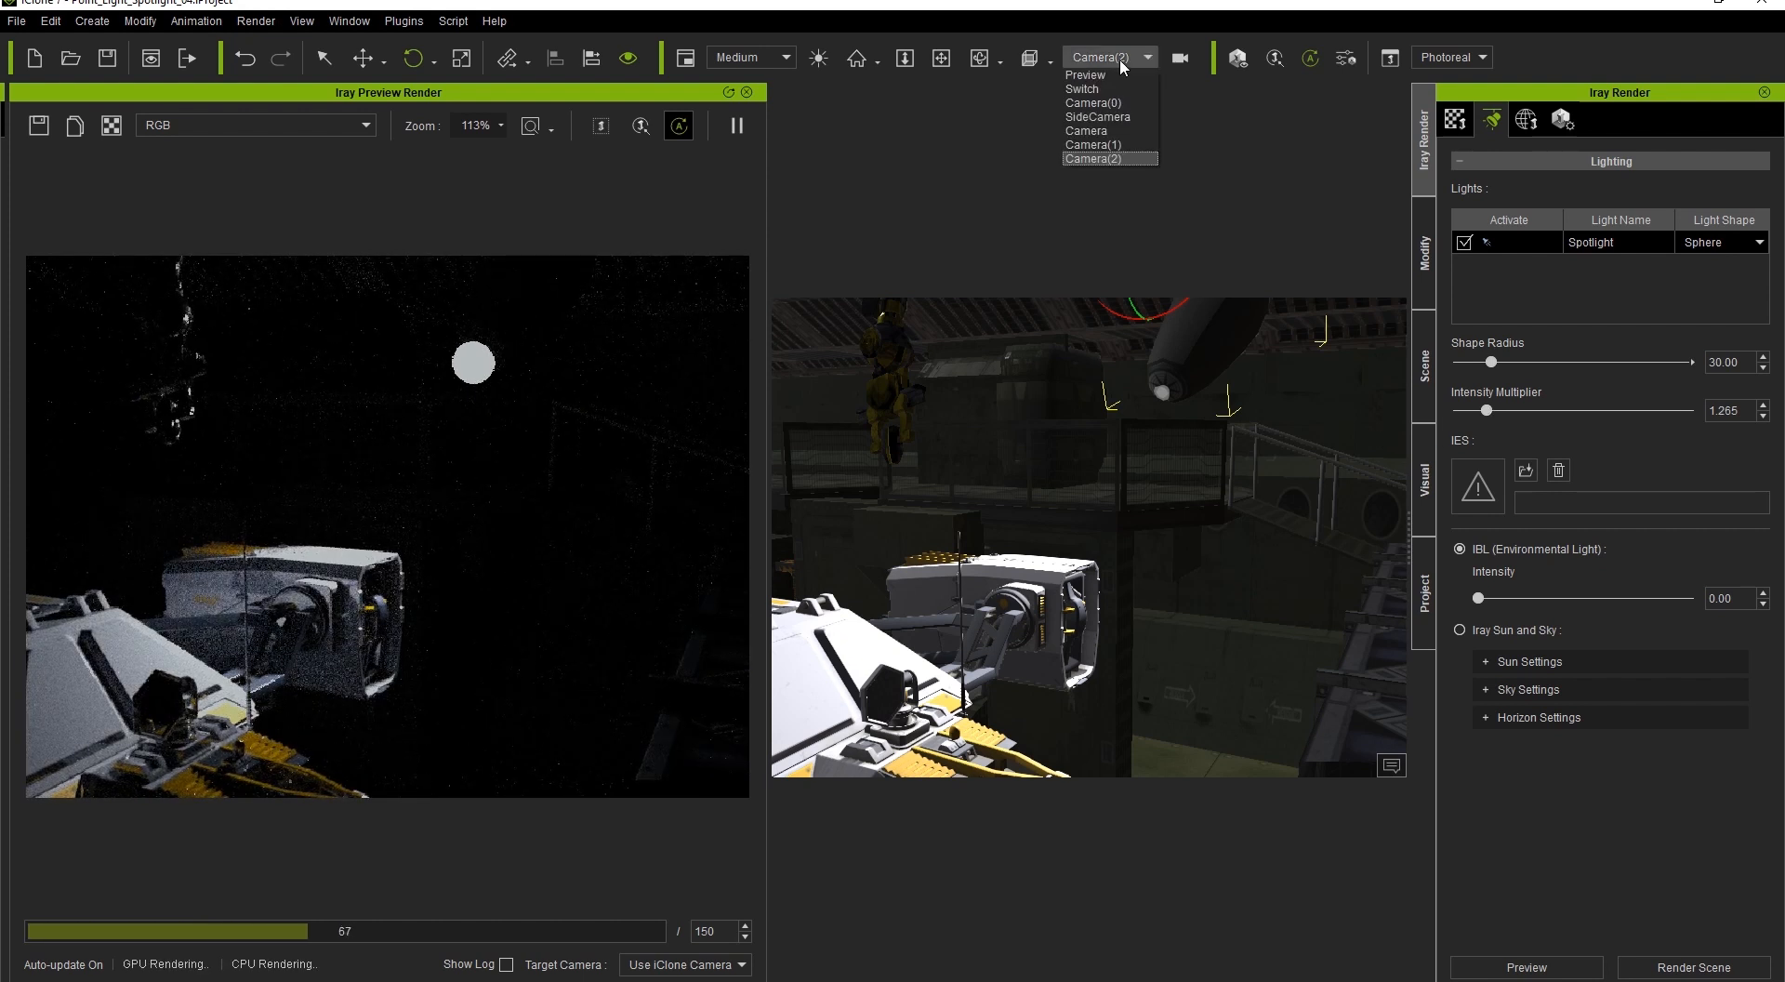
click(1082, 75)
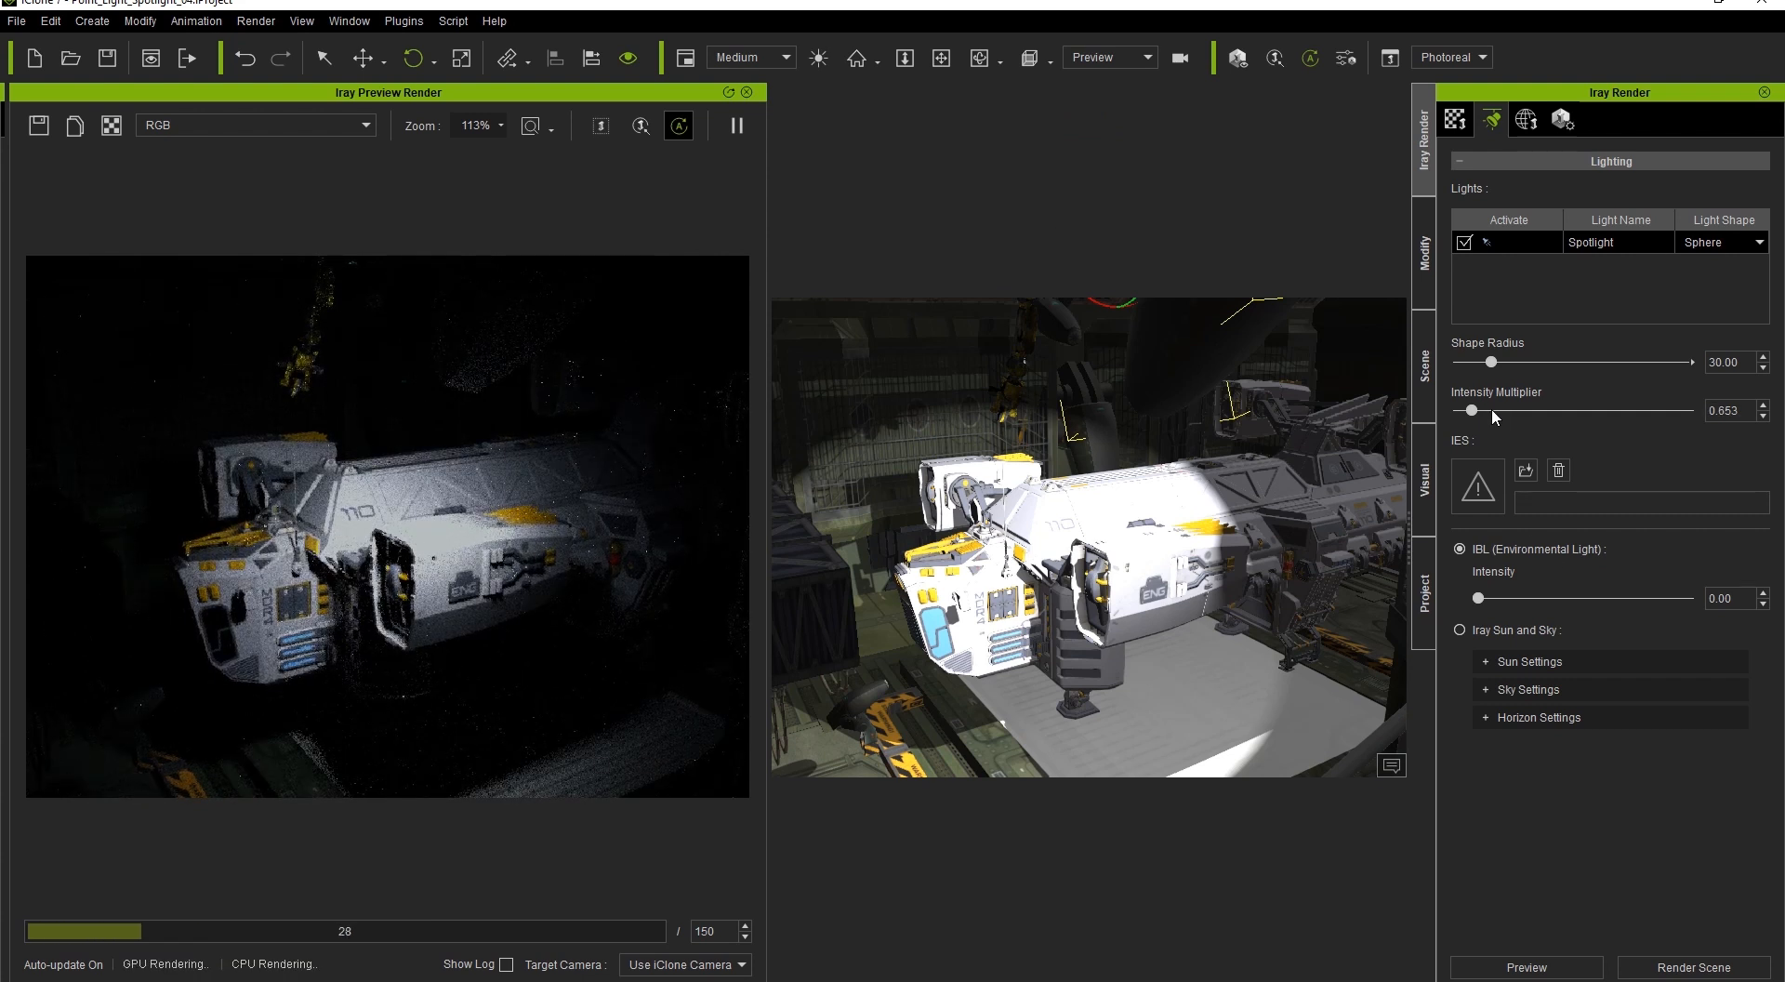
Step: Enable the Rim light, view it through Camera, and confirm it in the Iray lighting list
click(1424, 367)
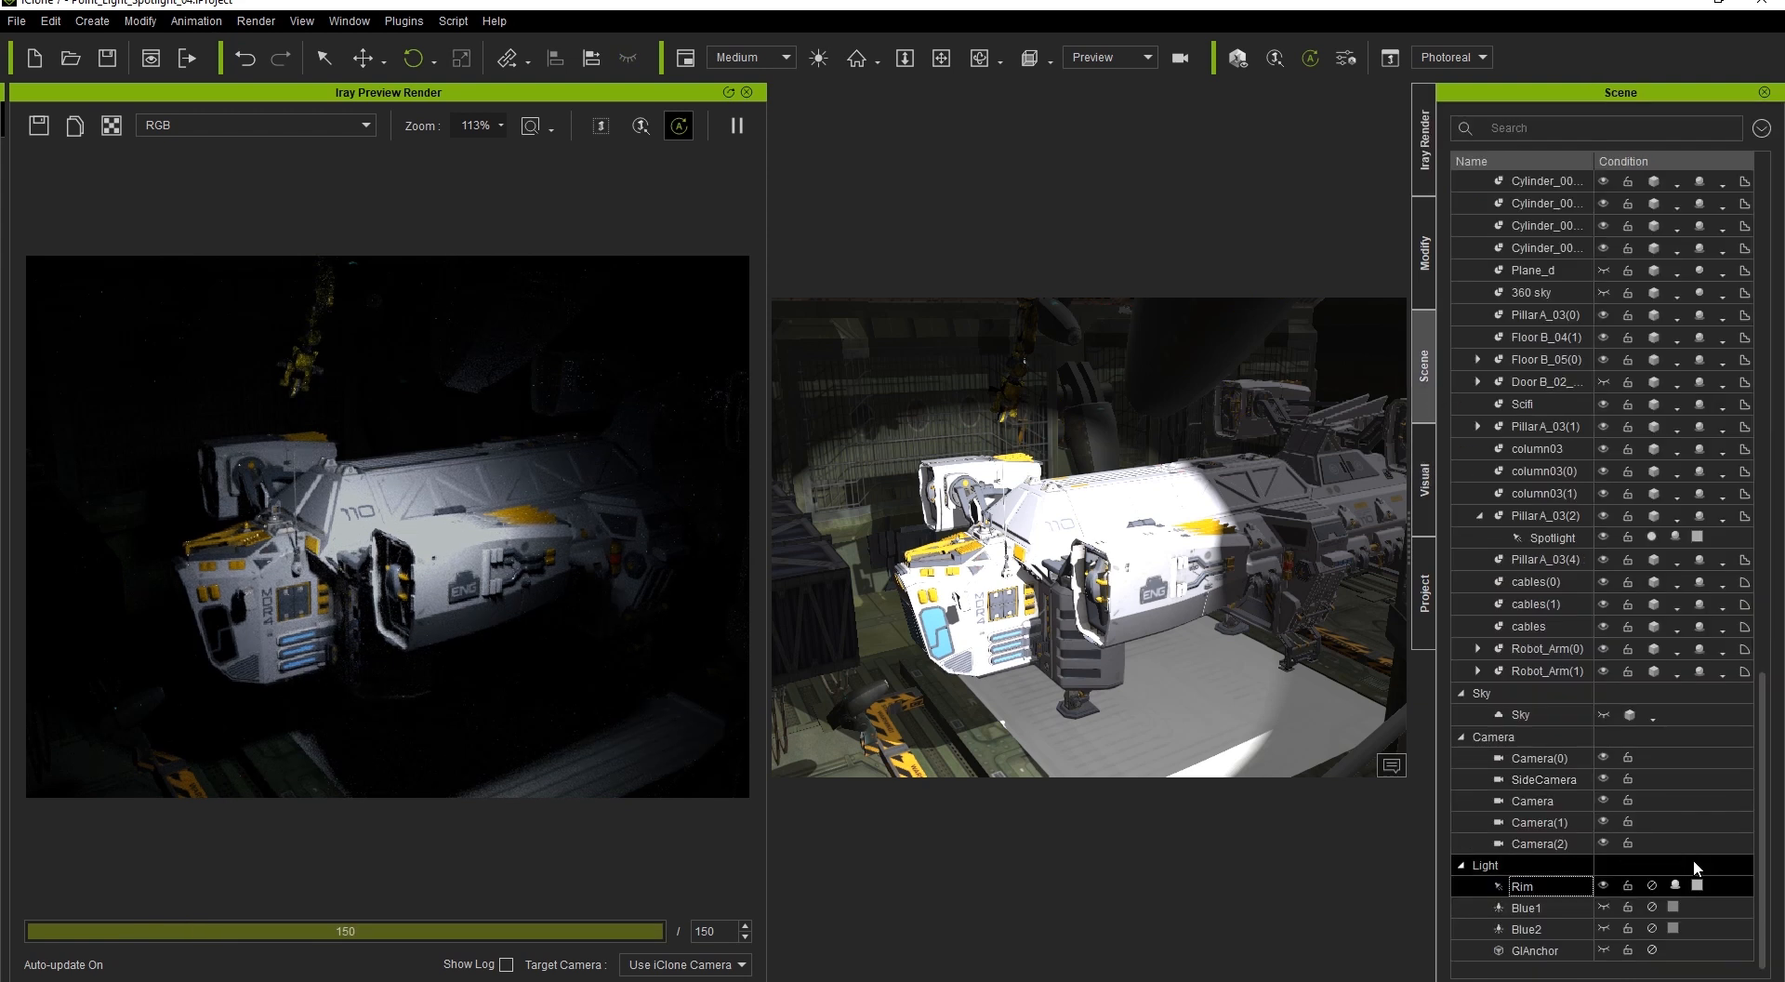
click(1604, 885)
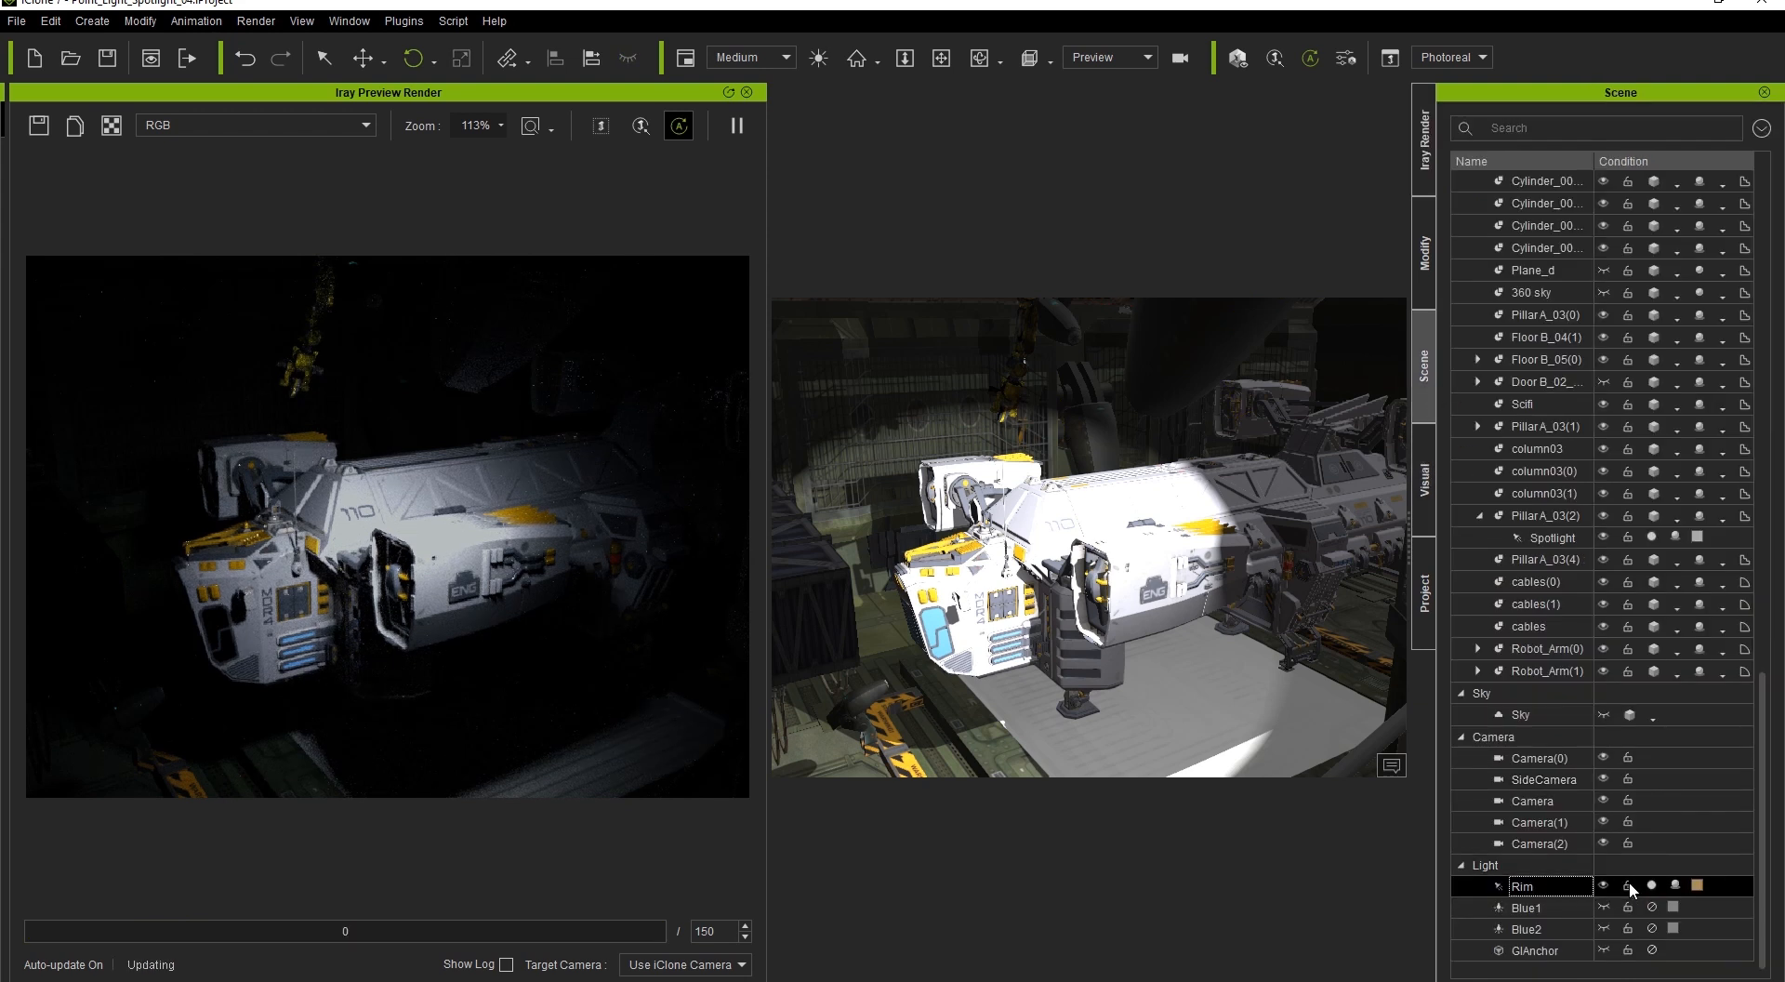
click(1104, 57)
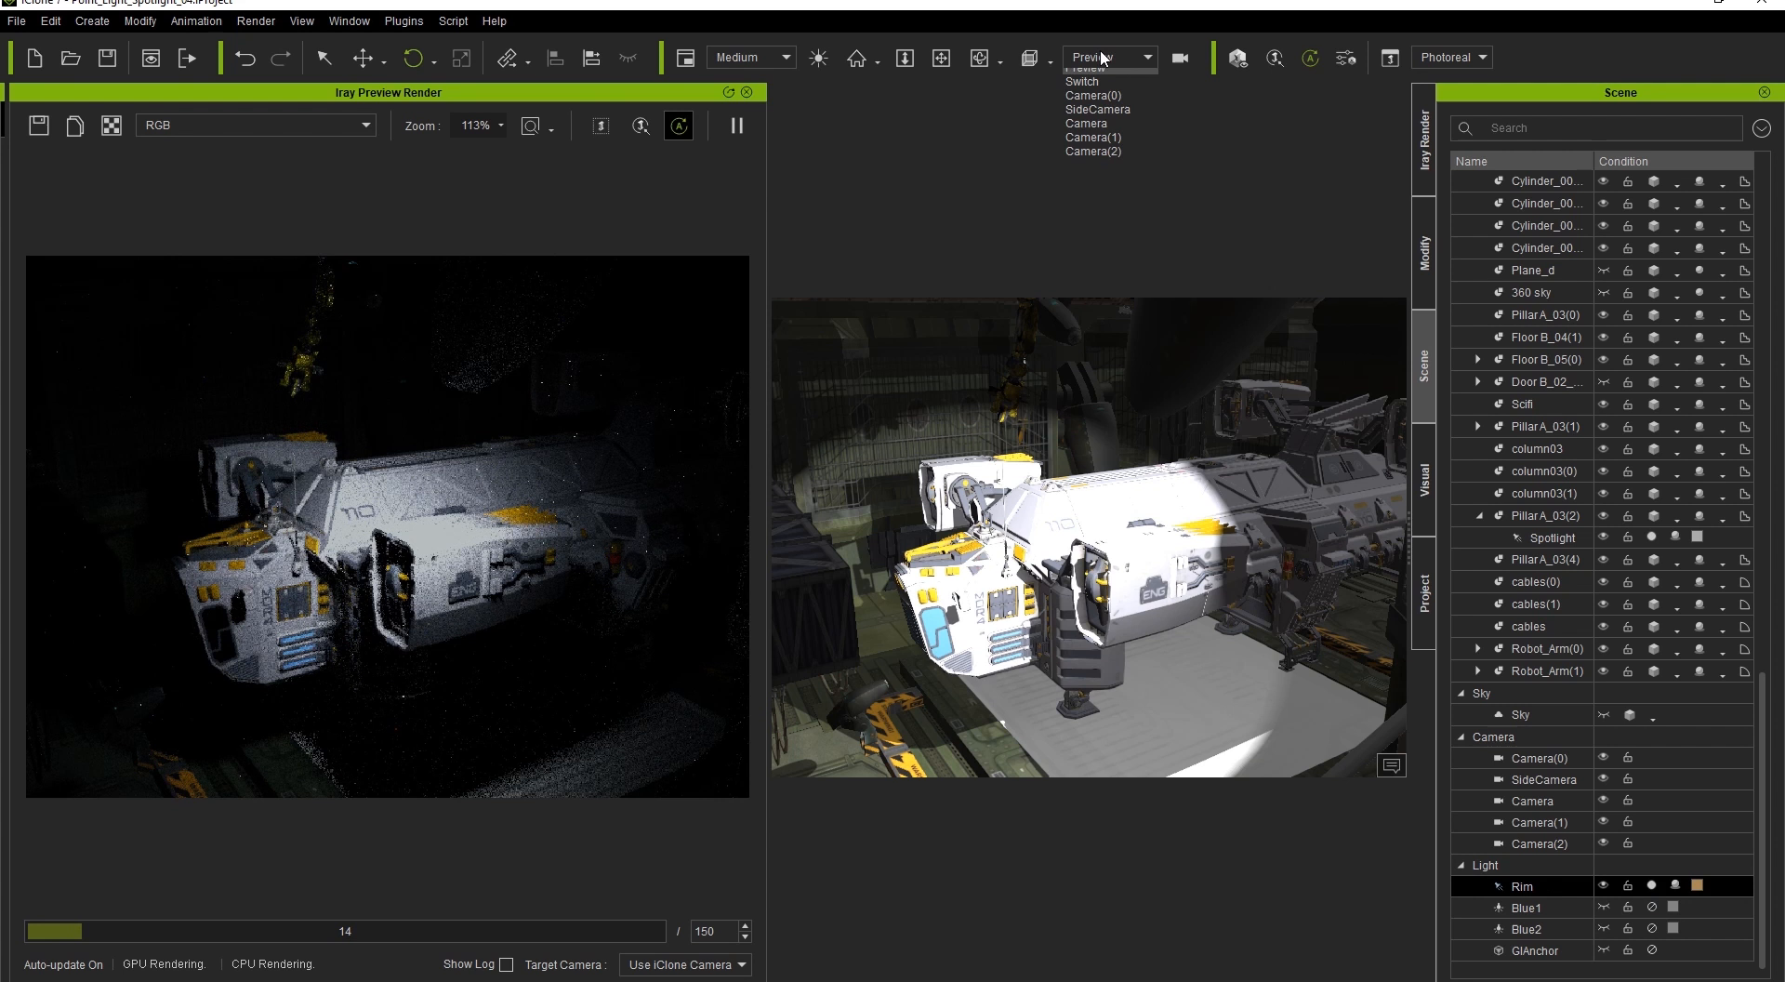
click(1085, 123)
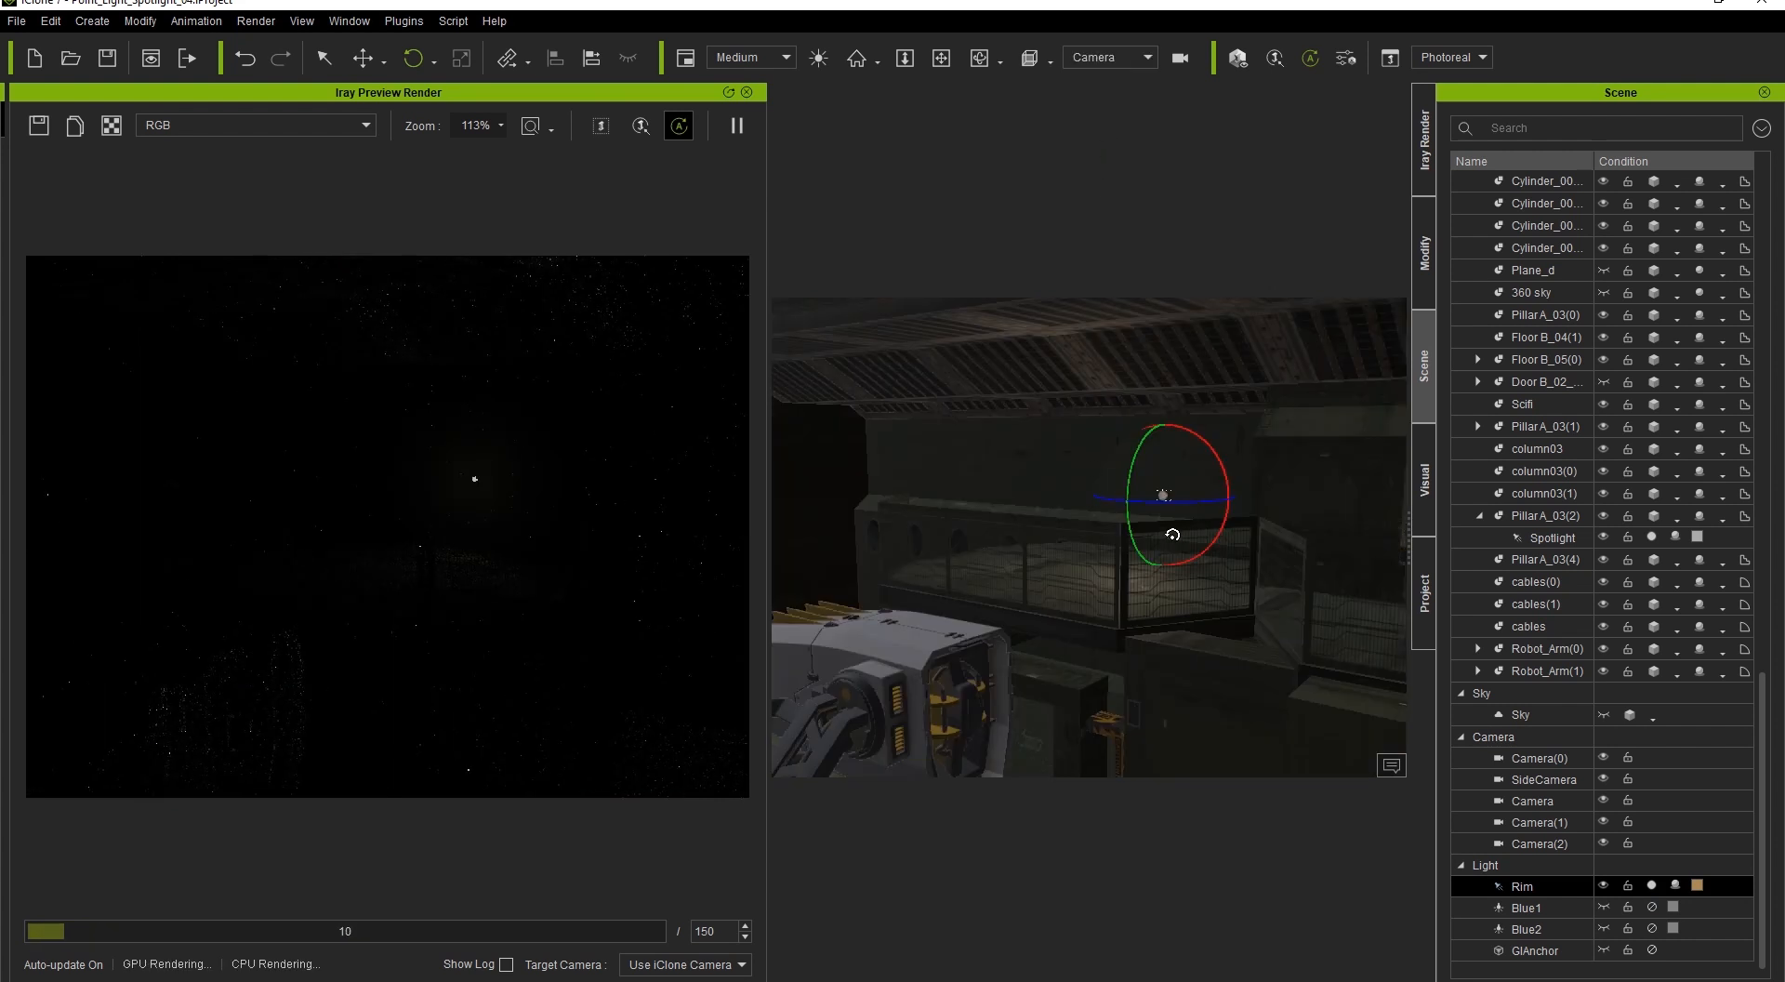
click(1422, 251)
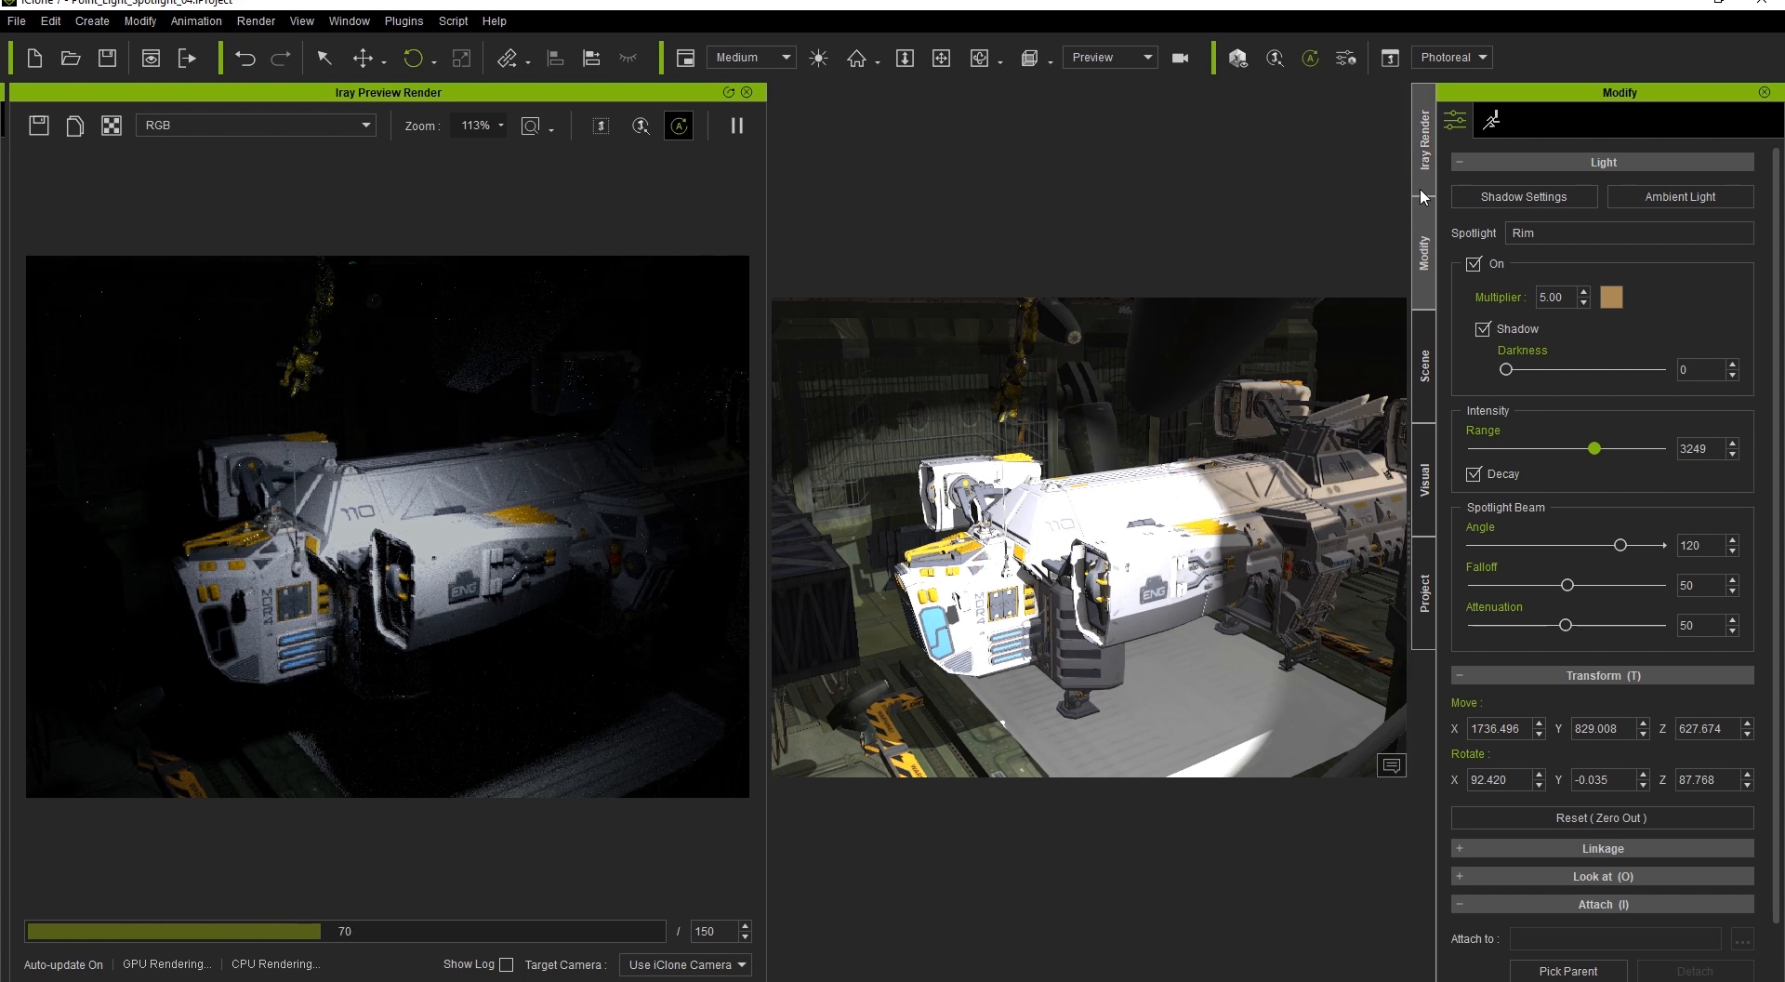
click(1424, 115)
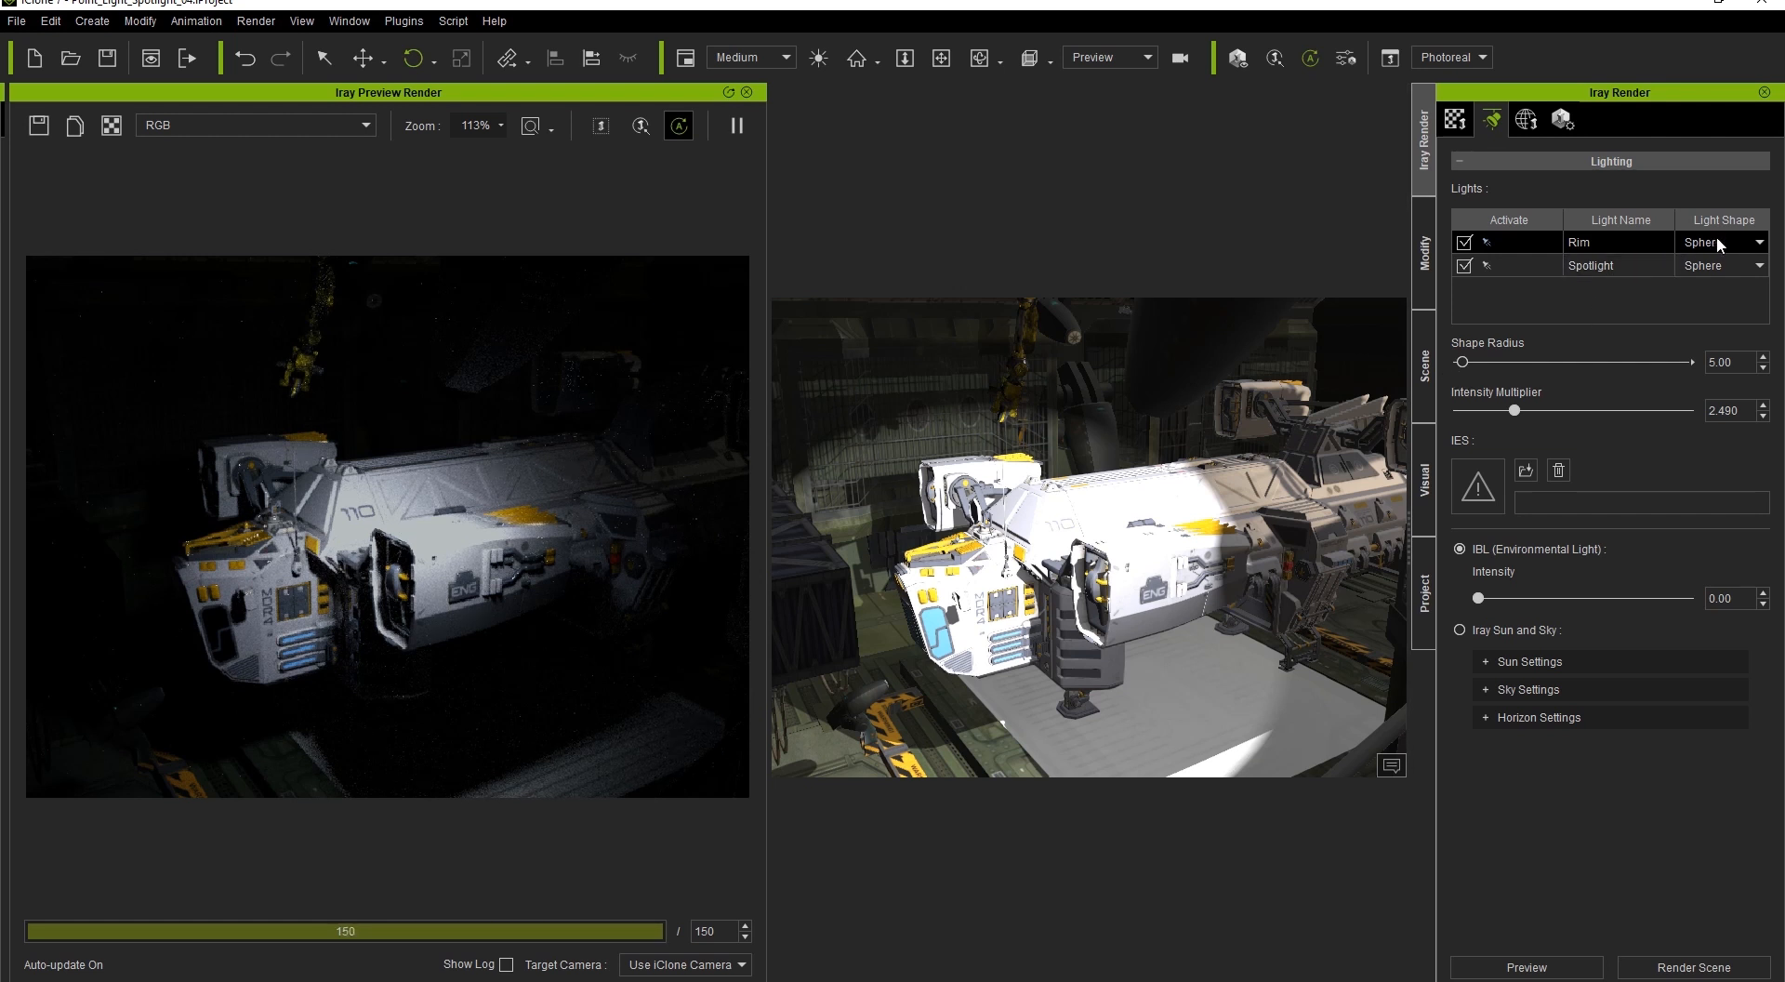
Step: Give the Rim light a rectangle Iray shape, 360 wide and 250 high
click(1147, 56)
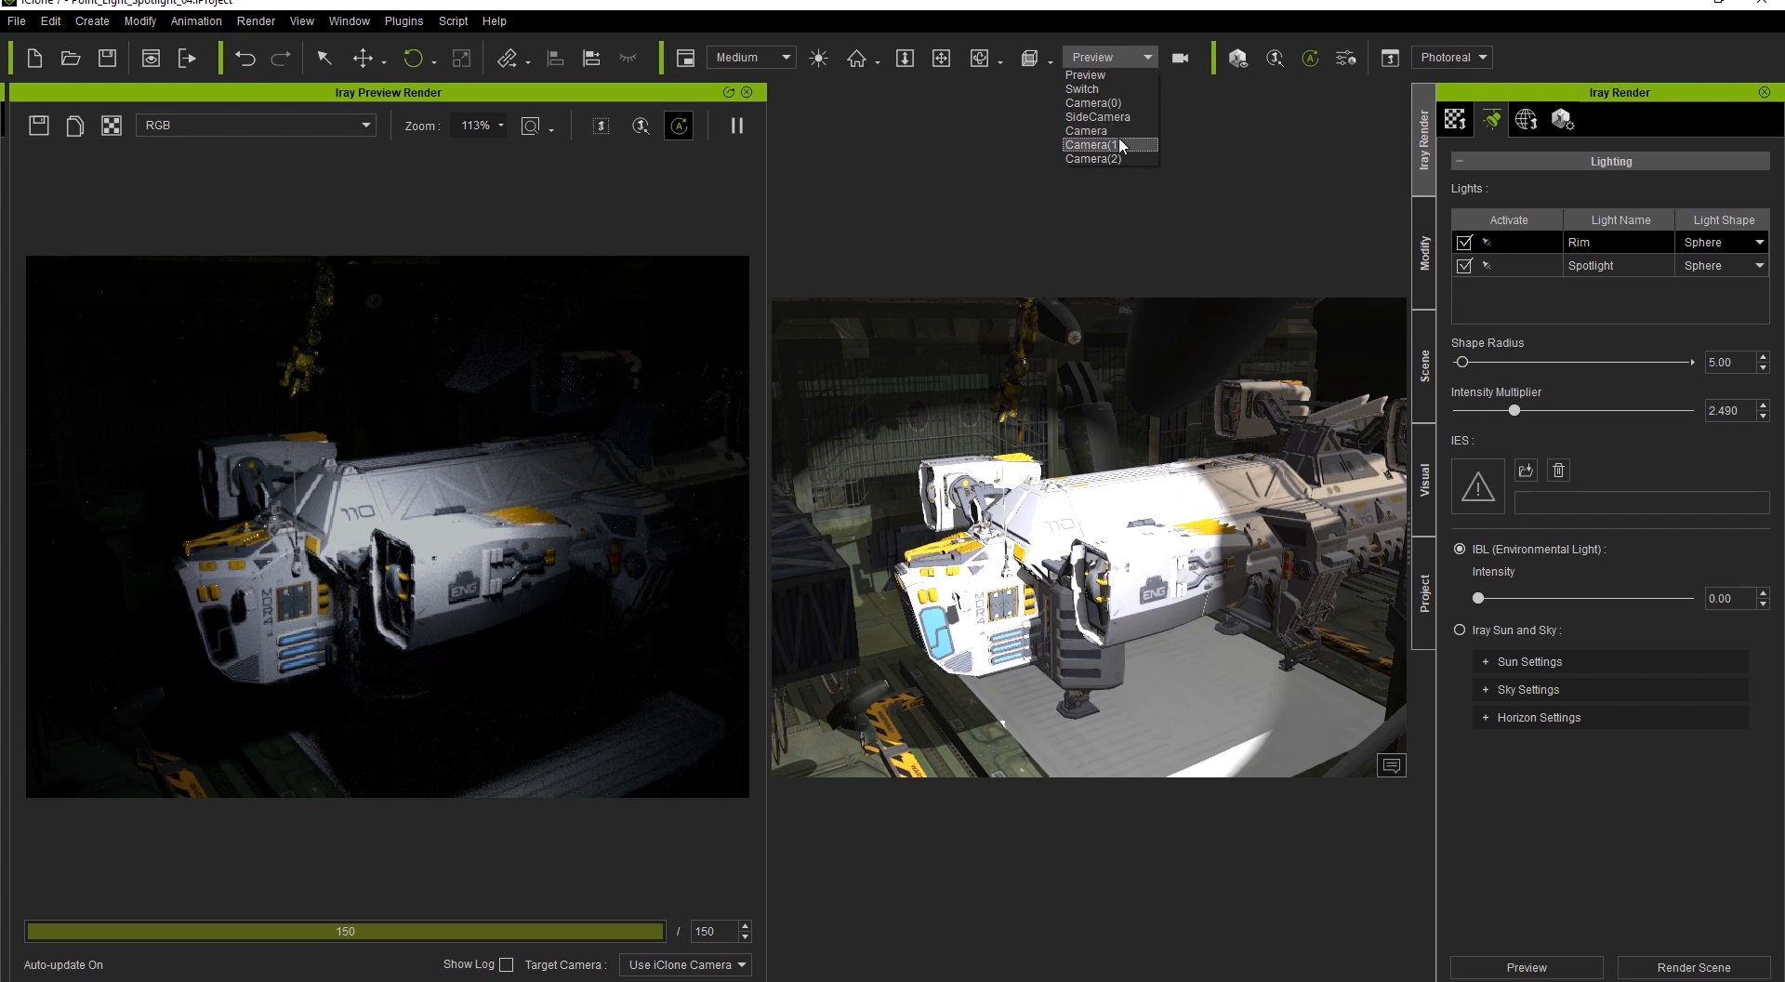
click(1091, 145)
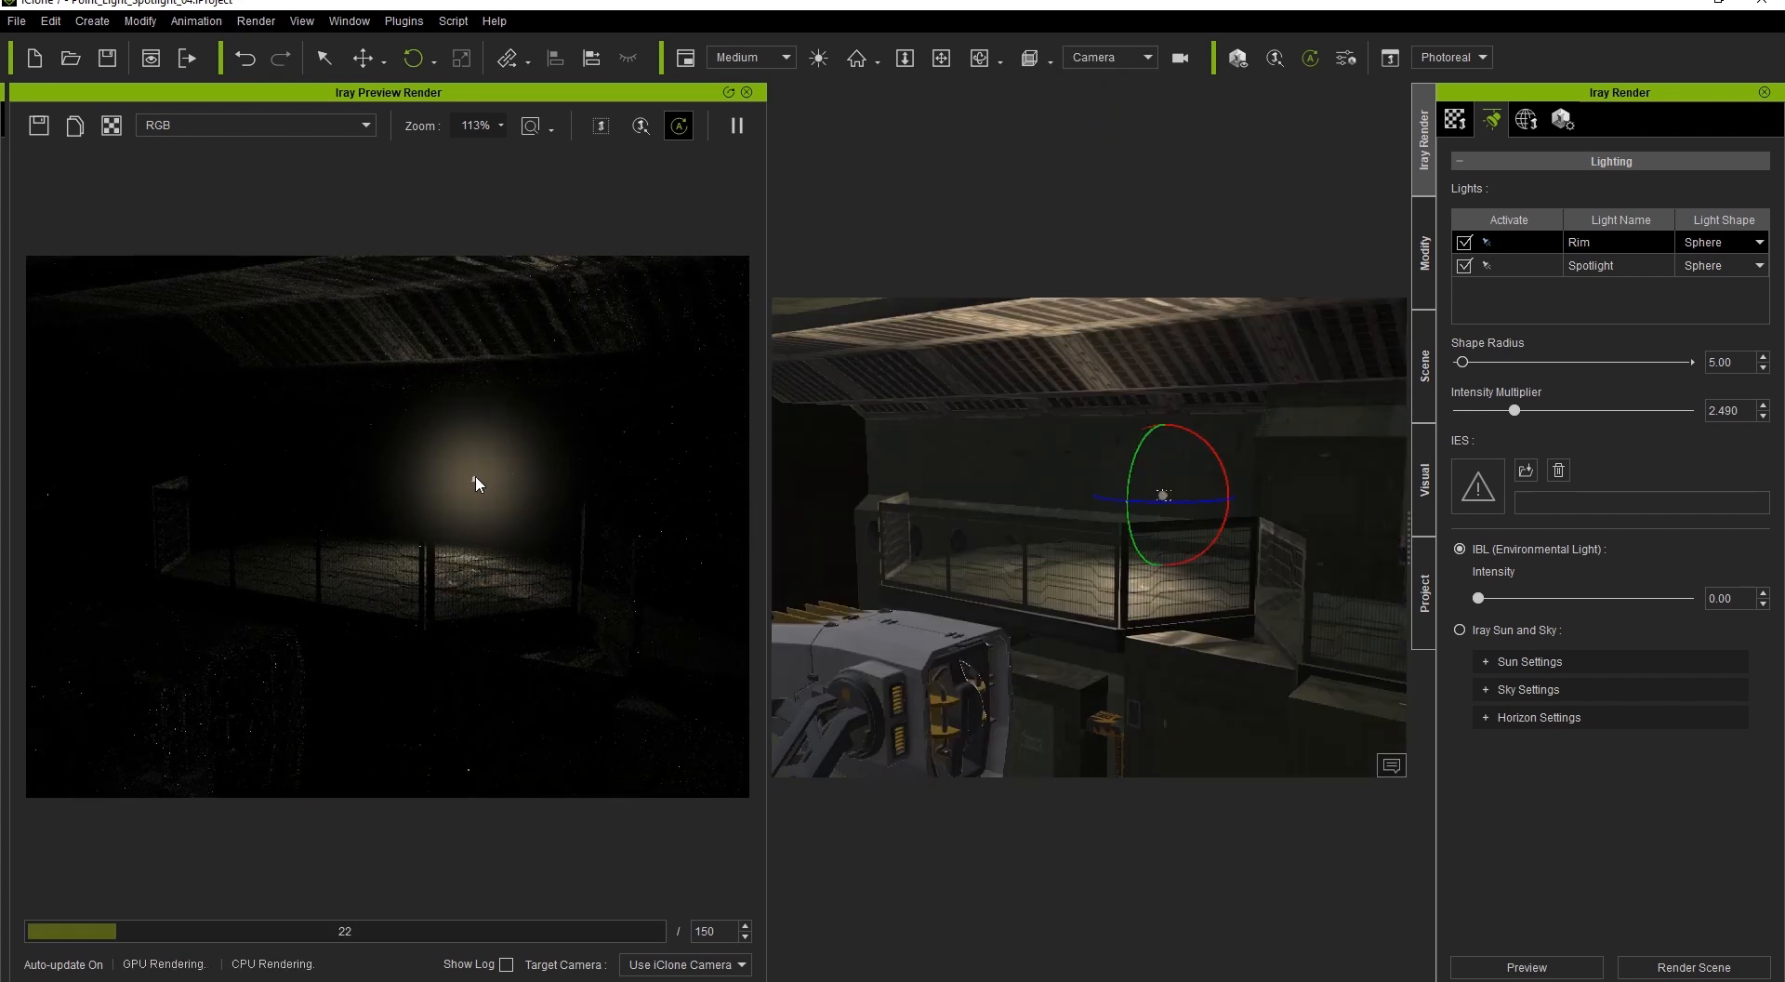
click(1759, 242)
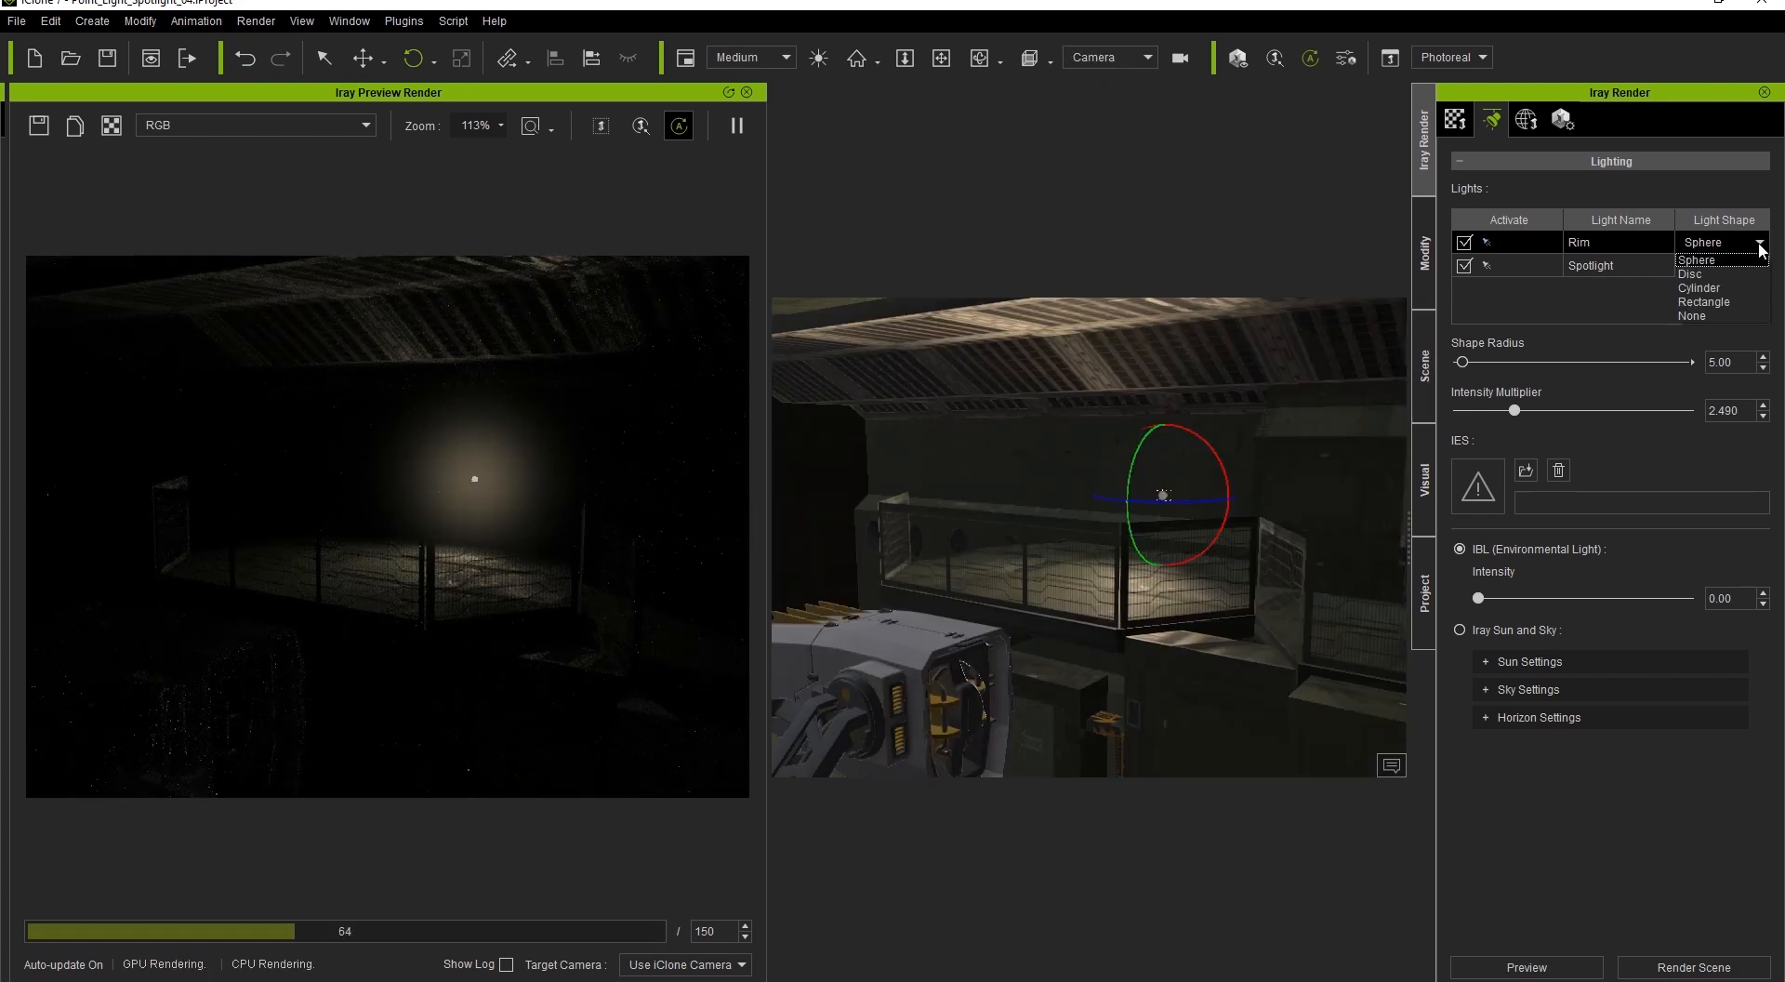
mouse_move(1728, 288)
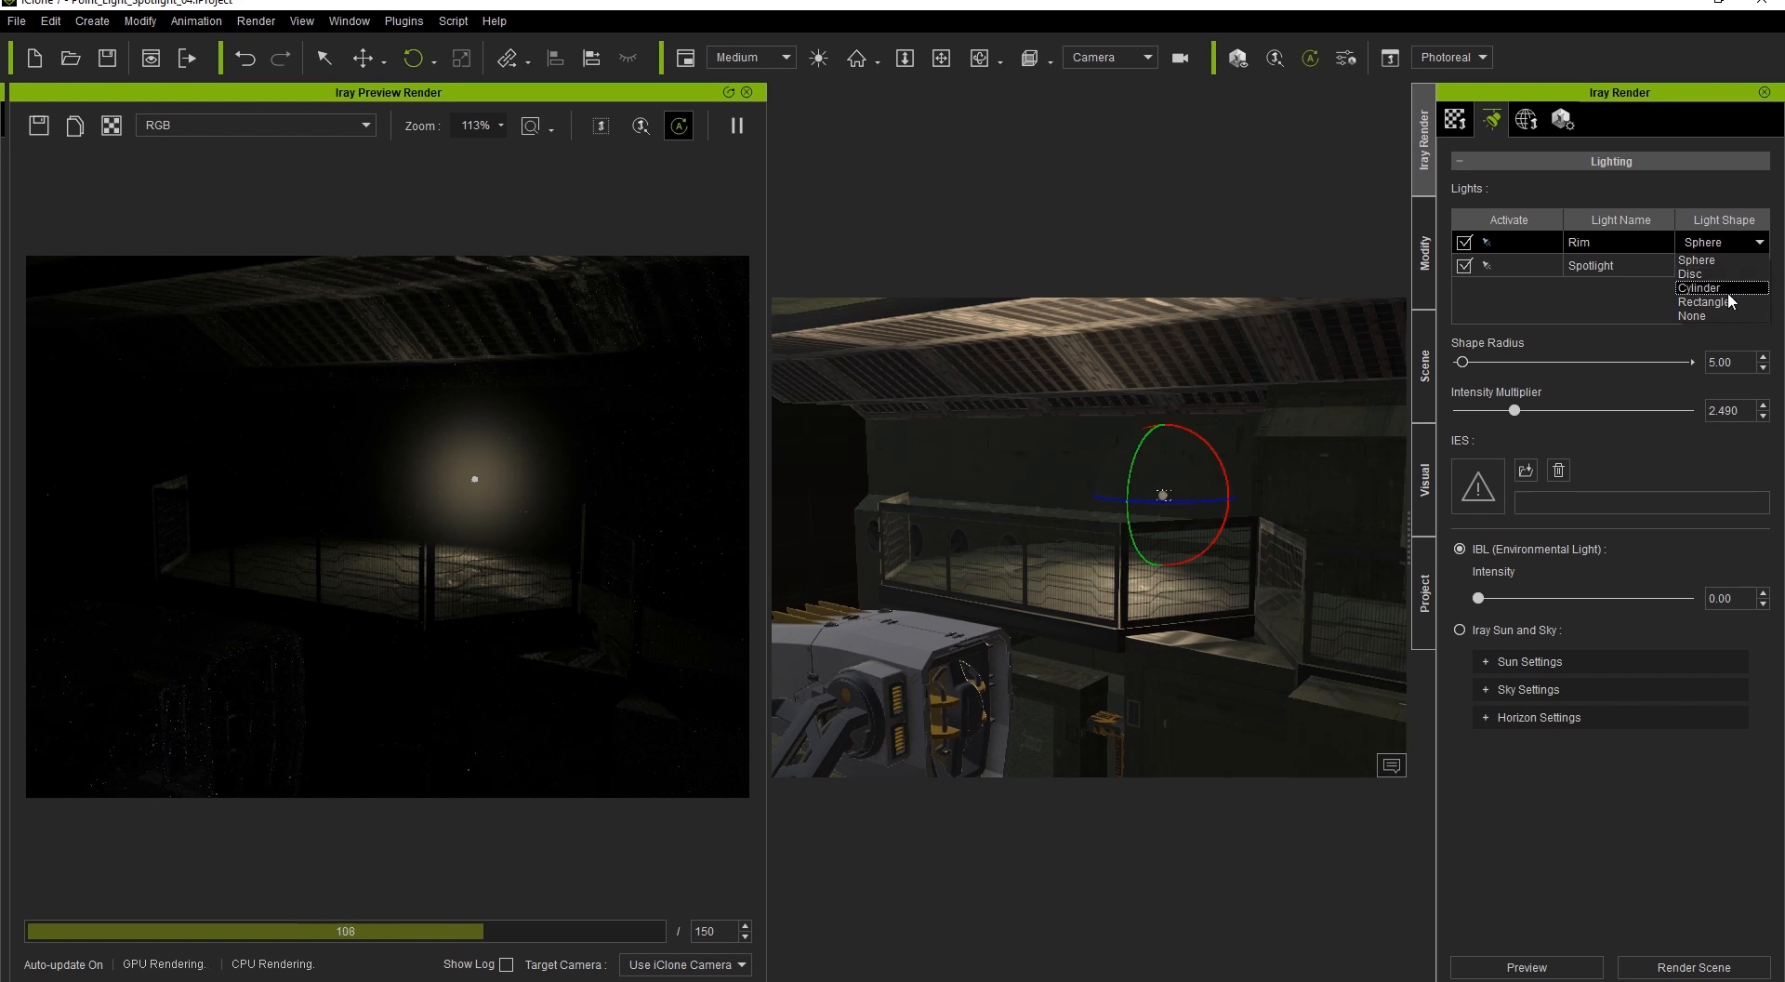
click(1708, 302)
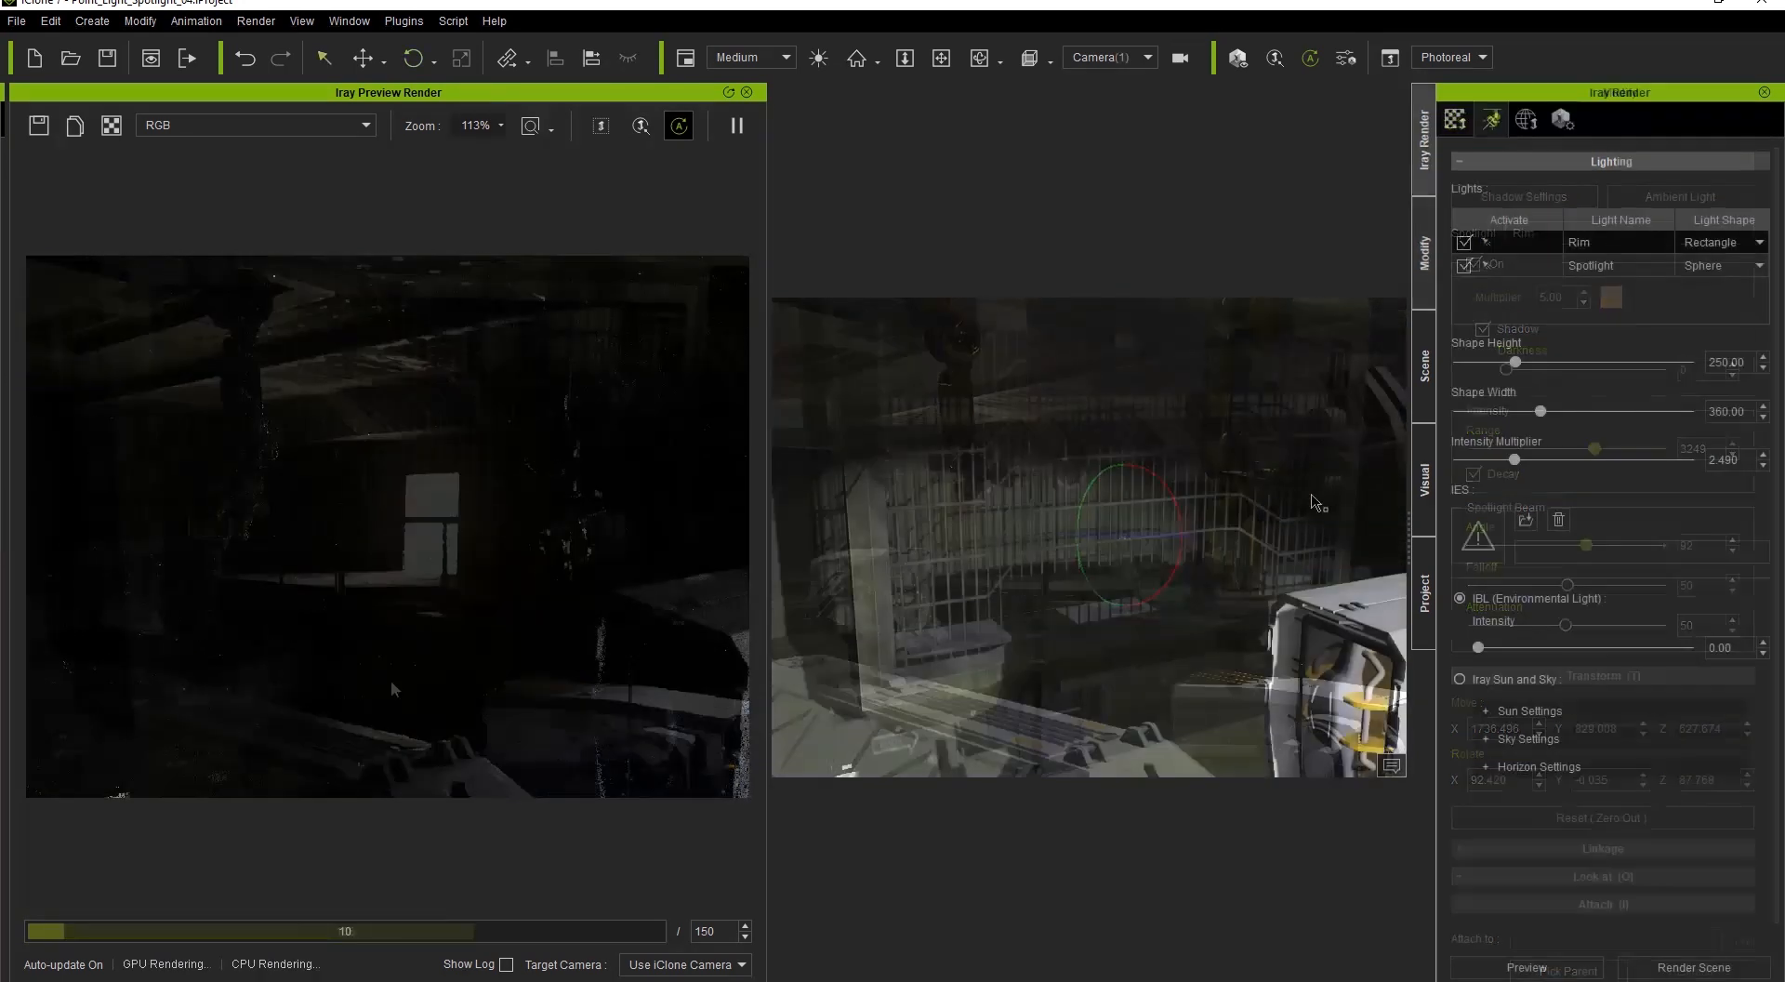
Step: Set the Blue1 point light's multiplier to 3.00 and its range to 1300
click(1424, 368)
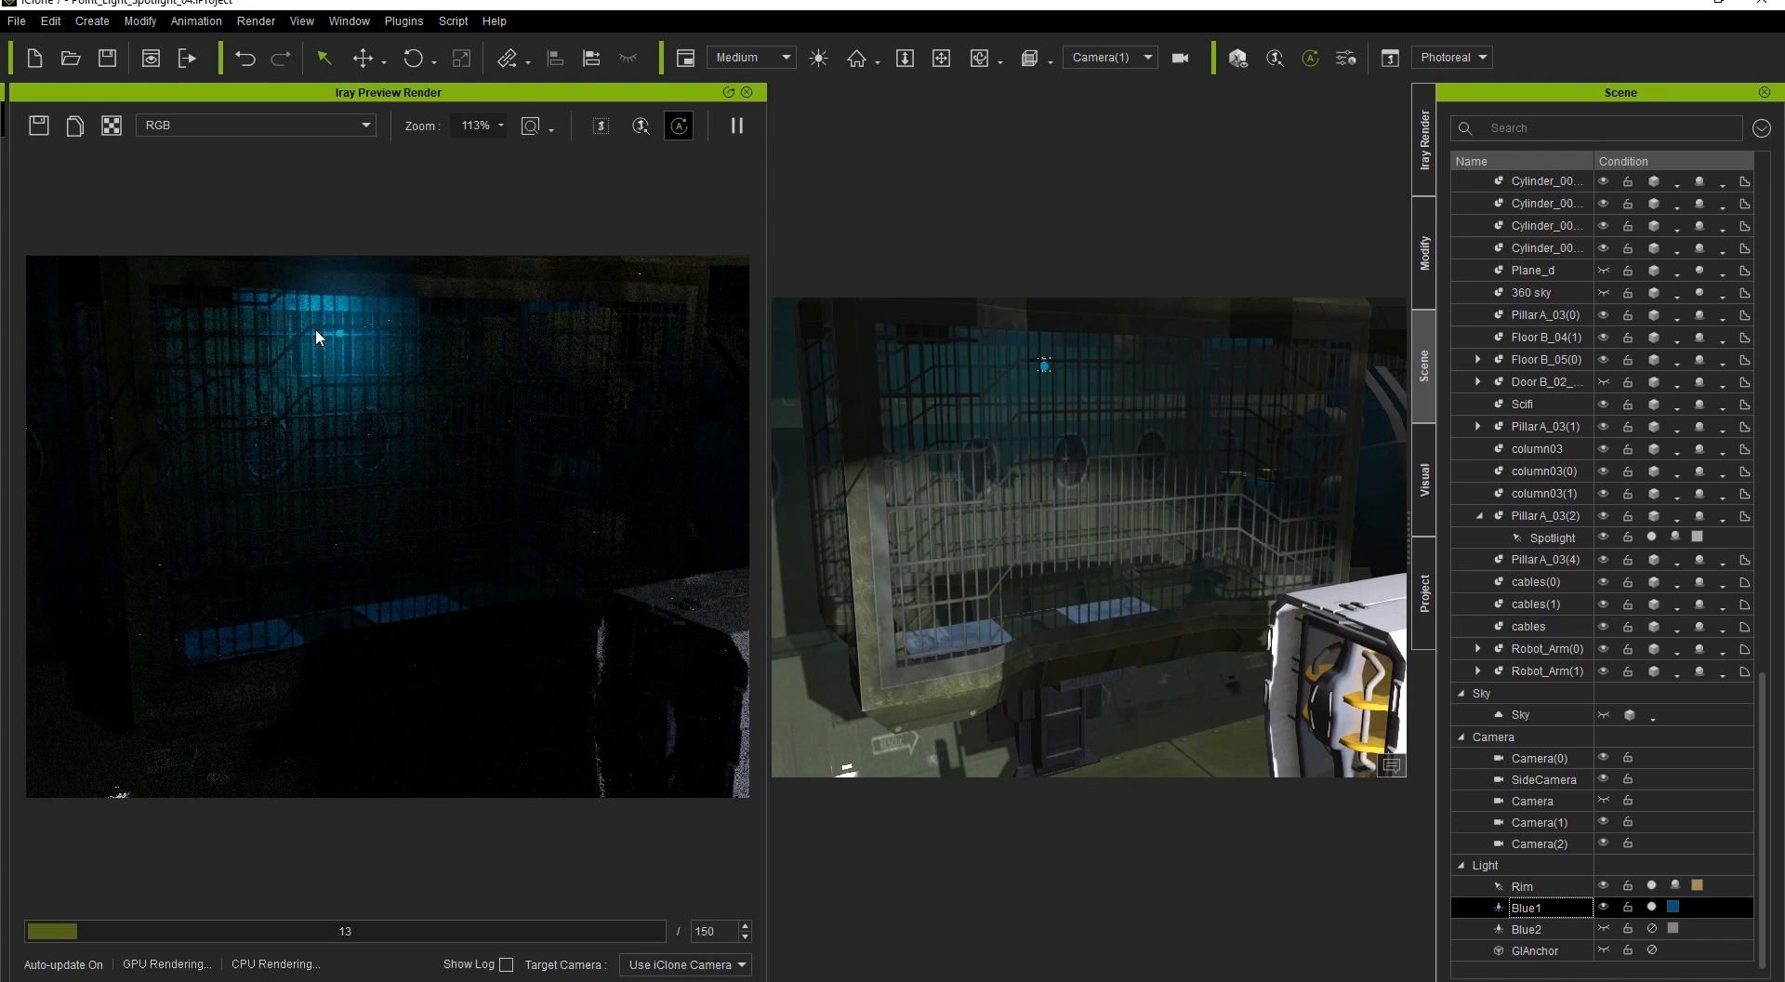
click(1420, 247)
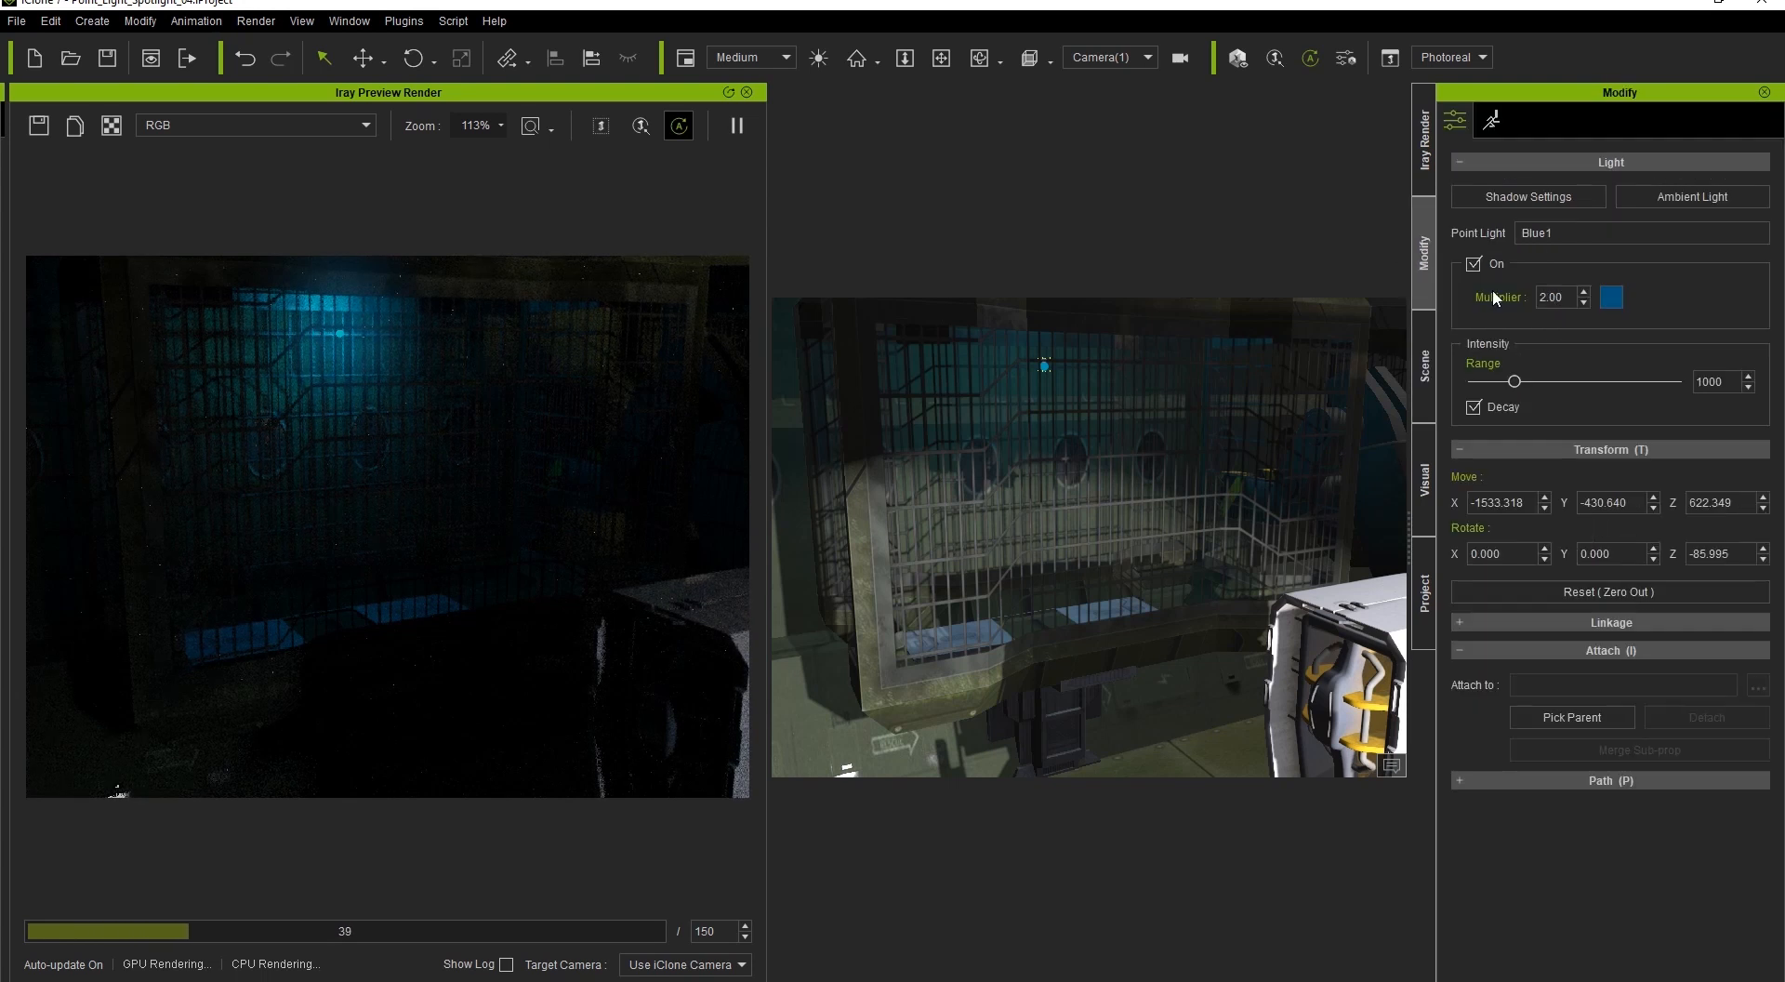
triple_click(1553, 297)
text(3)
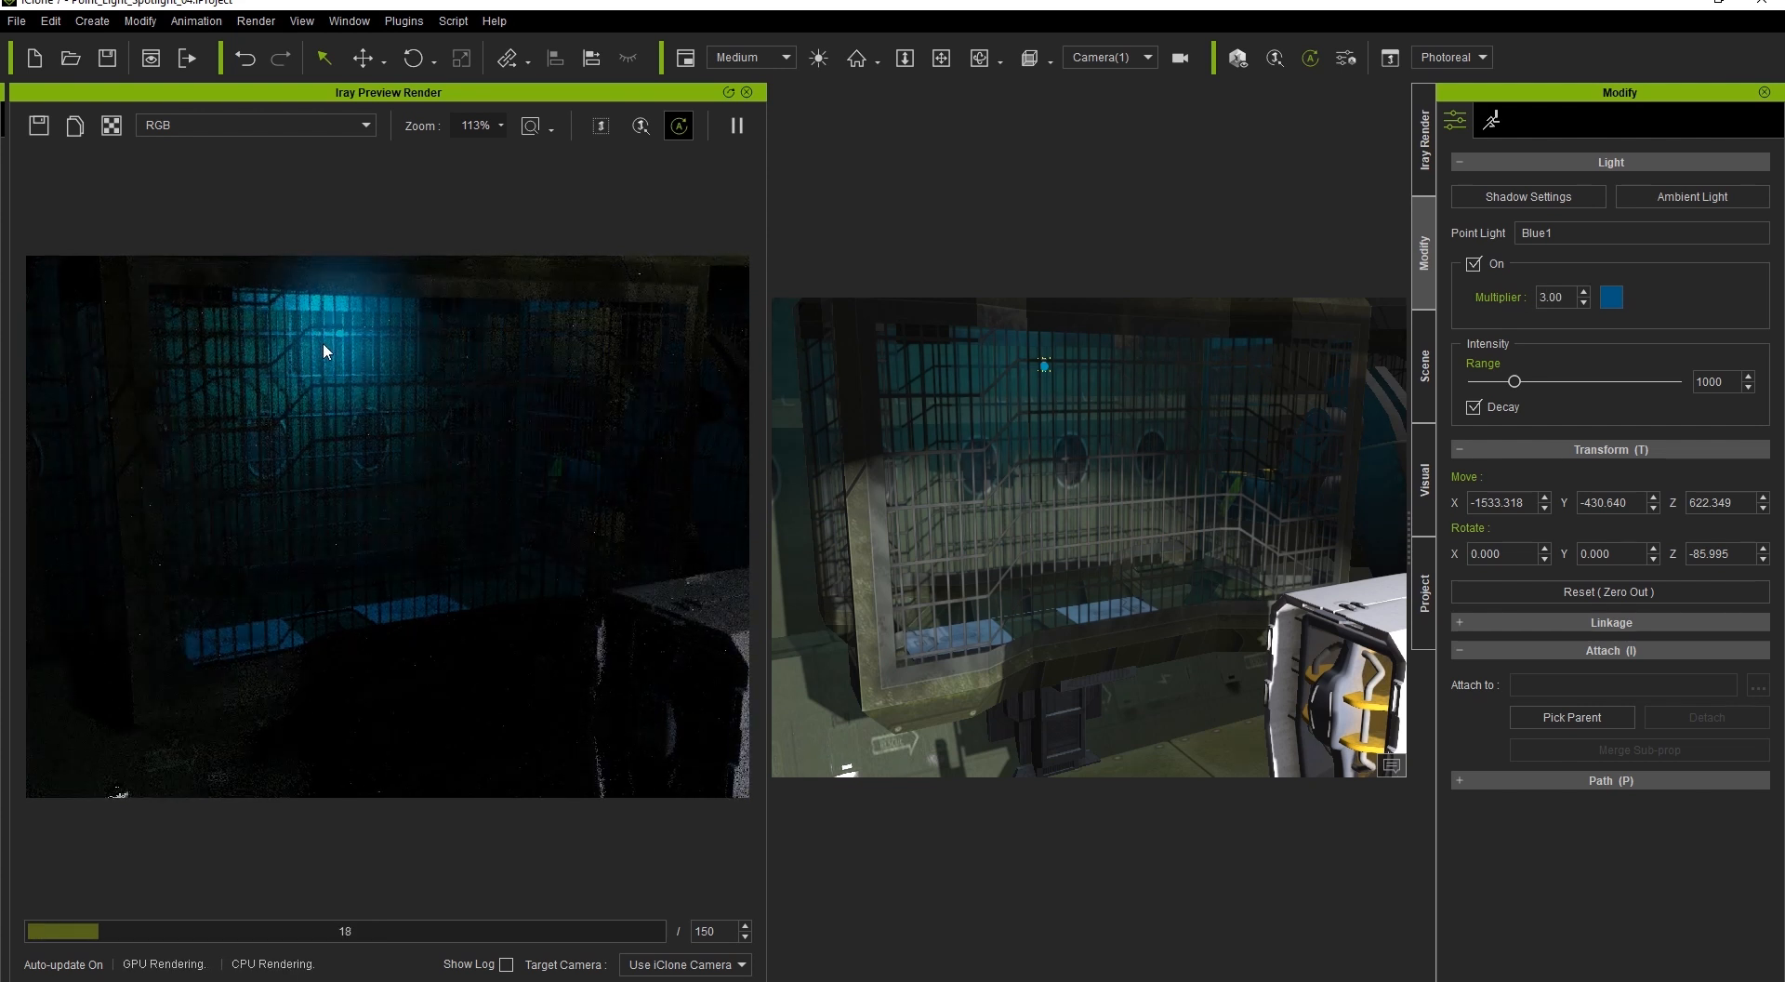
click(1708, 382)
text(1300)
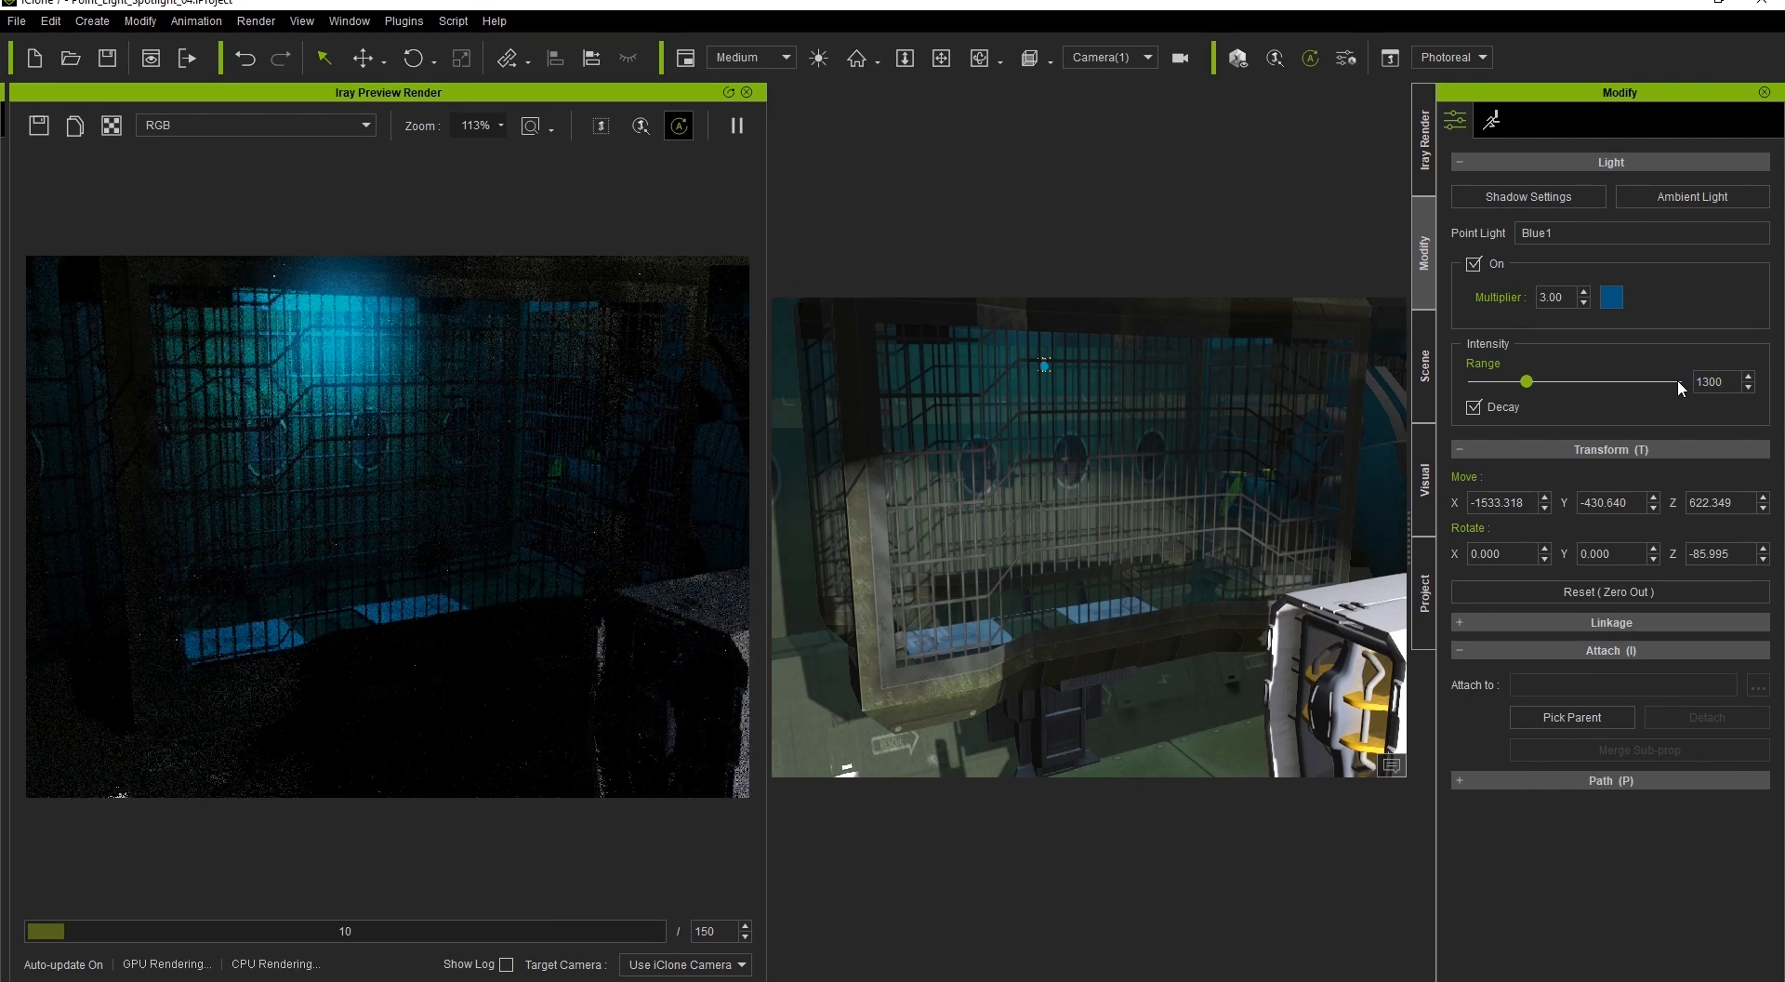
Step: Make Blue1 a Cylinder Iray light, 474 high, with intensity multiplier 0.367
click(1422, 376)
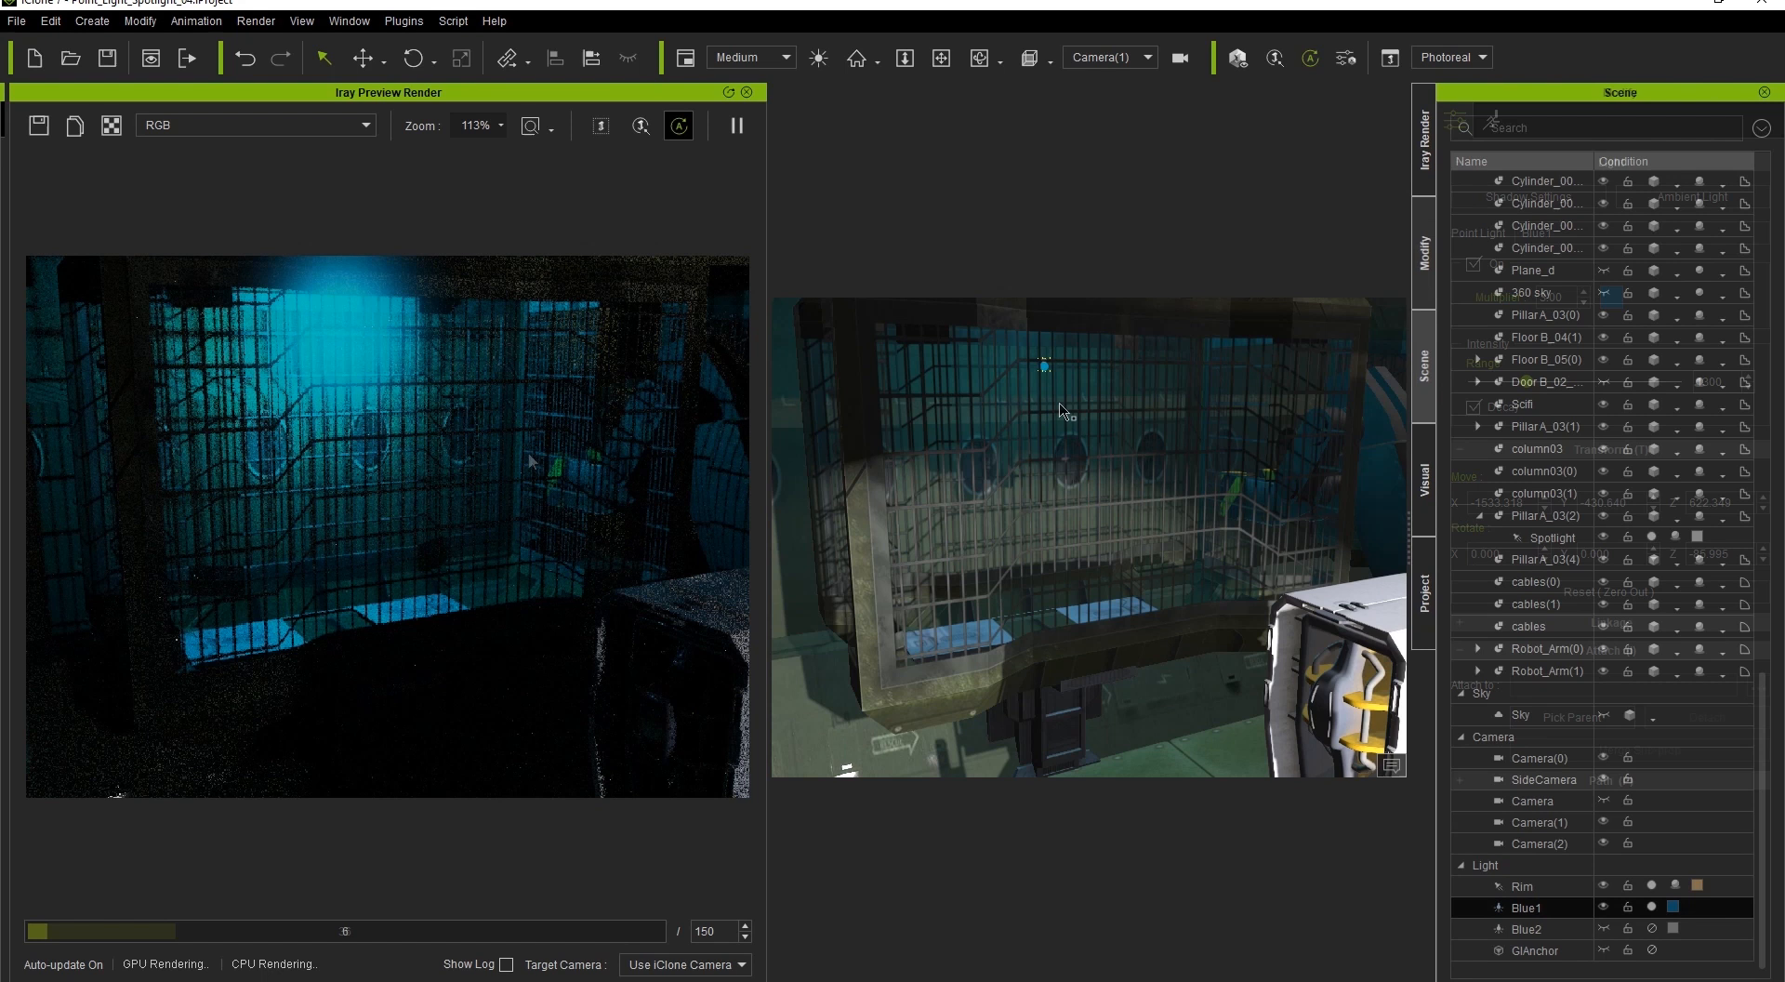
click(1422, 125)
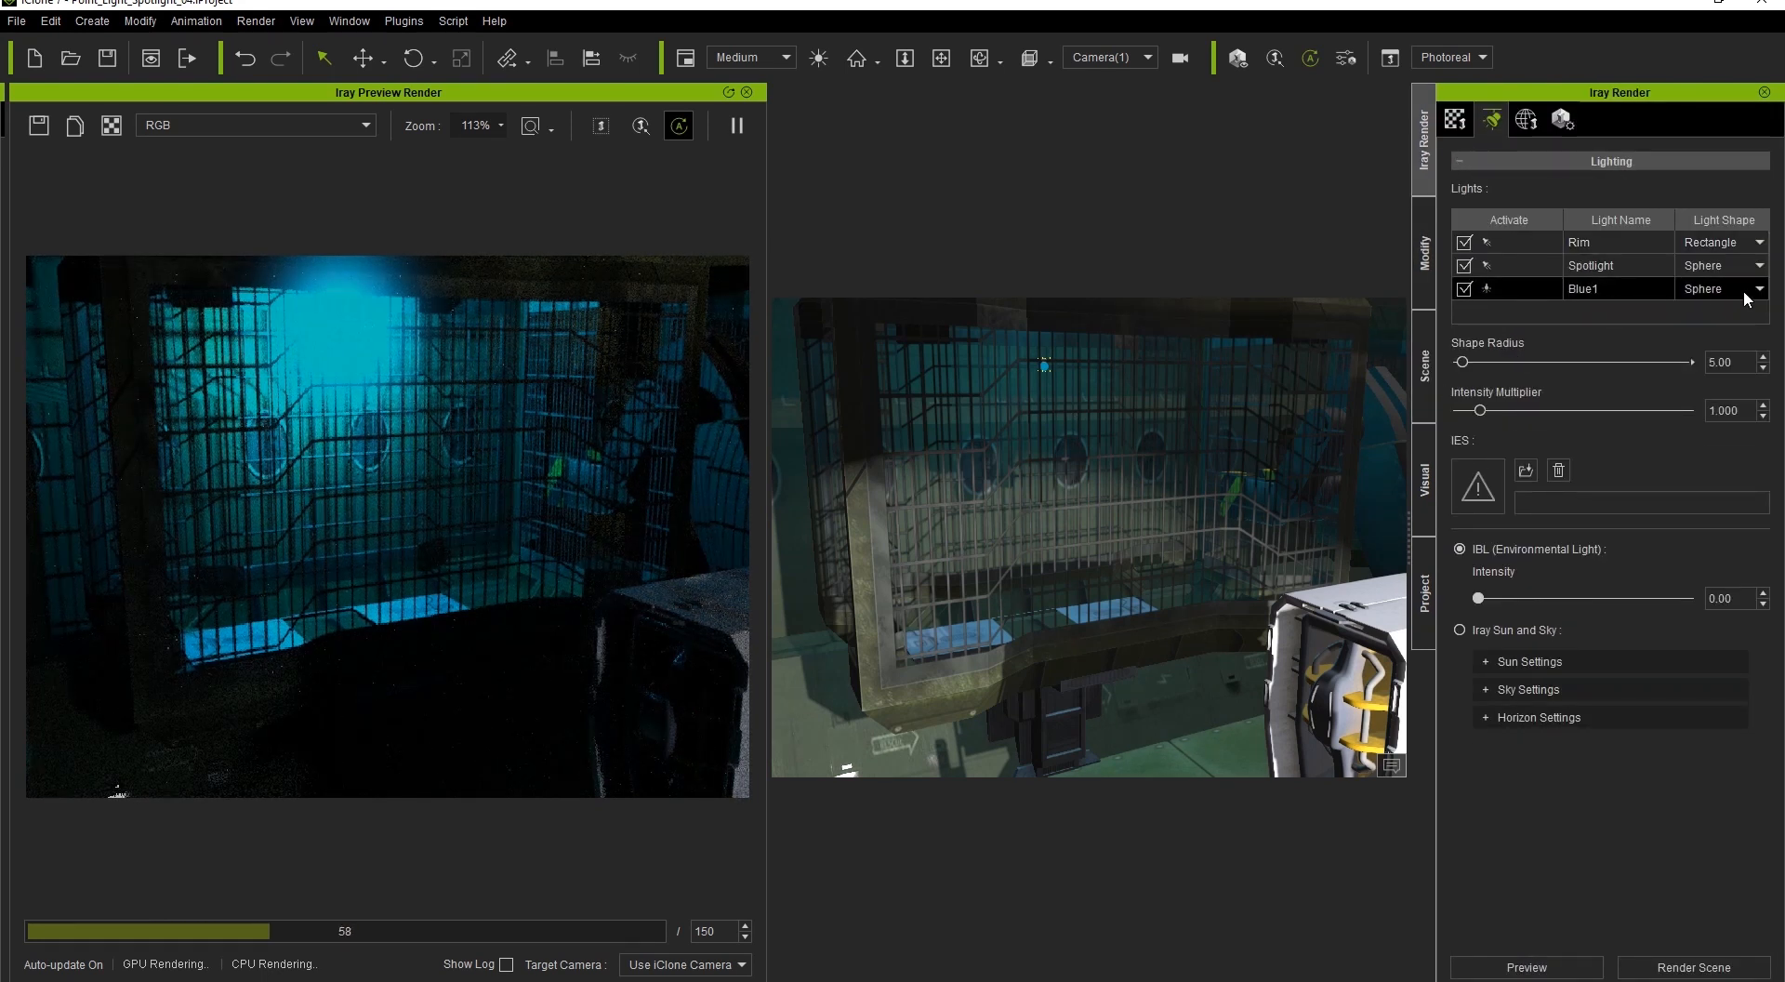
click(1720, 288)
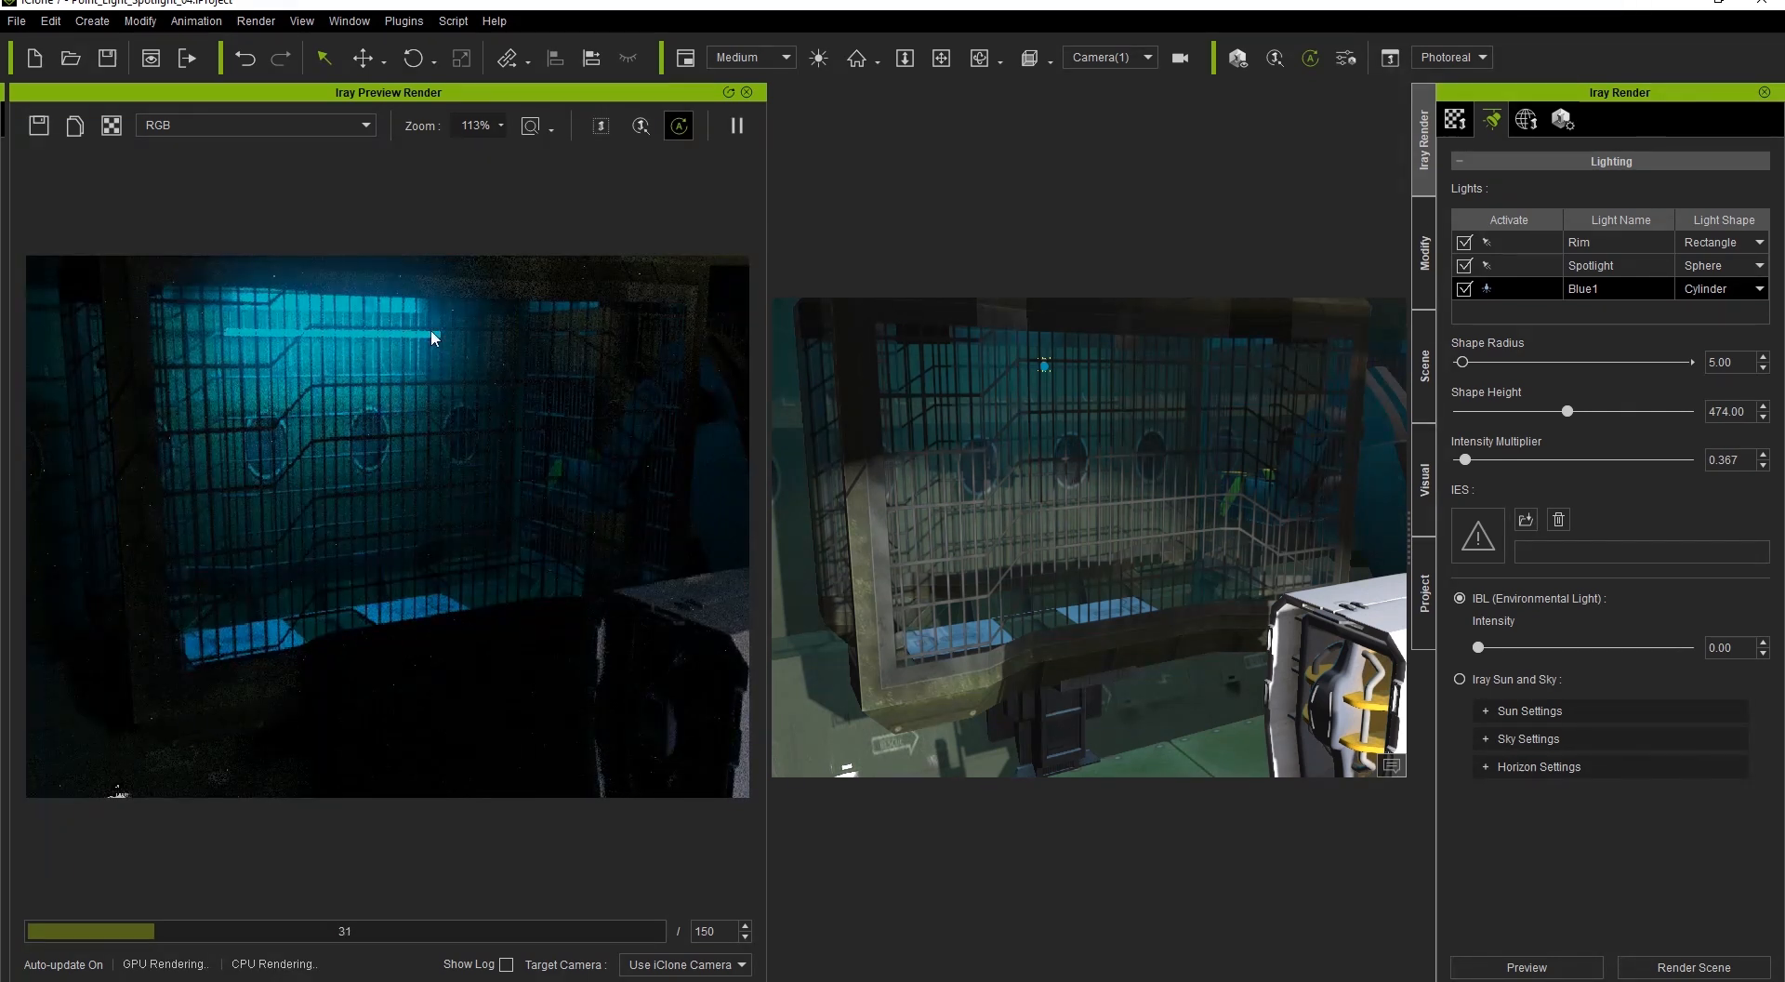
click(1422, 362)
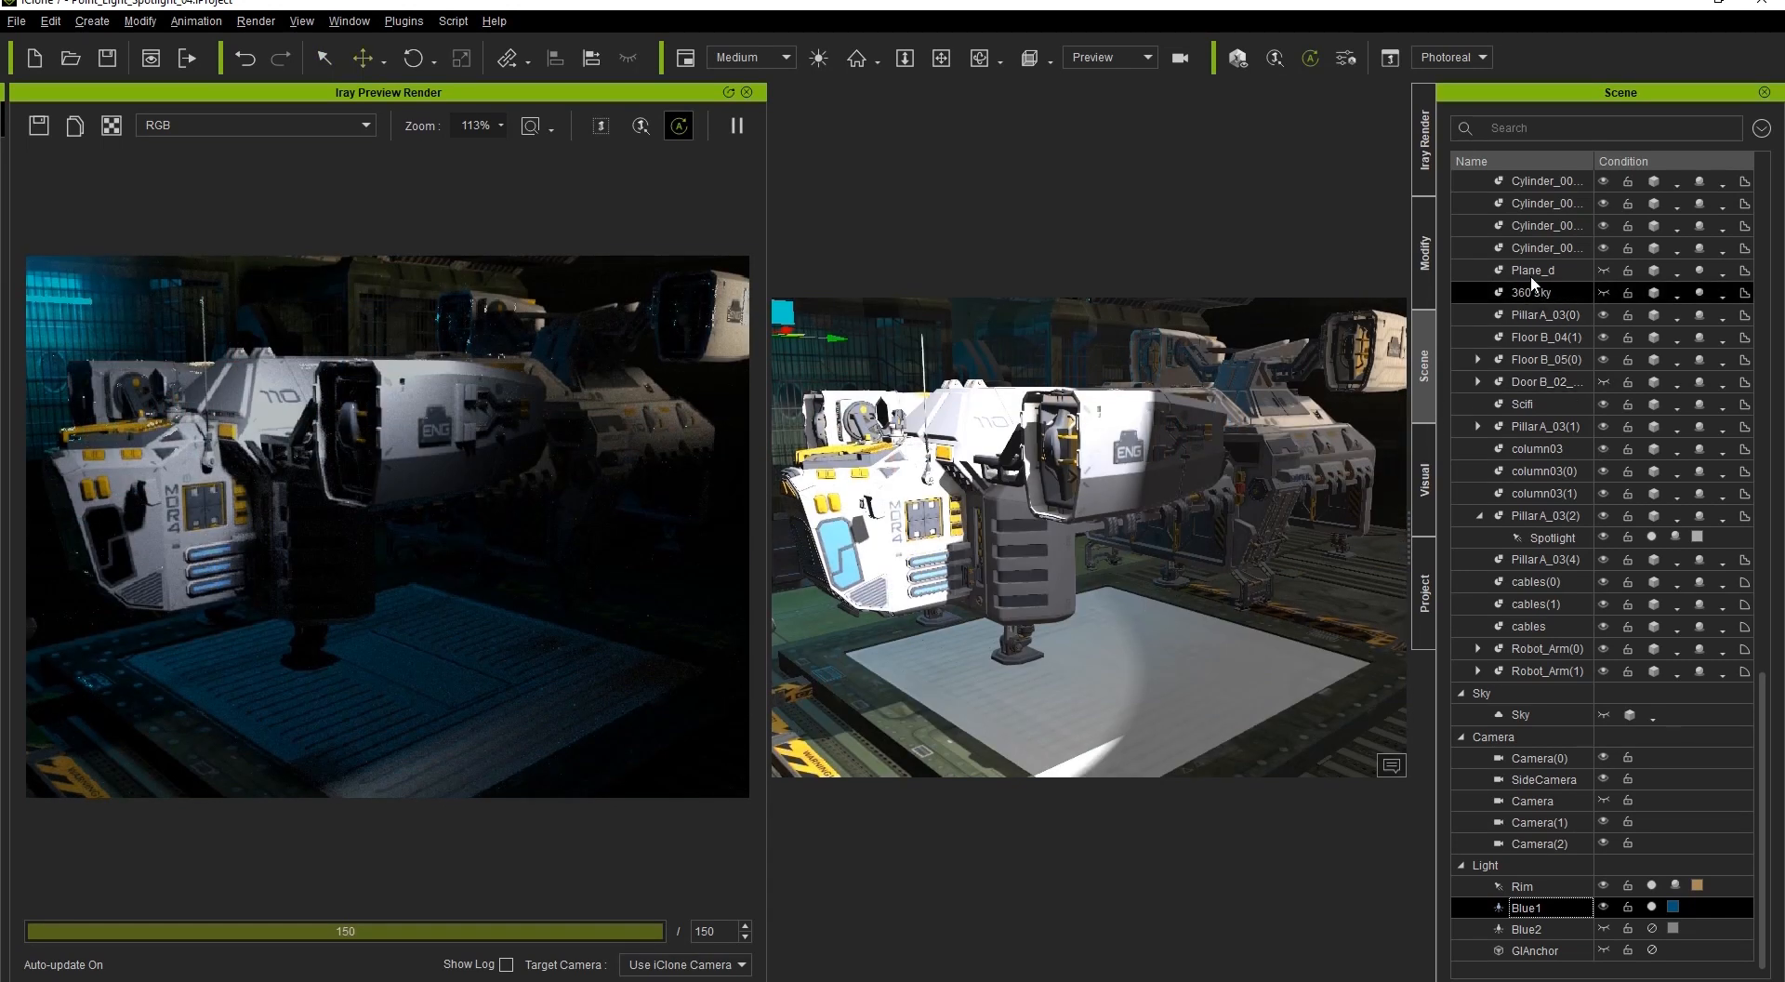
Step: Select the Plane_d floor and show its material settings in the Modify tab
click(1535, 269)
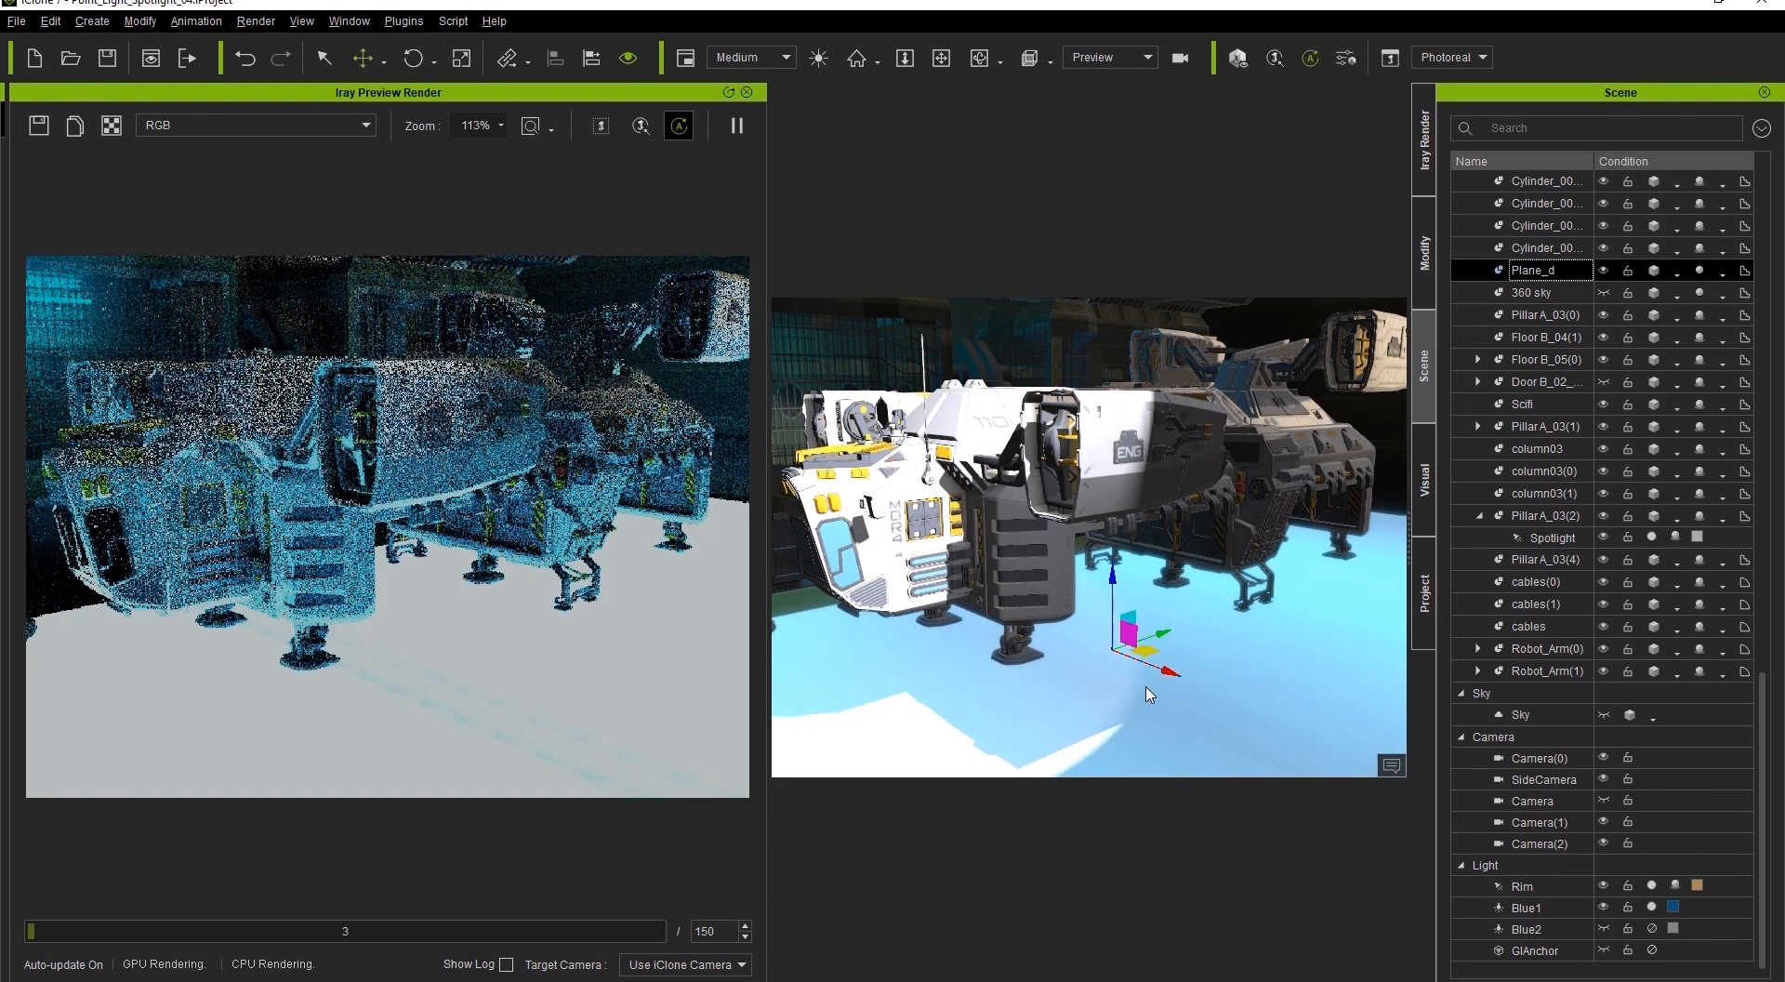
click(1422, 251)
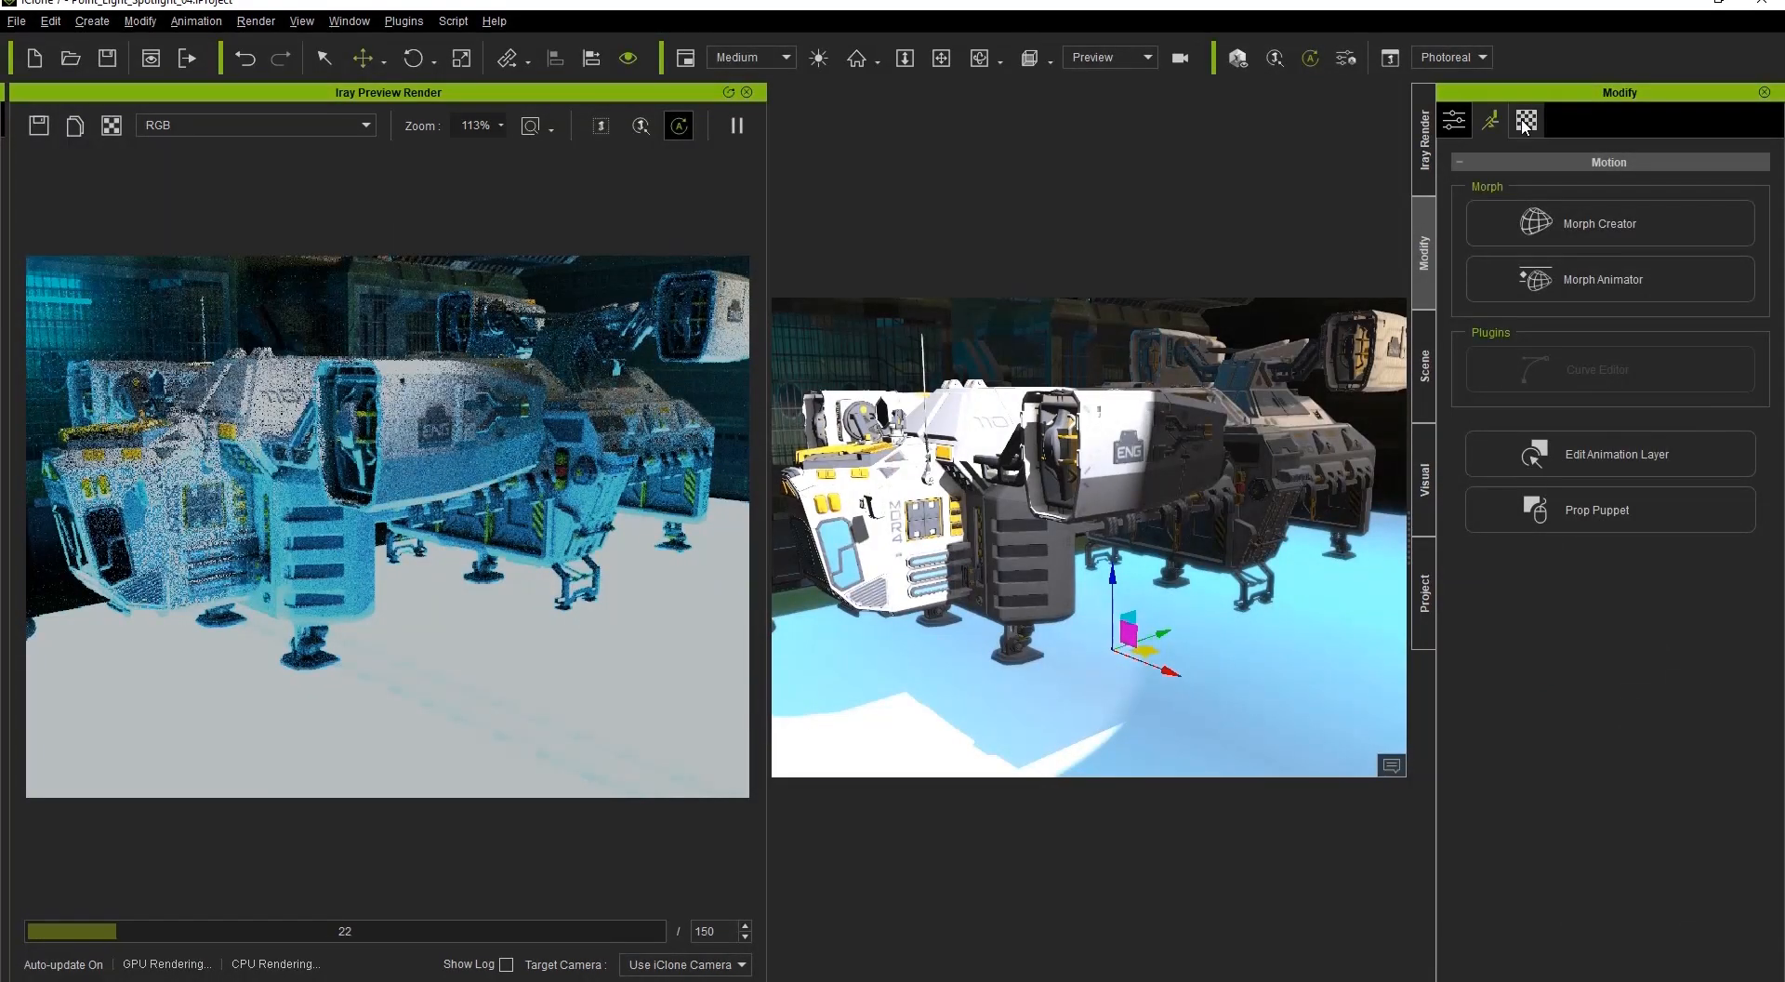
click(1527, 120)
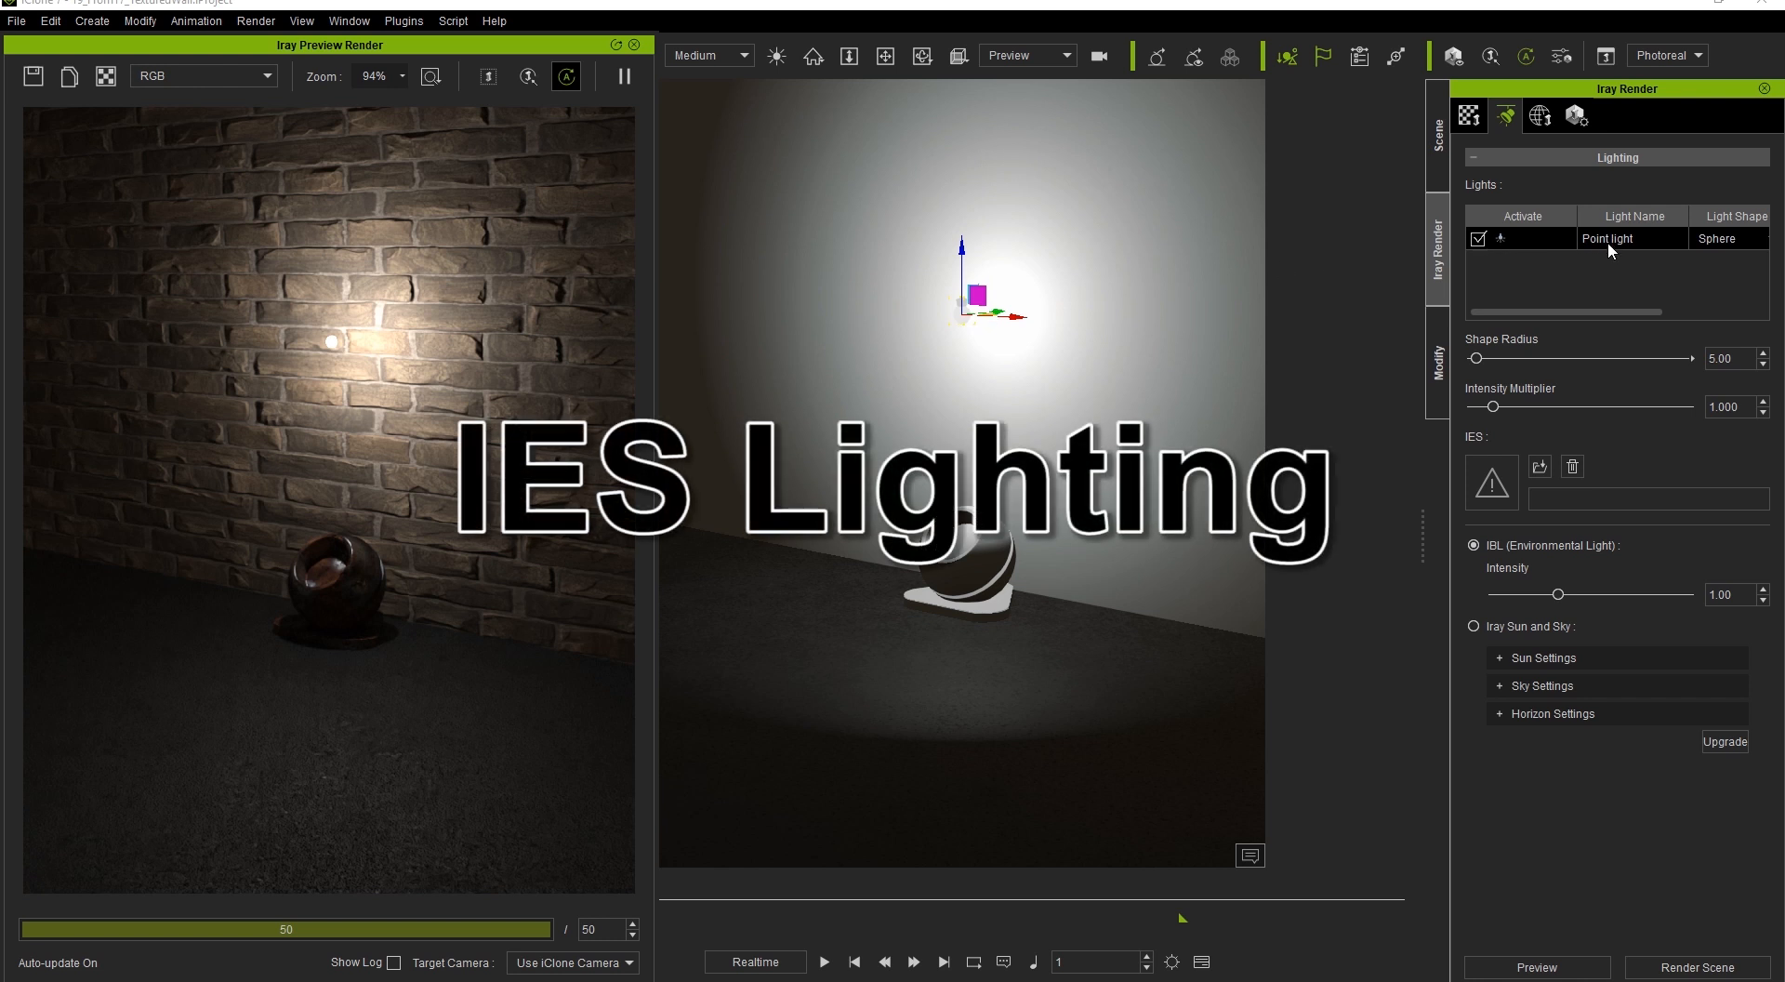
mouse_move(1513, 489)
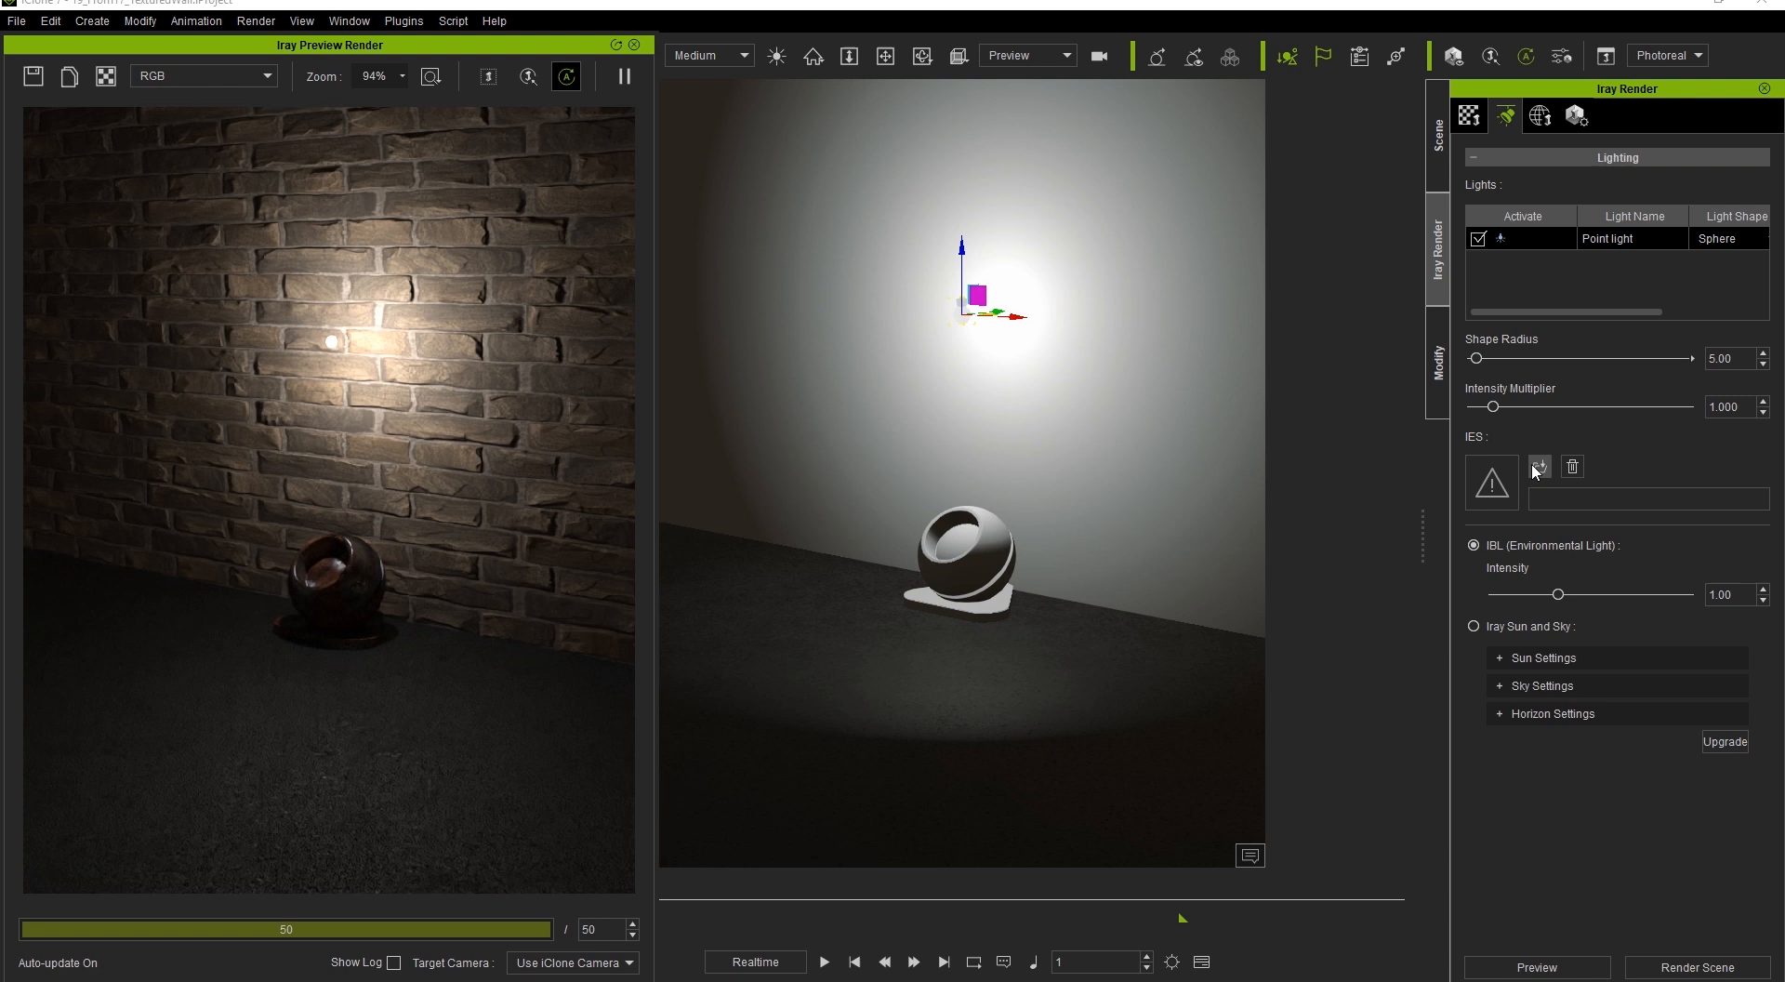
Step: Load the 03.Streetlight.ies profile onto the point light and rearrange the workspace layout
click(1538, 467)
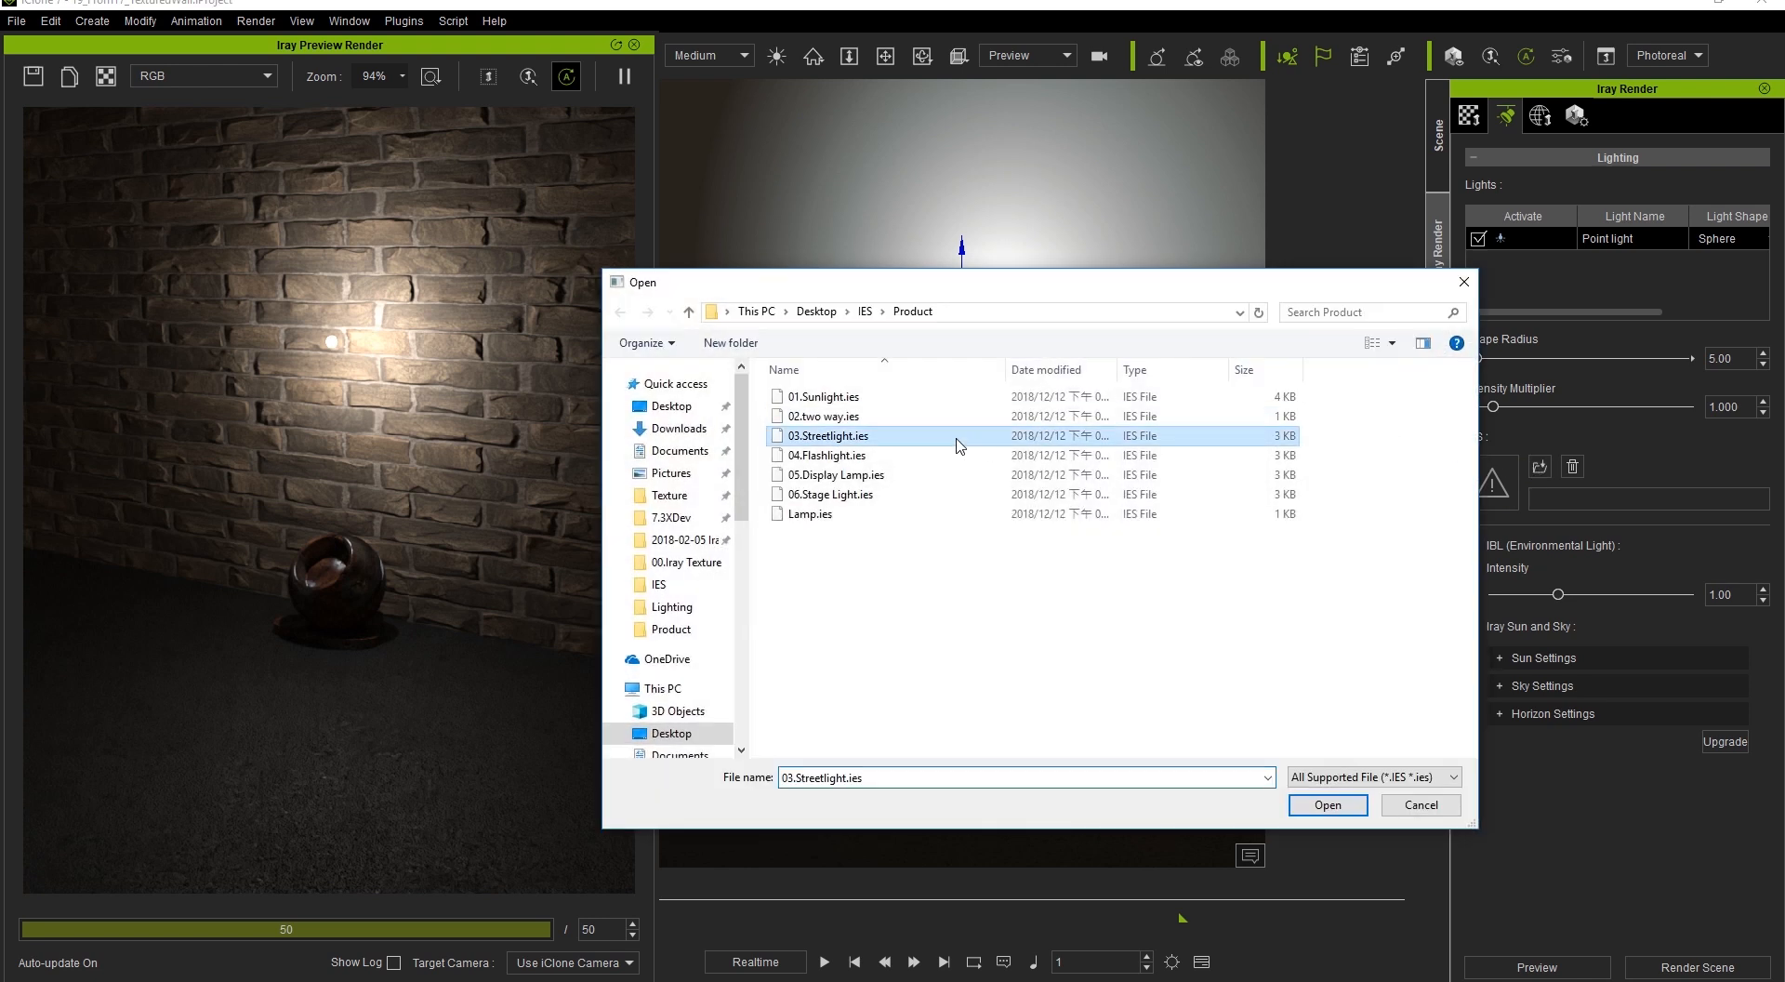
click(1327, 805)
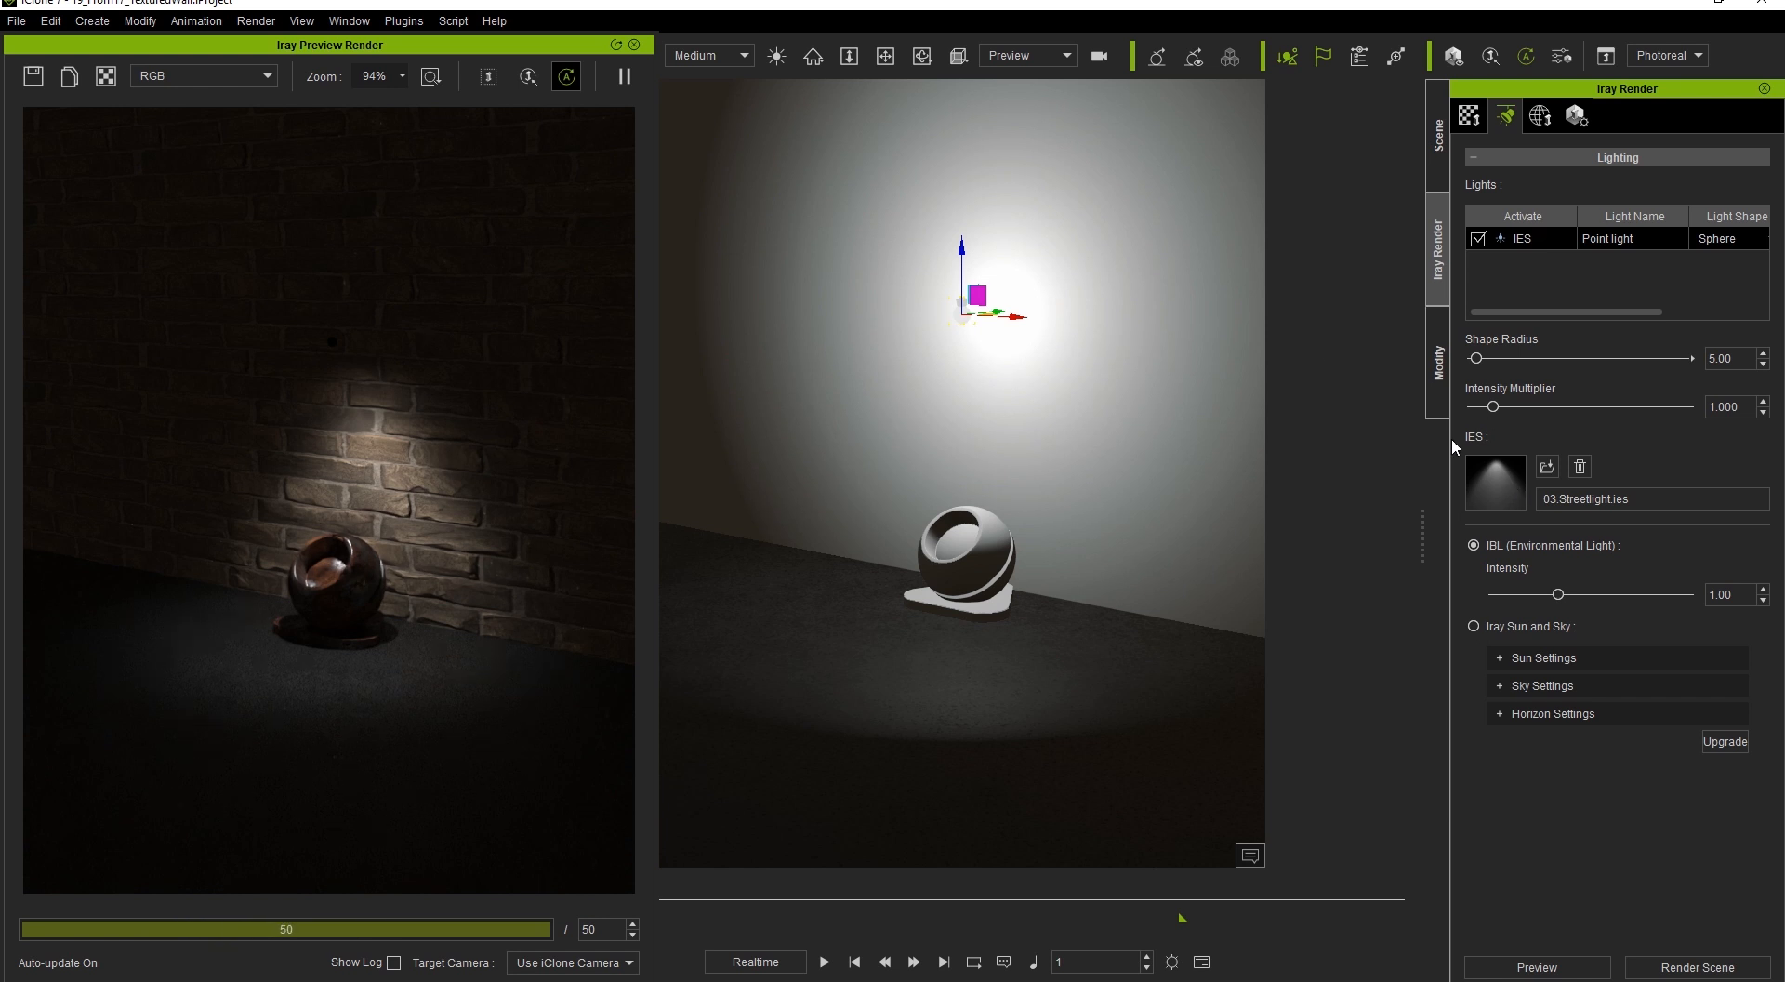
drag(330, 46, 951, 46)
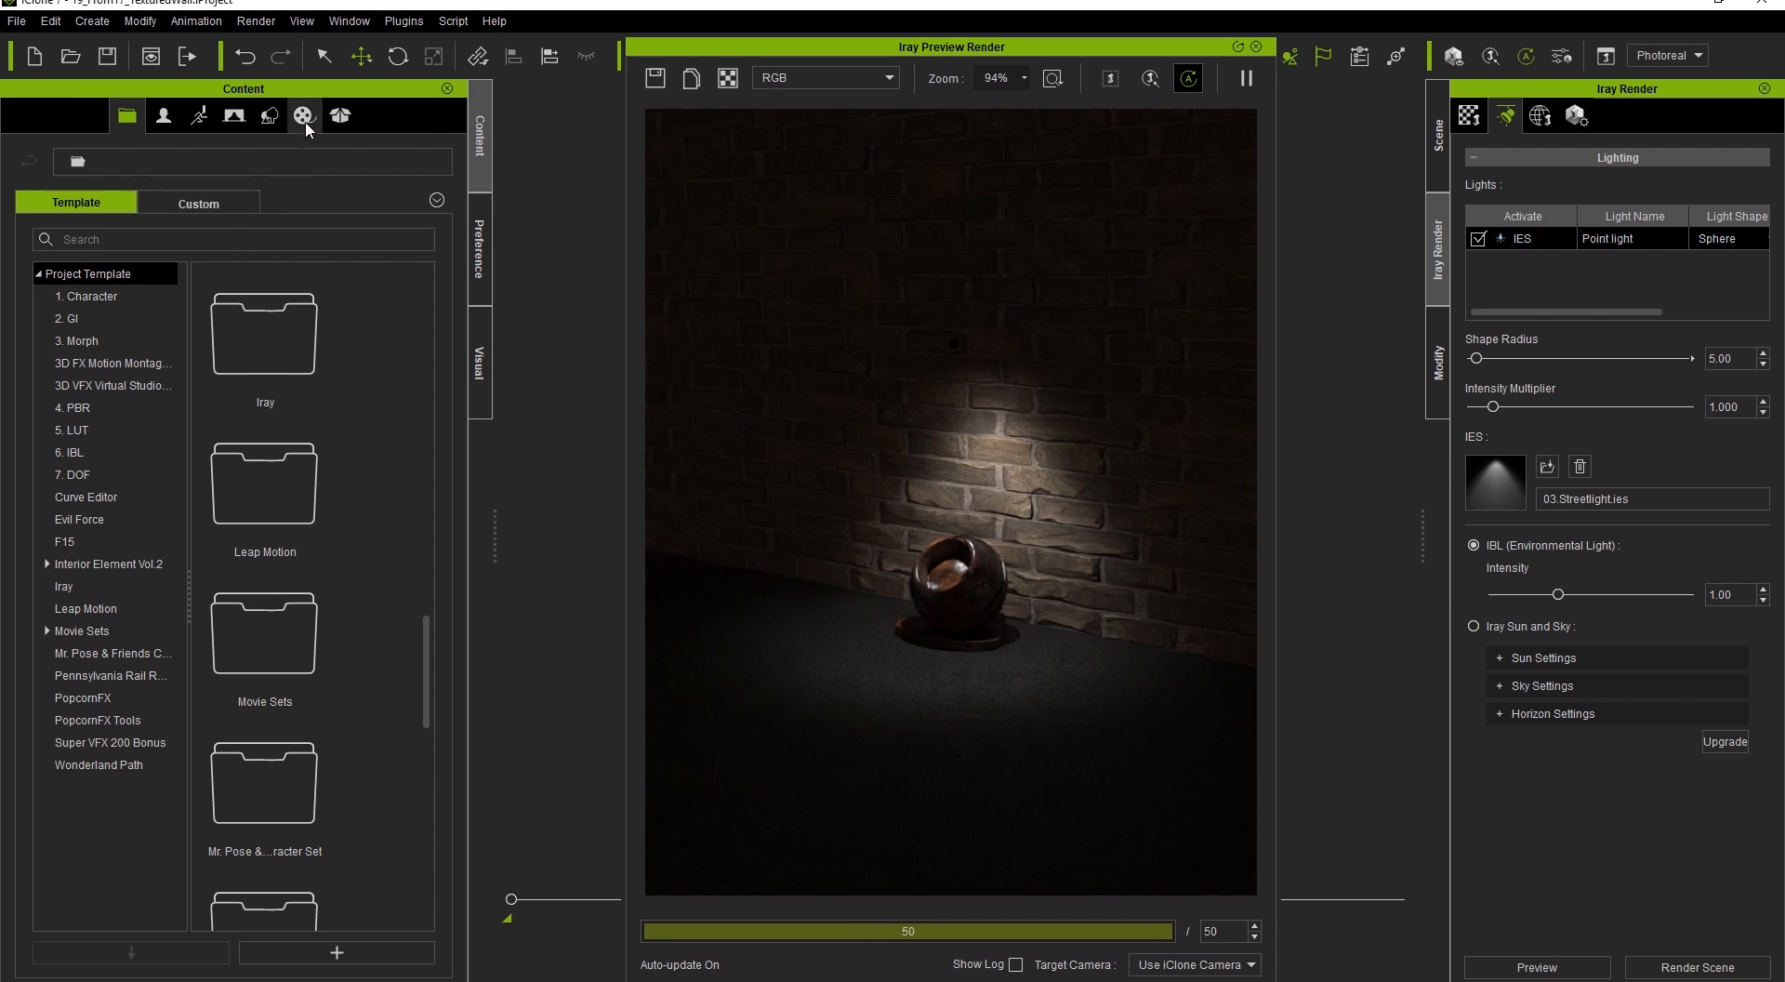
Step: Replace the point light's profile with Wings from the IES template library
click(304, 115)
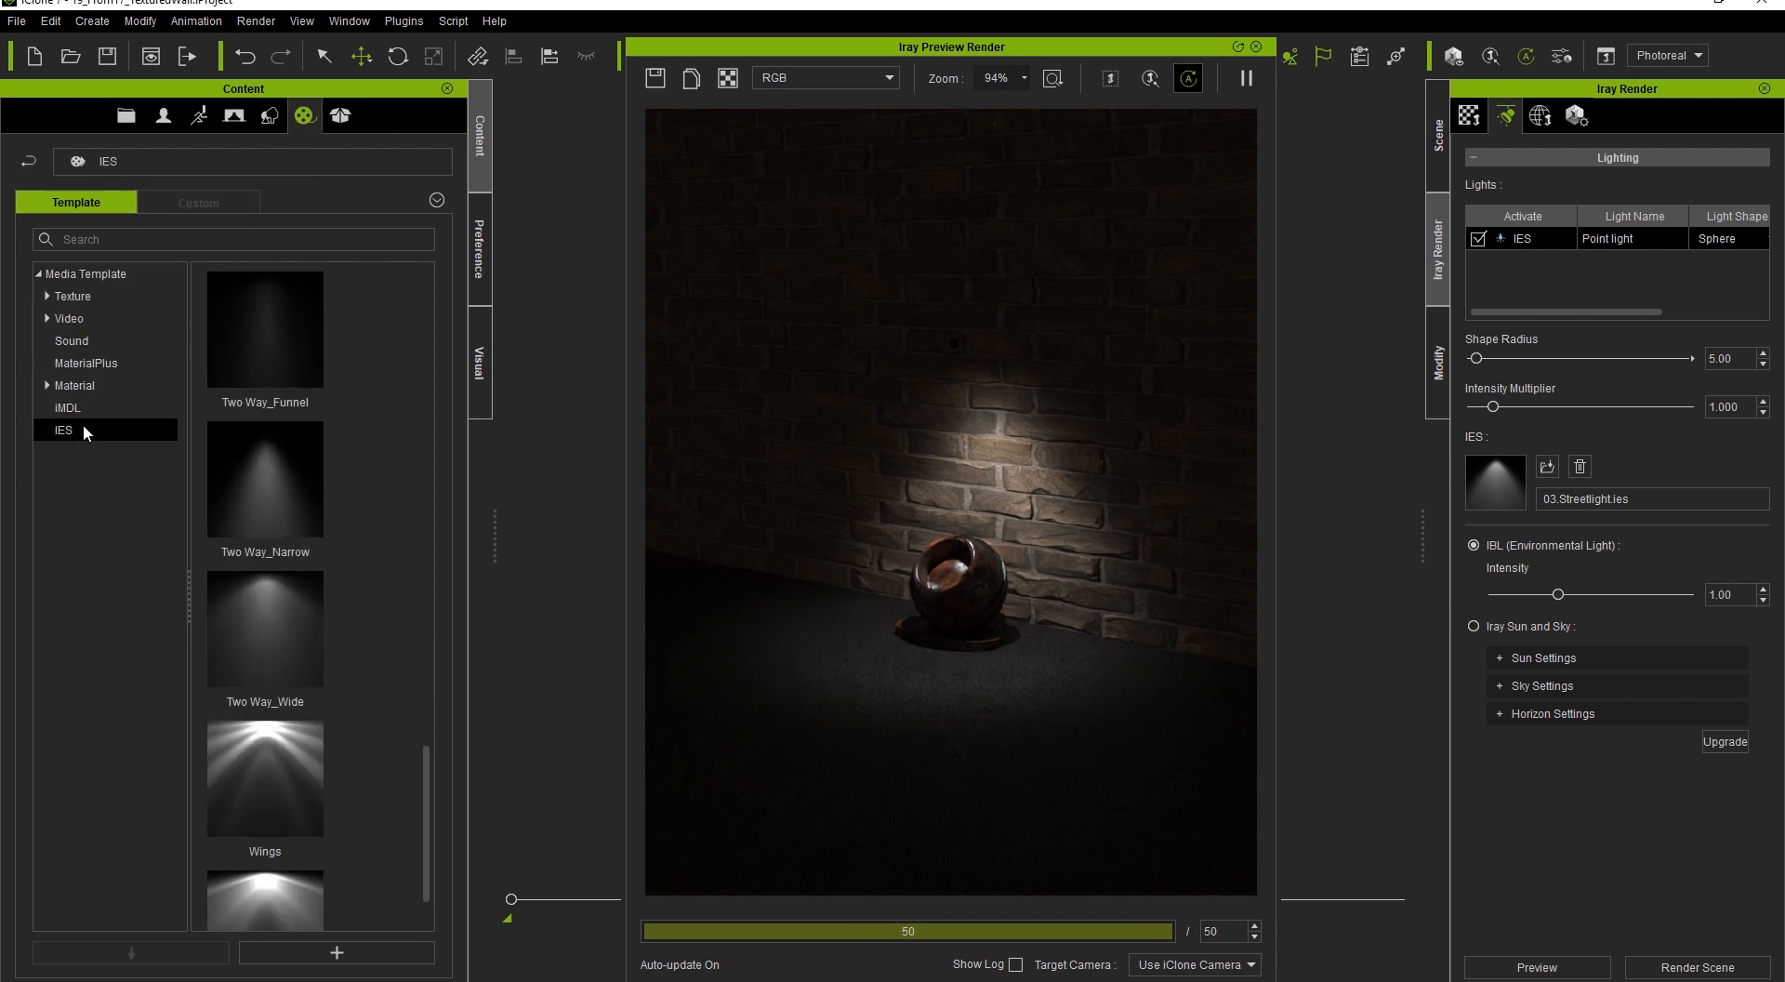
mouse_move(284, 806)
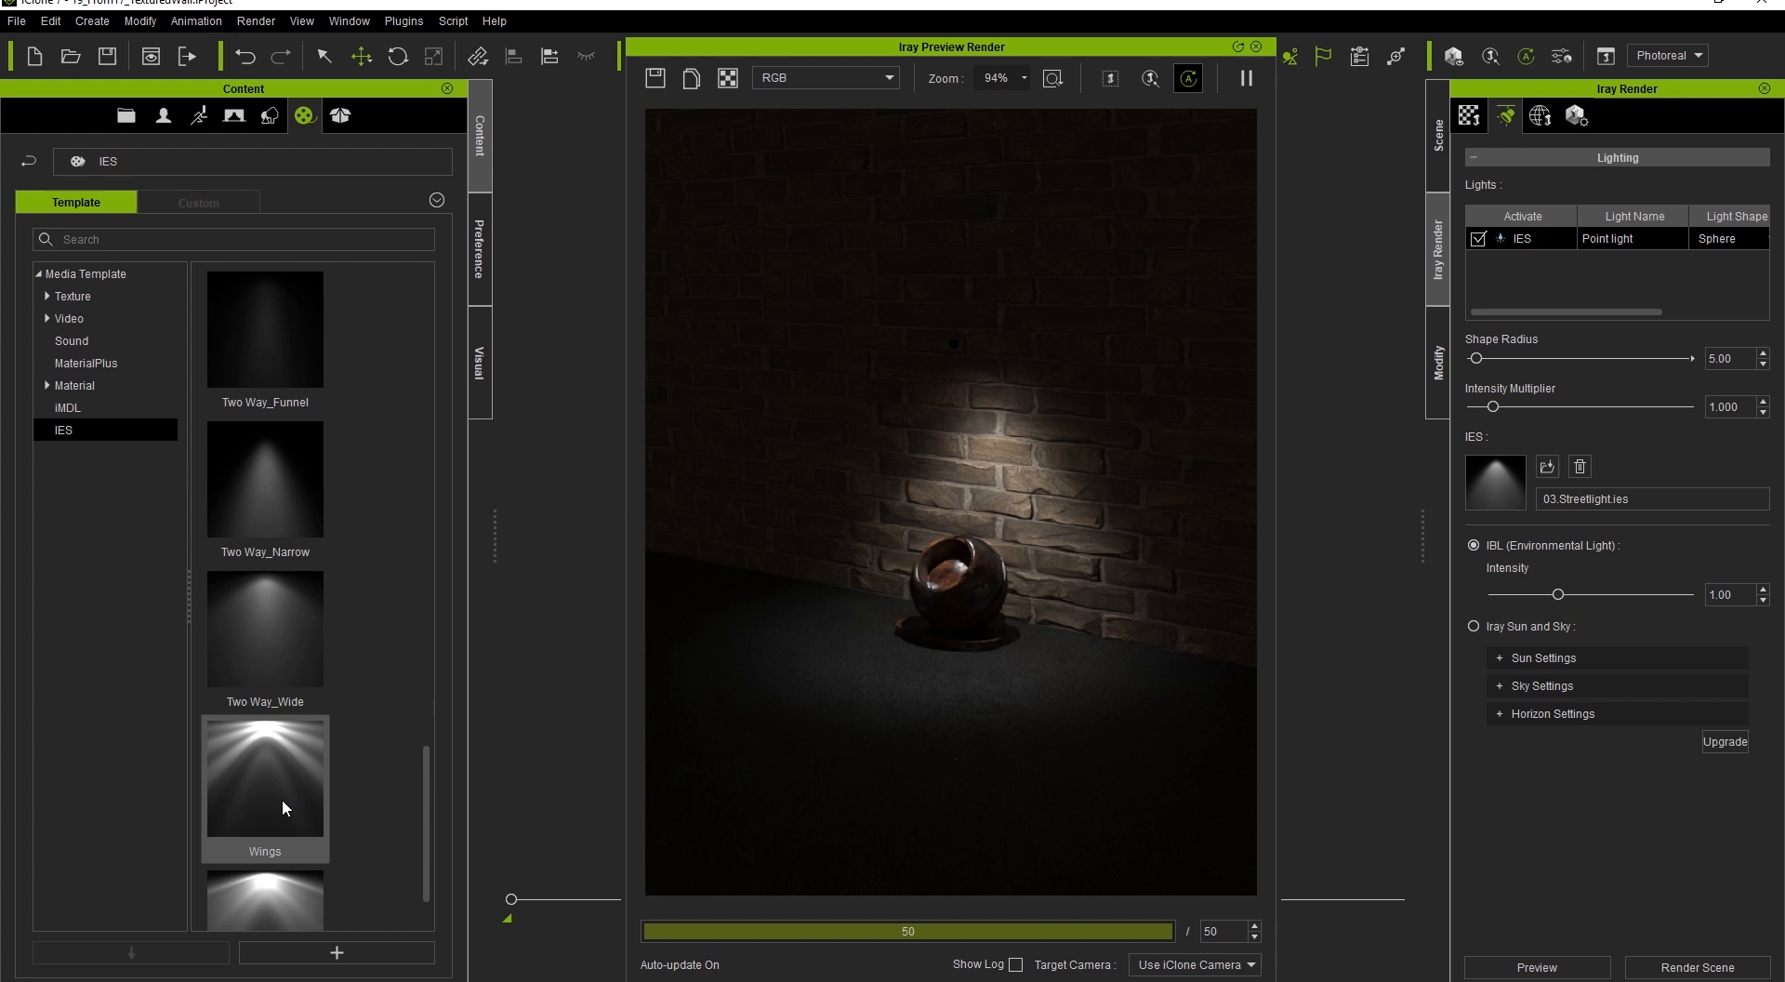
double_click(264, 775)
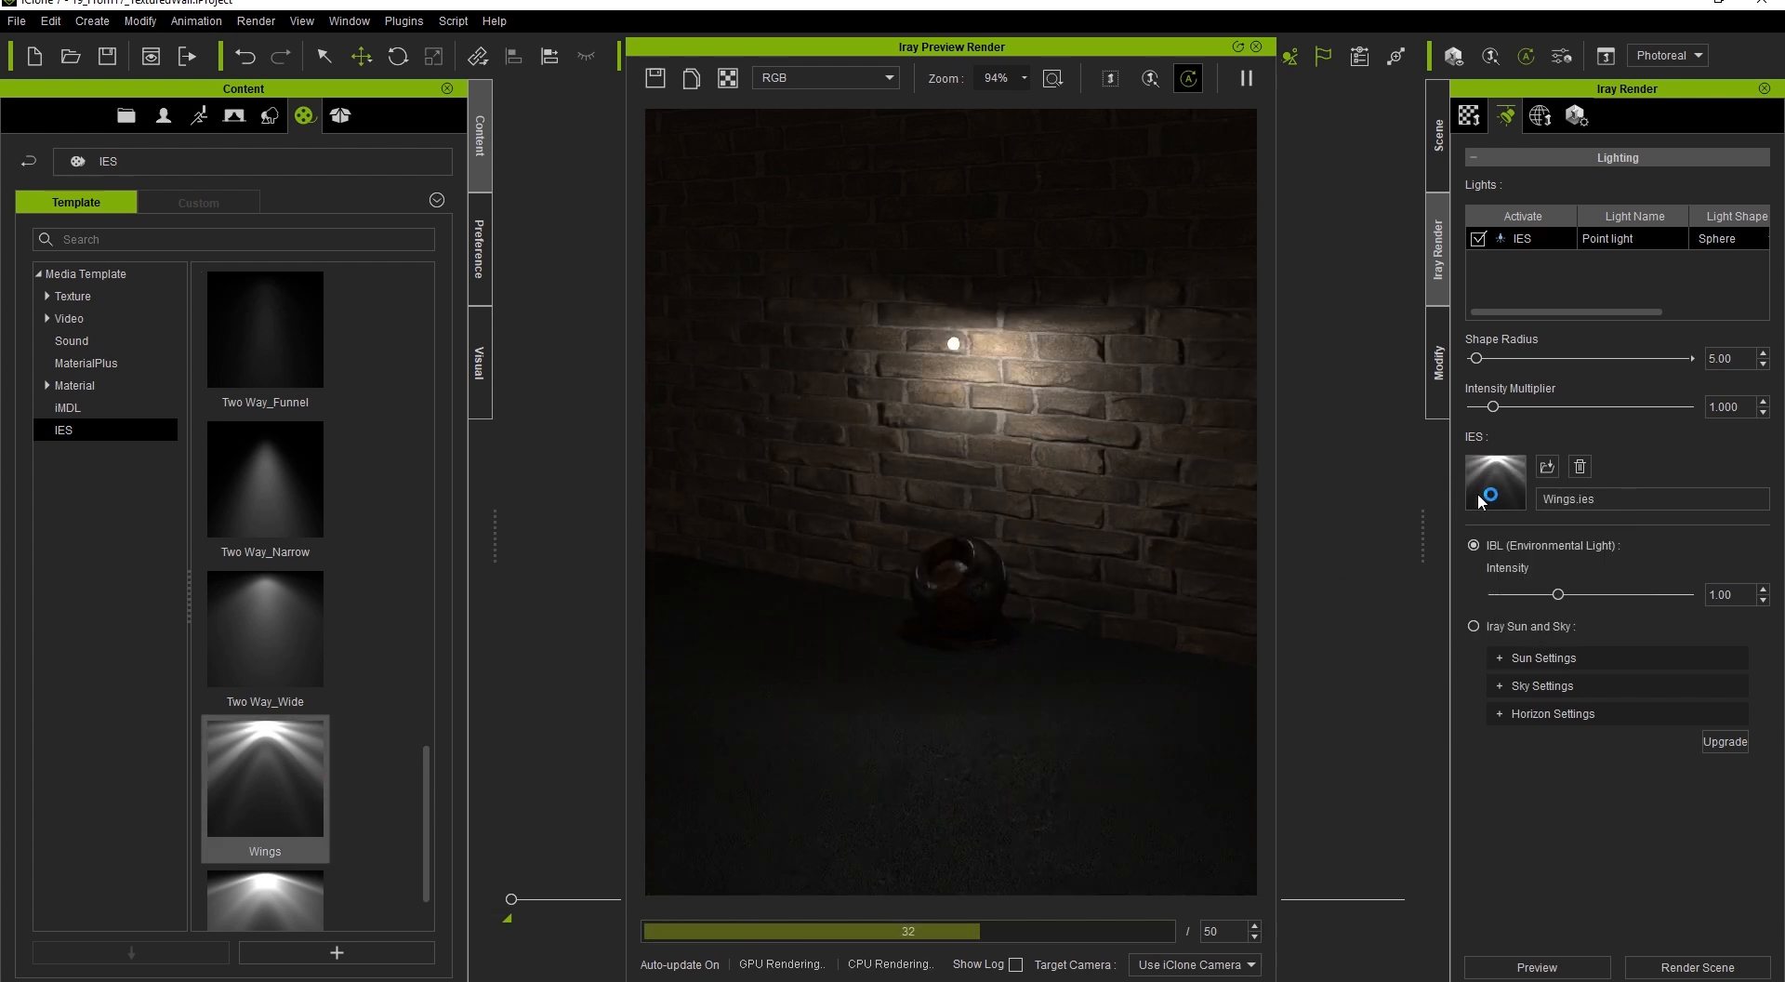
click(1470, 116)
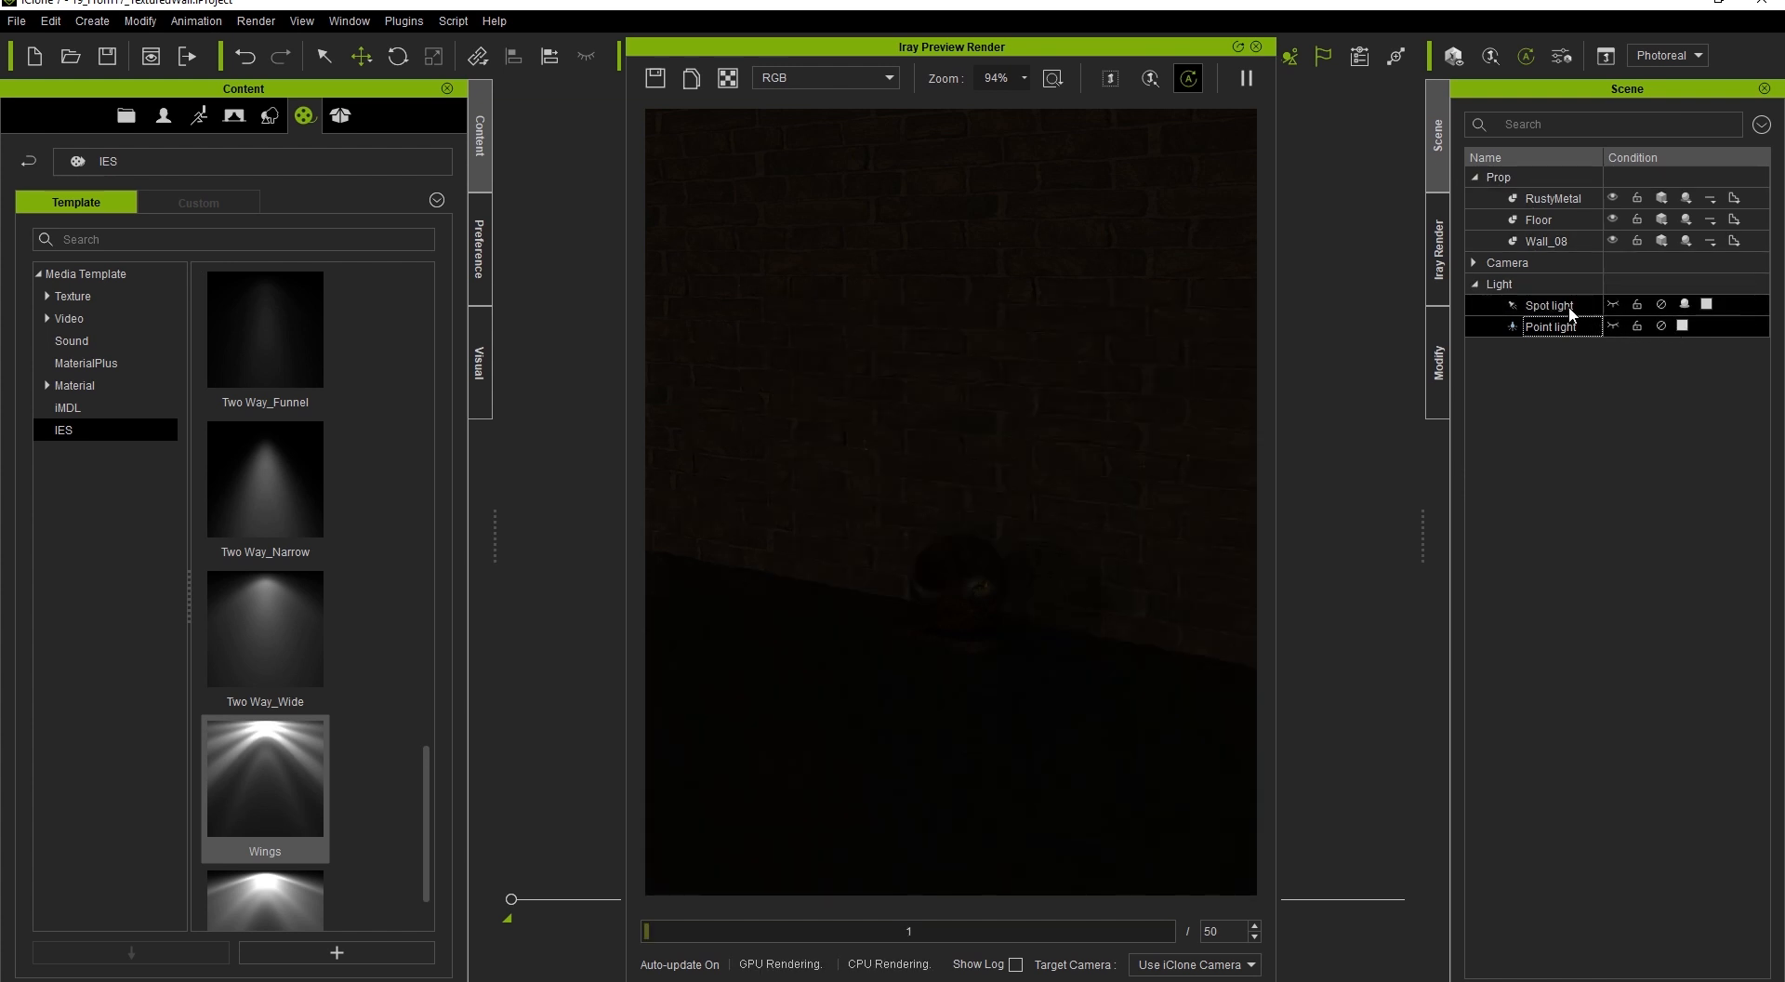
Step: Give the Spot light the Area_Defined IES profile, shape radius 10.67, intensity 0.783
click(1662, 304)
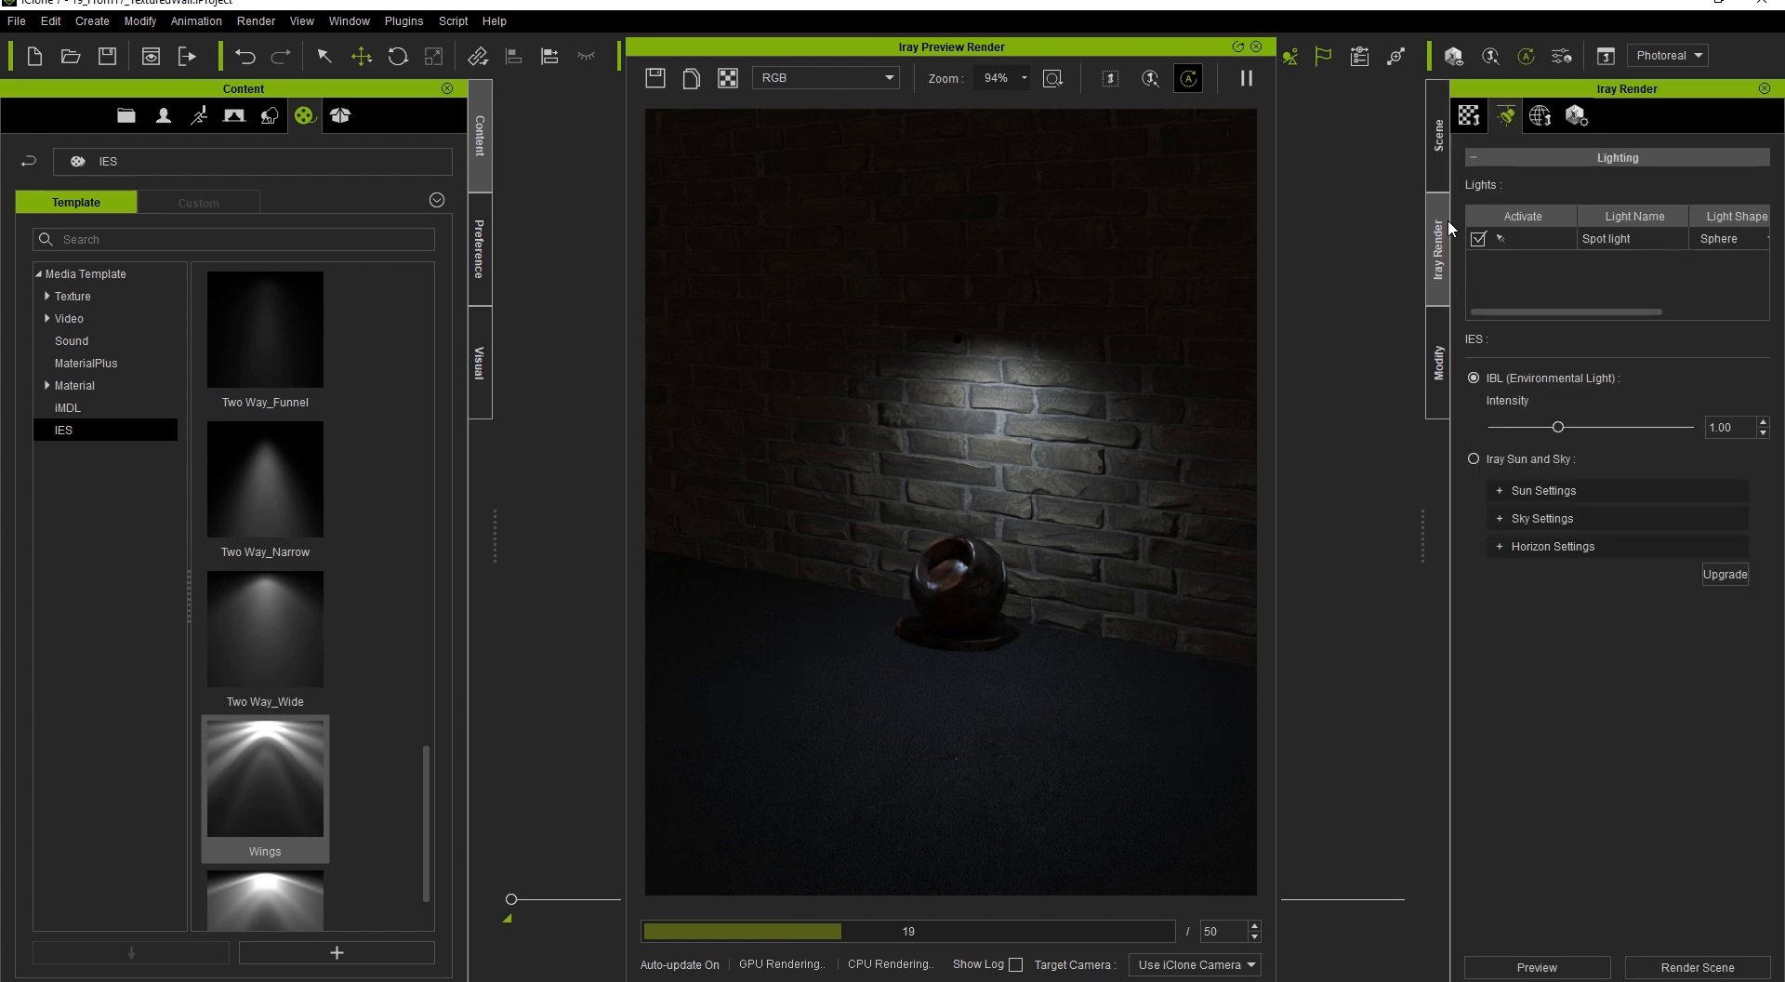
mouse_move(1546, 393)
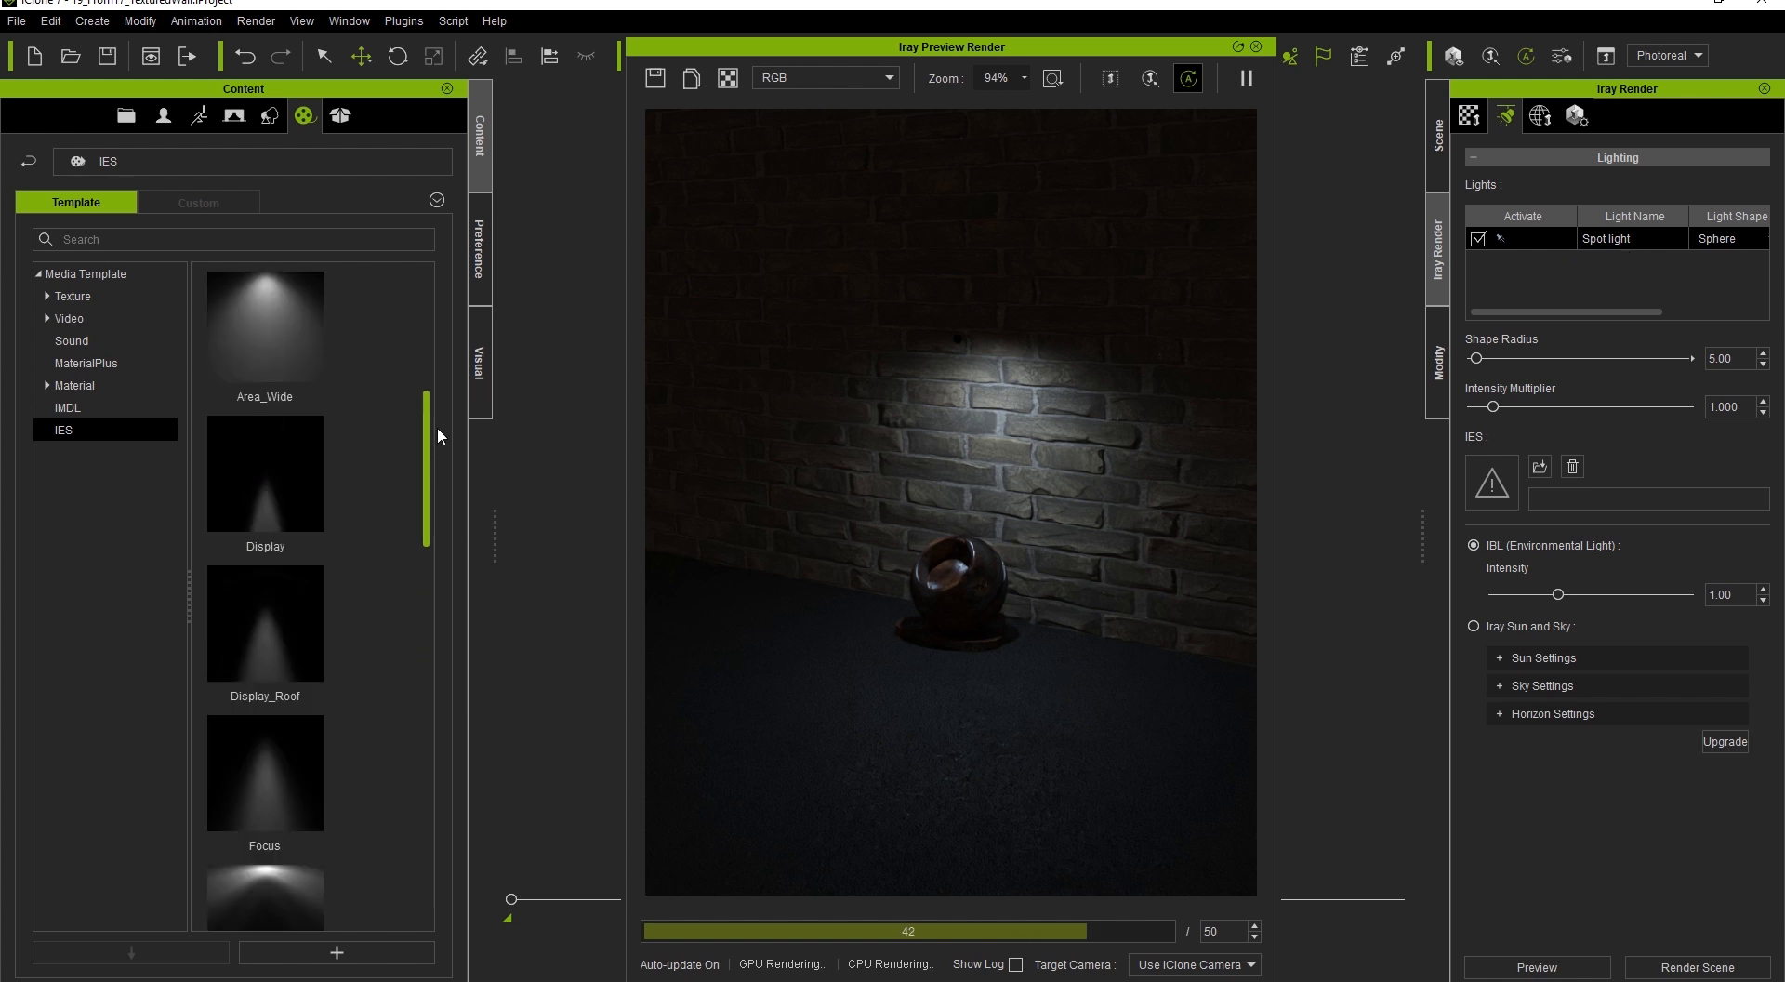
scroll(up, 3)
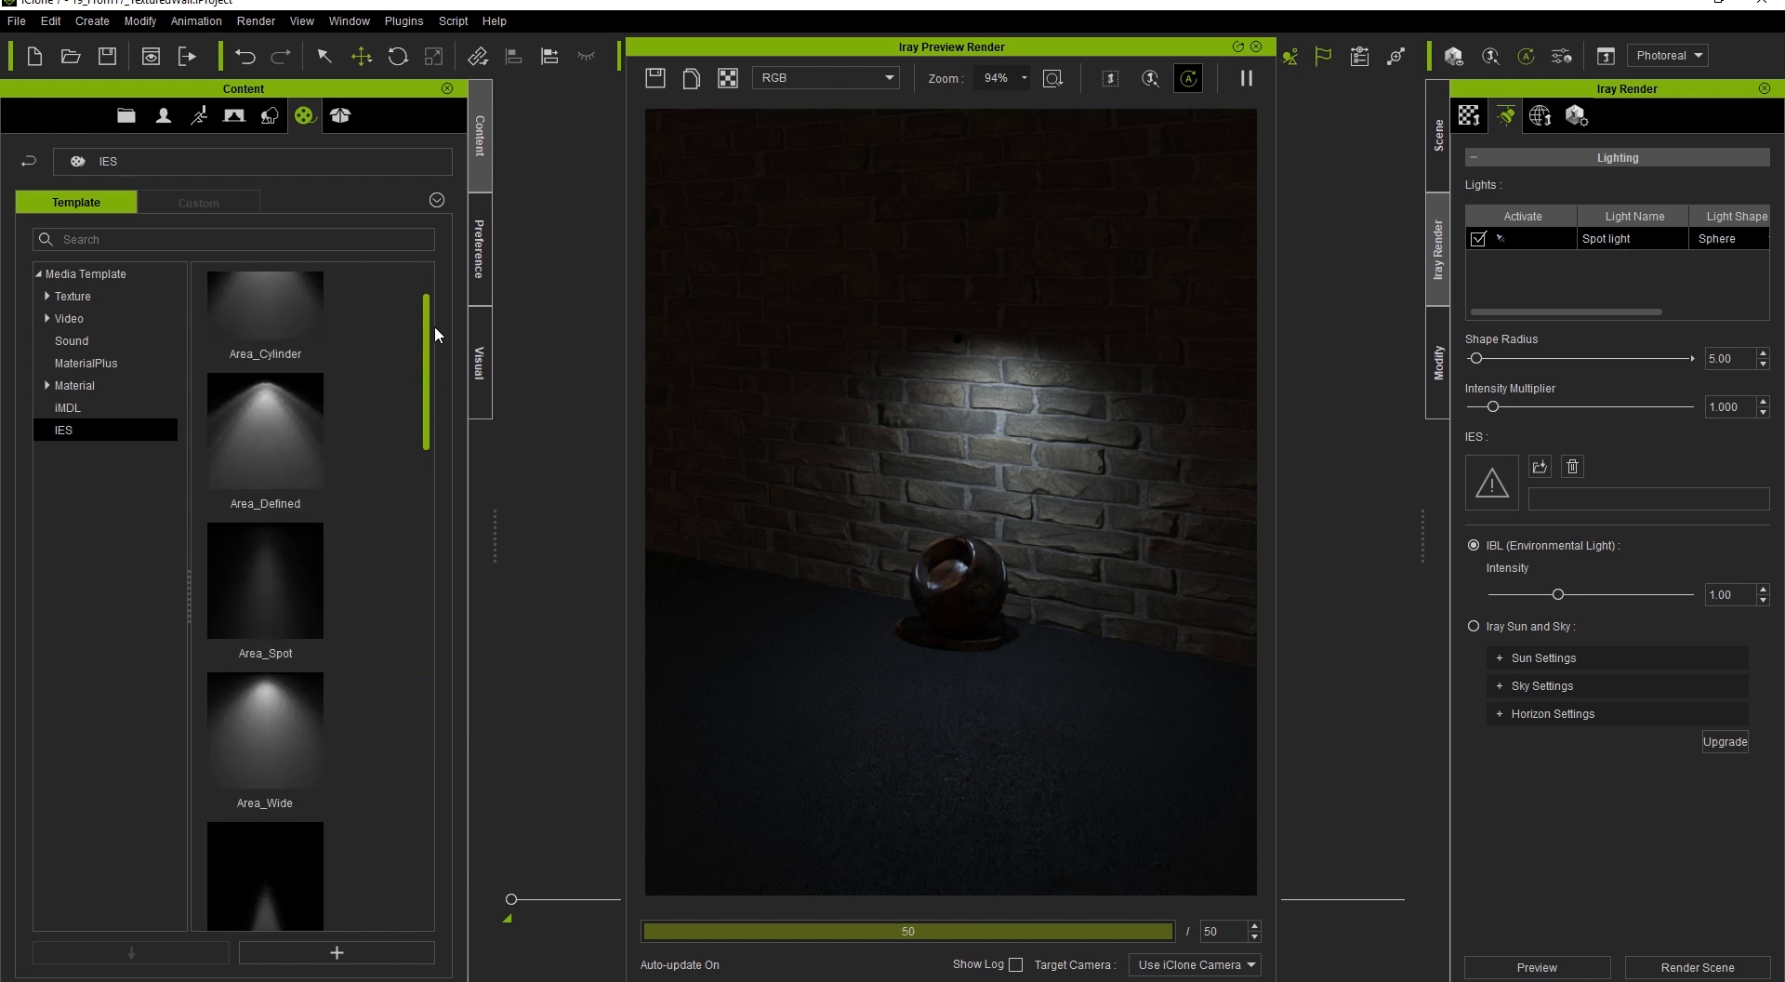
double_click(263, 430)
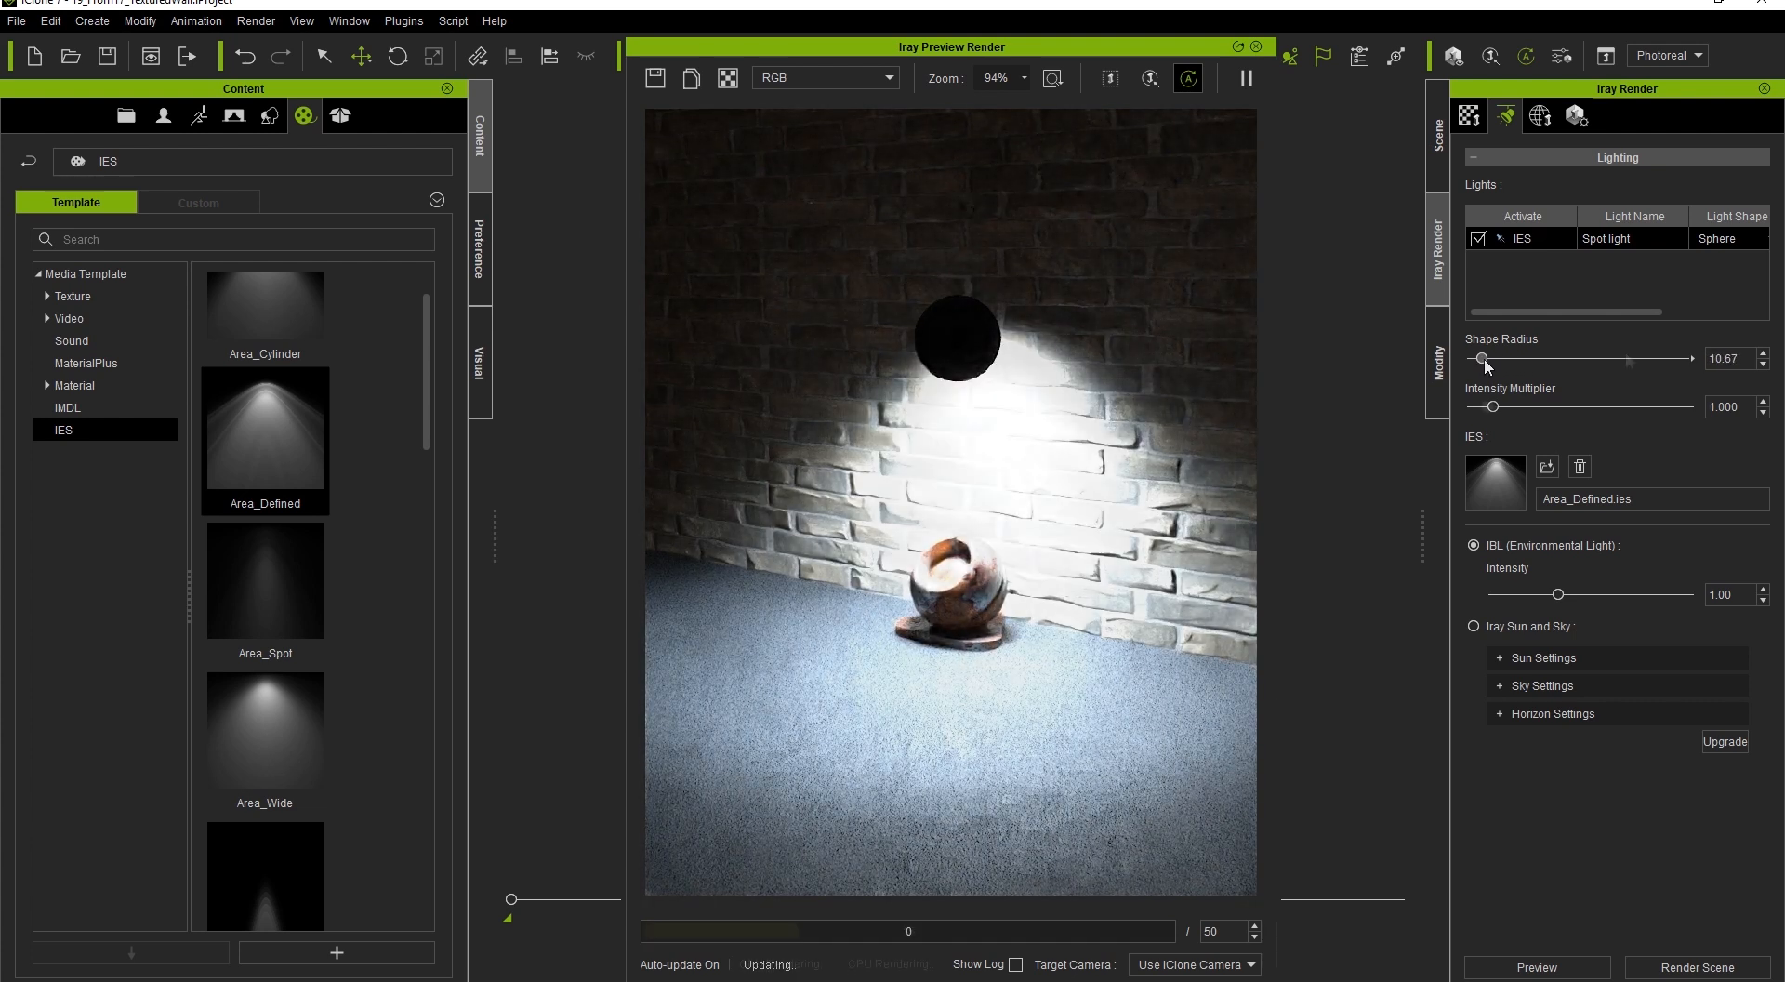
click(1718, 238)
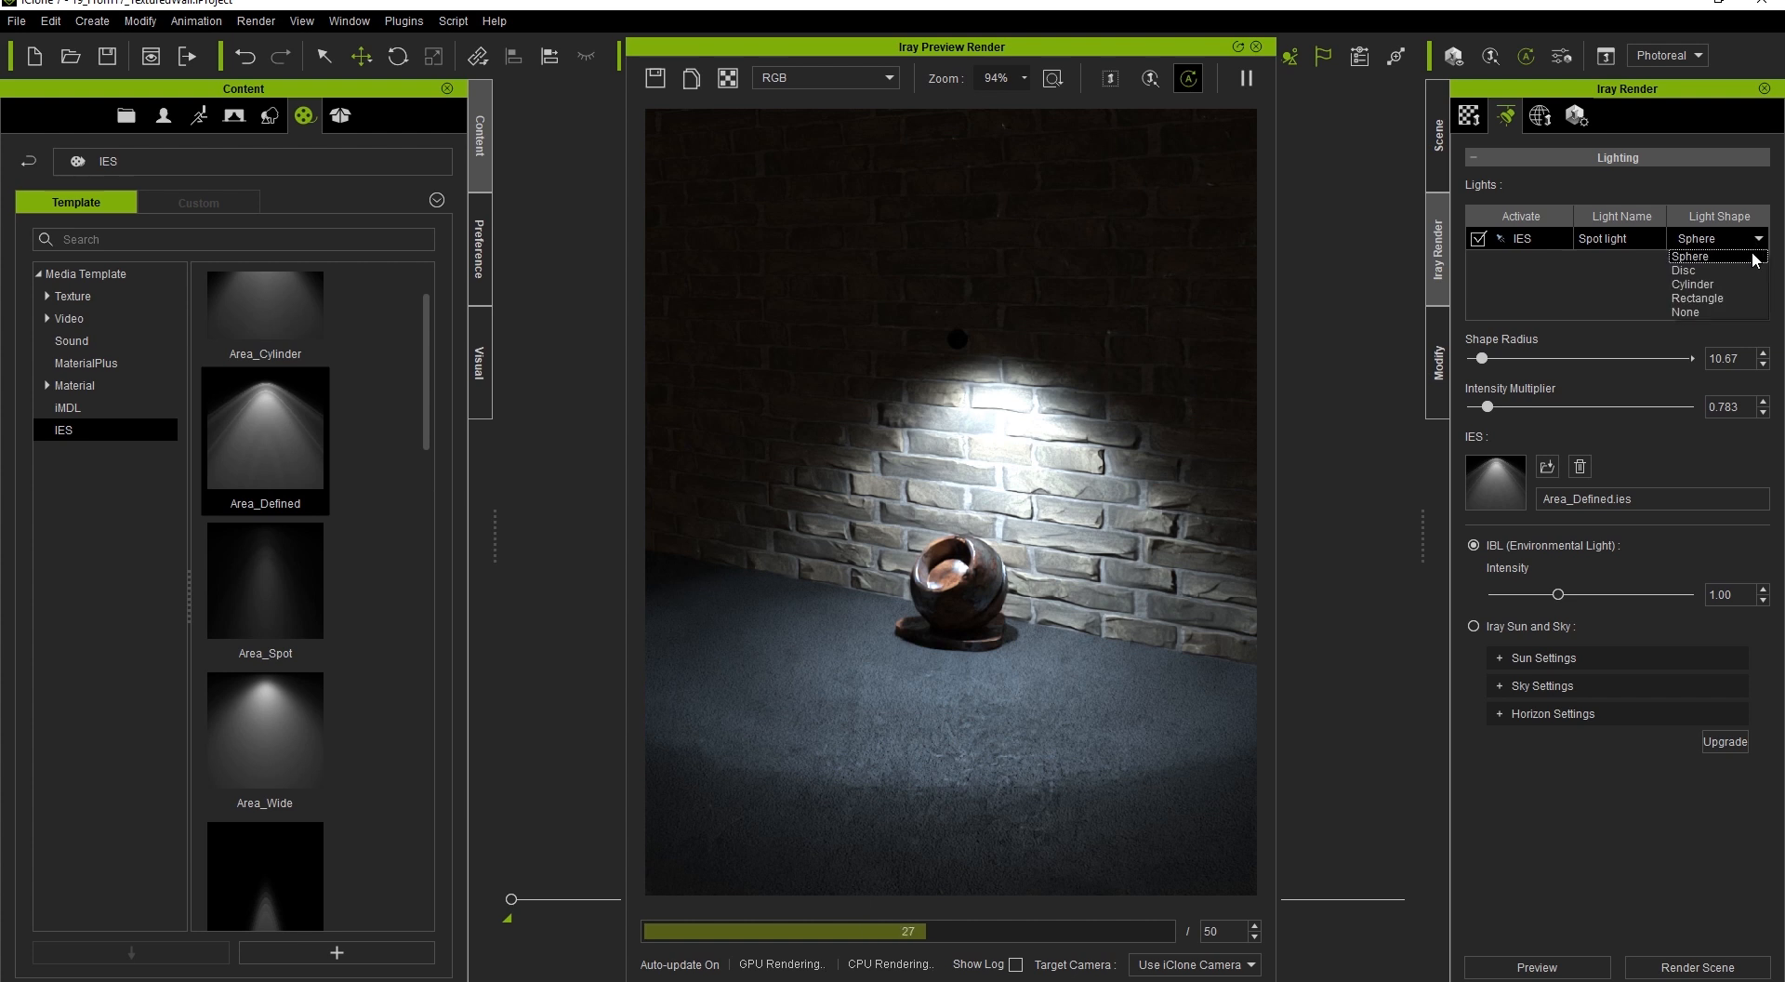
click(1693, 284)
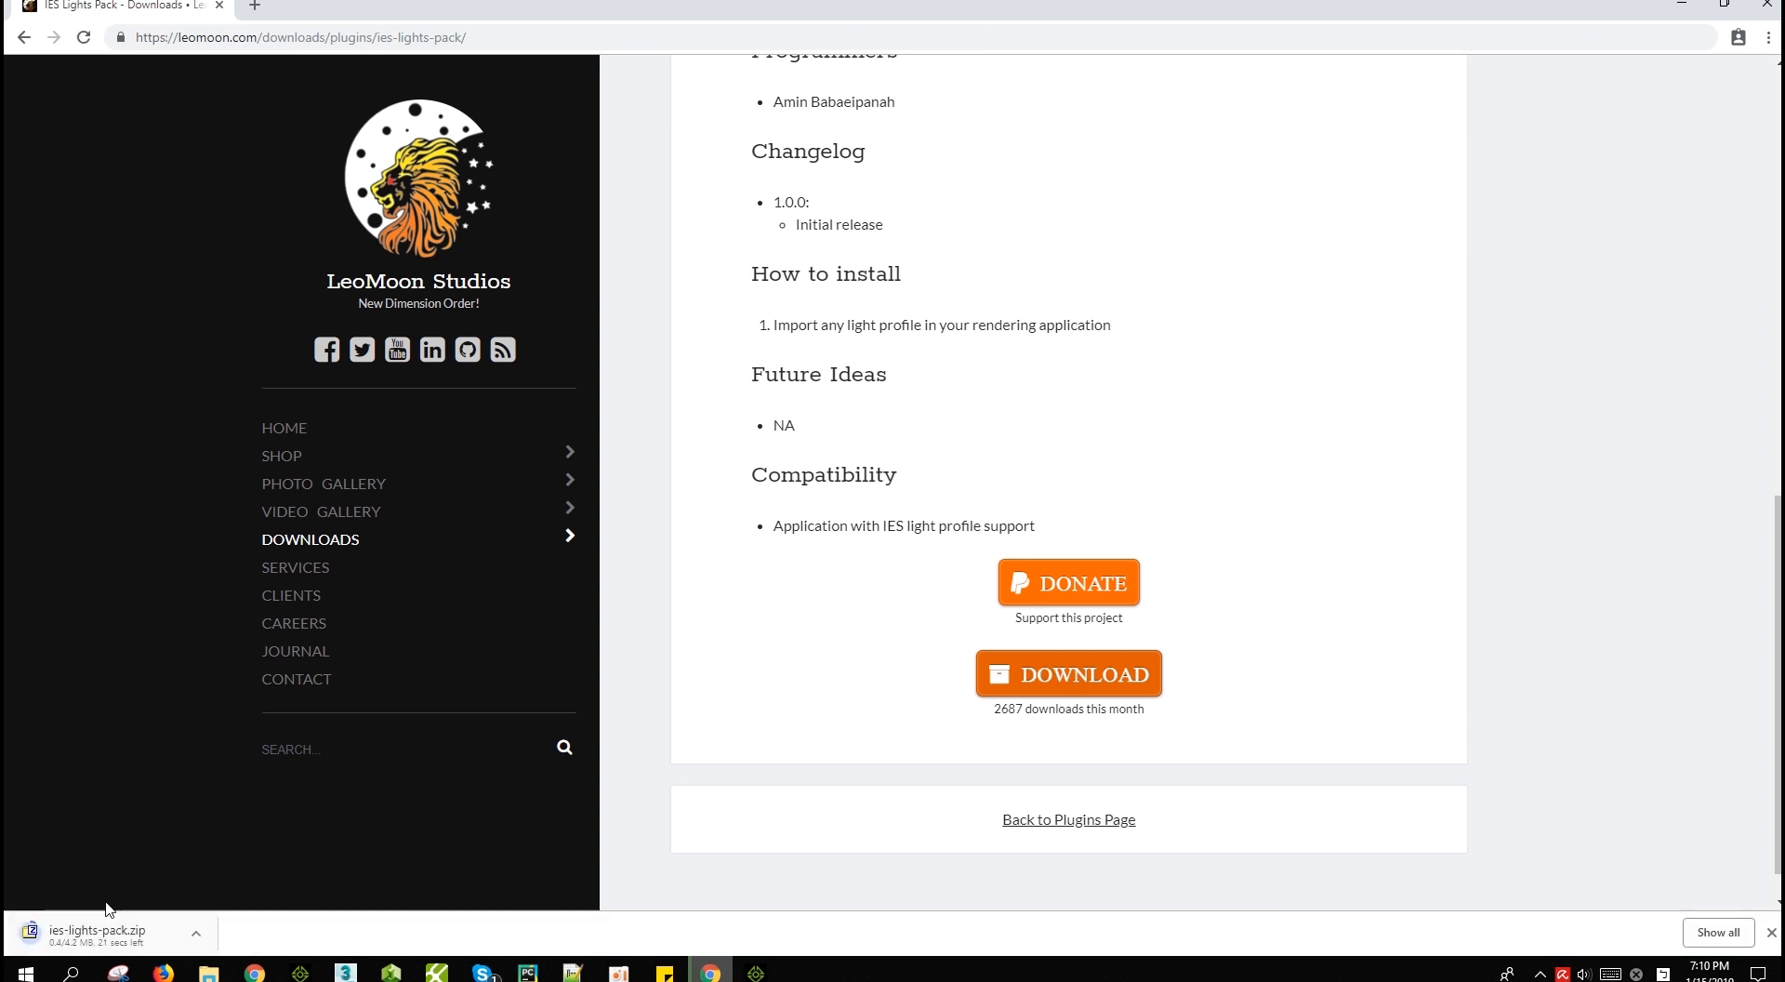
mouse_move(1478, 198)
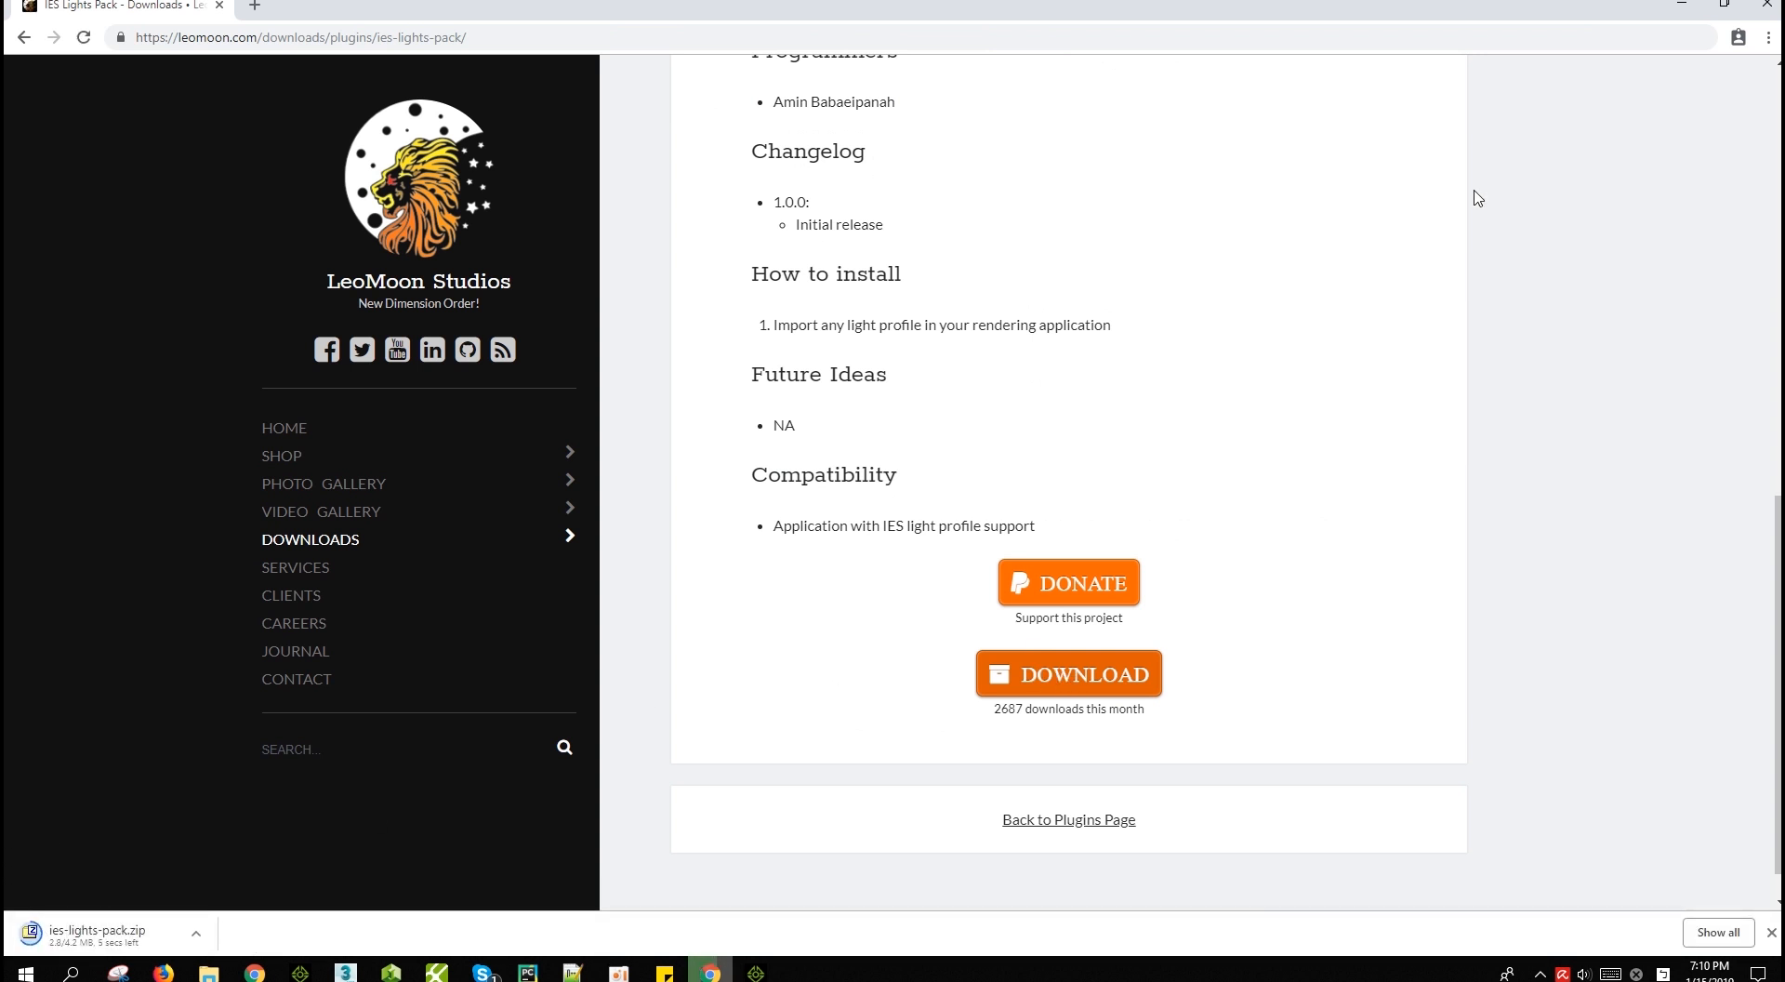
Step: Download ies-lights-pack.zip from the LeoMoon Studios IES Lights Pack page
click(208, 972)
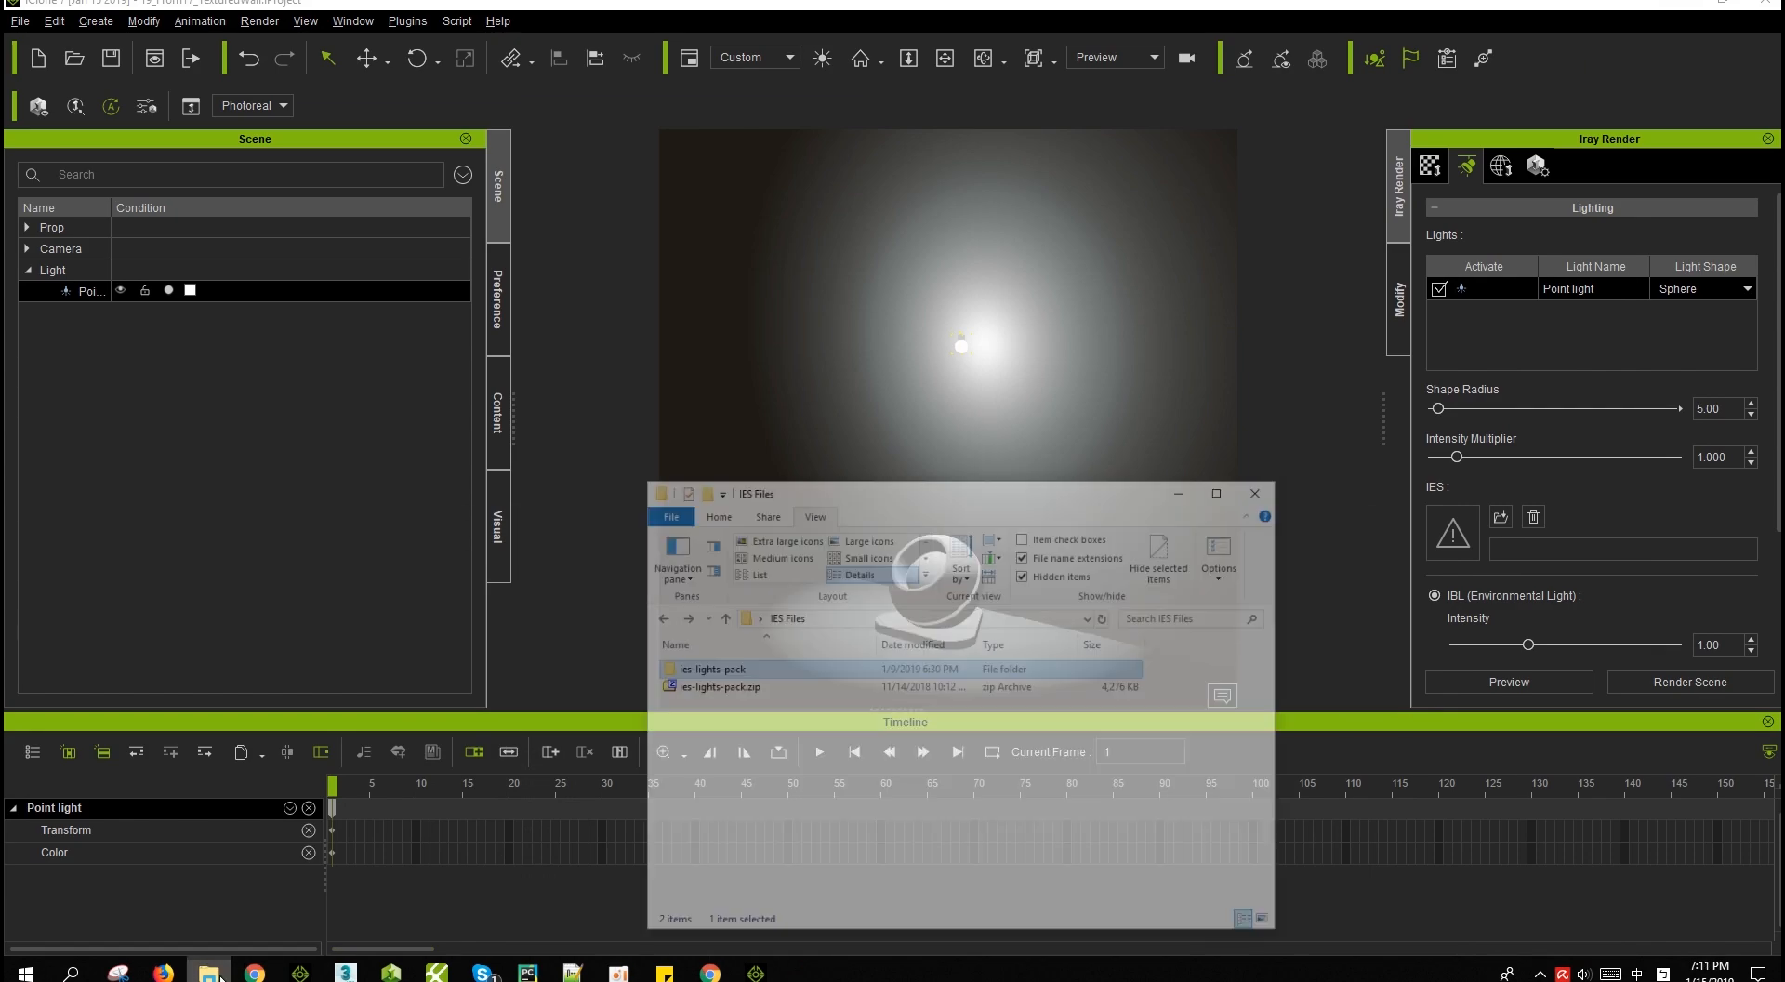
Step: Open the extracted ies-lights-pack folder and assign area-light.ies to the point light
double_click(711, 669)
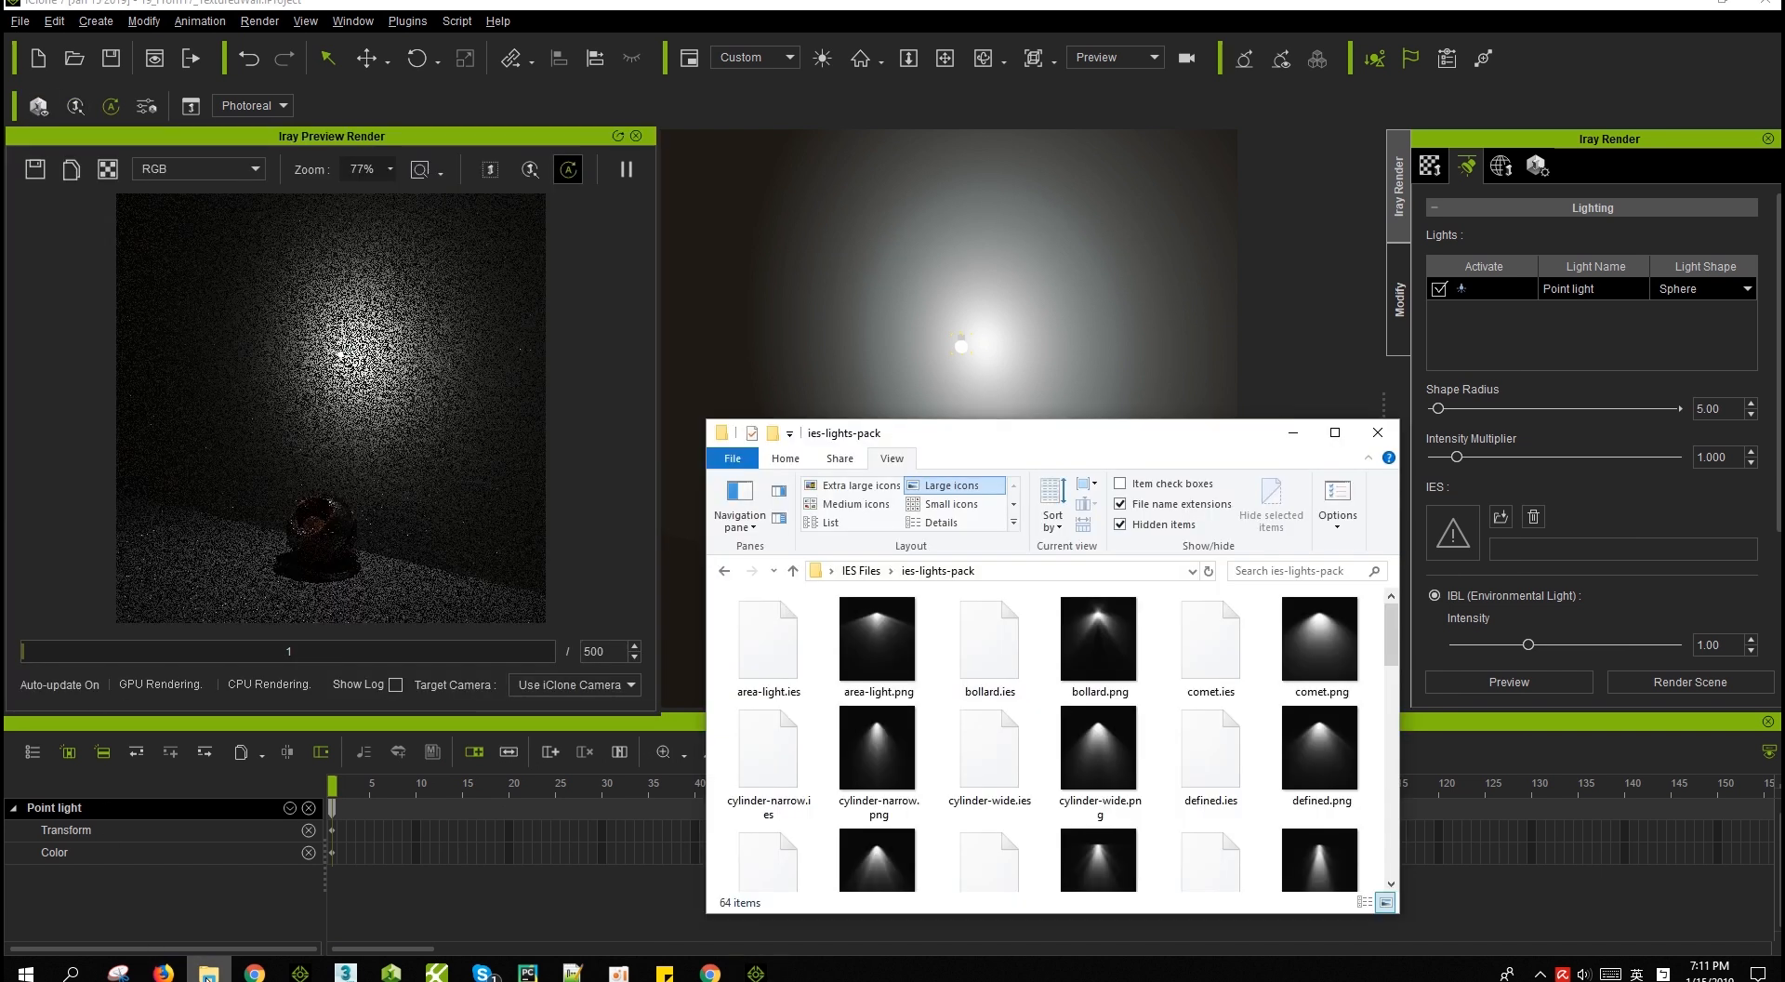
click(769, 638)
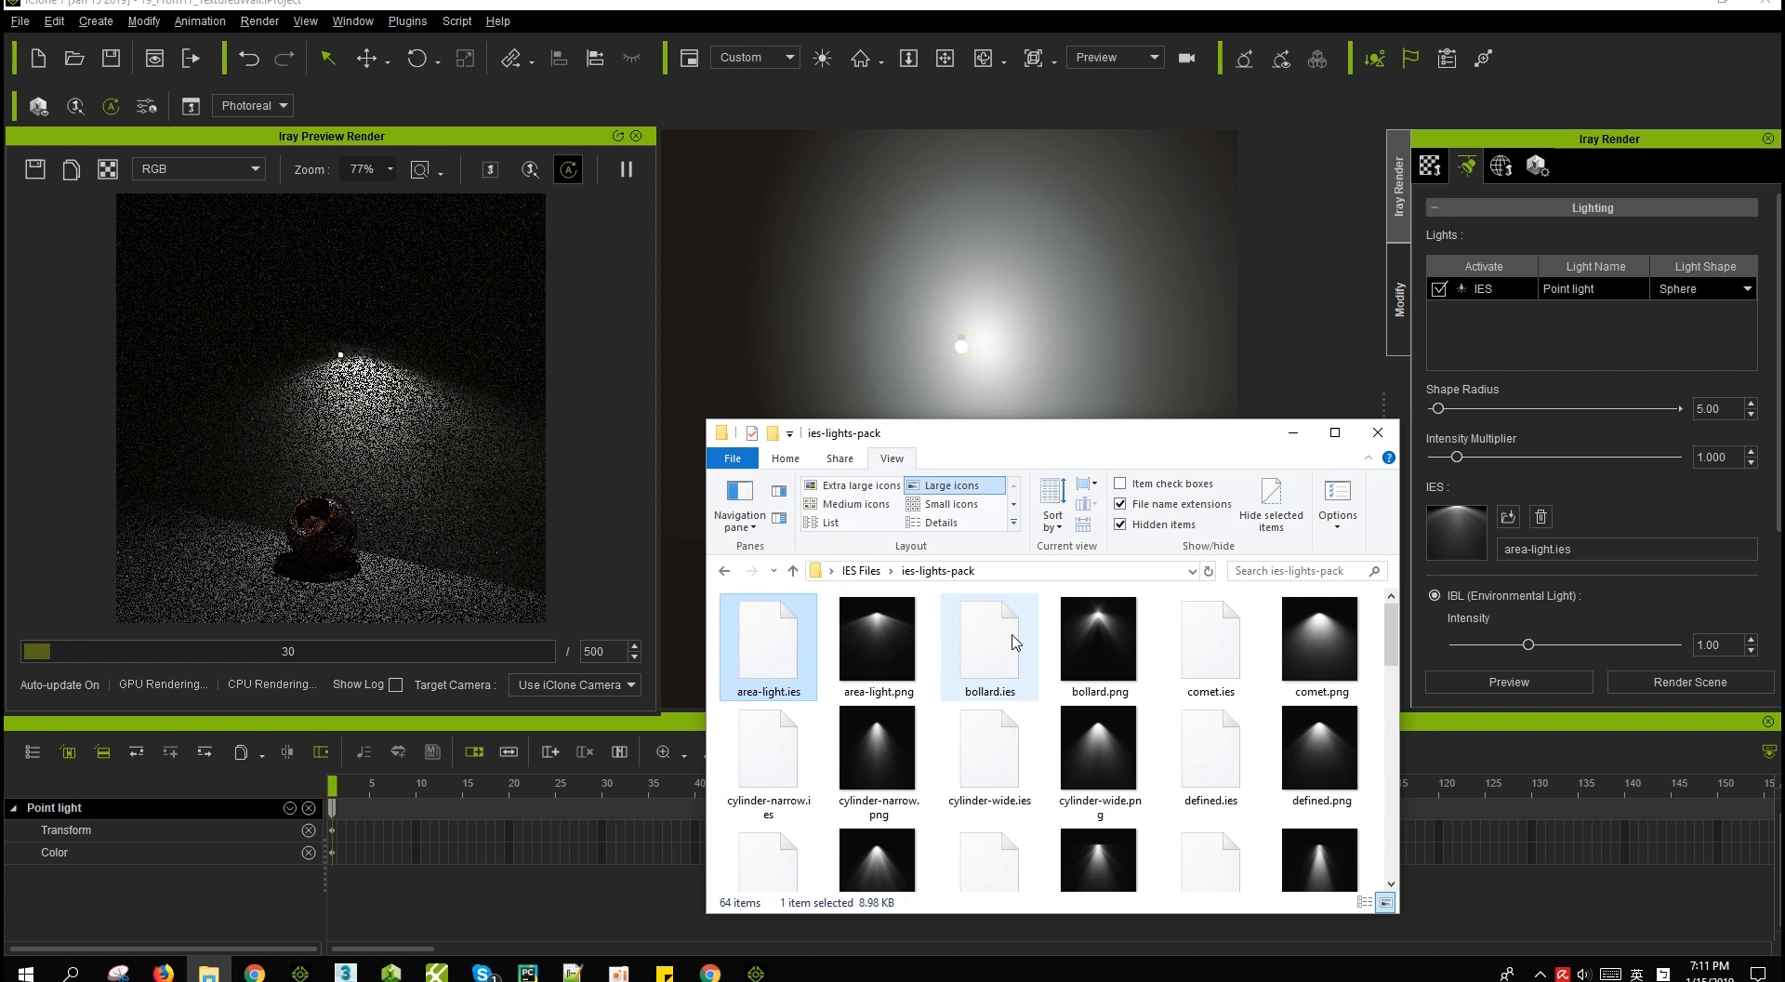